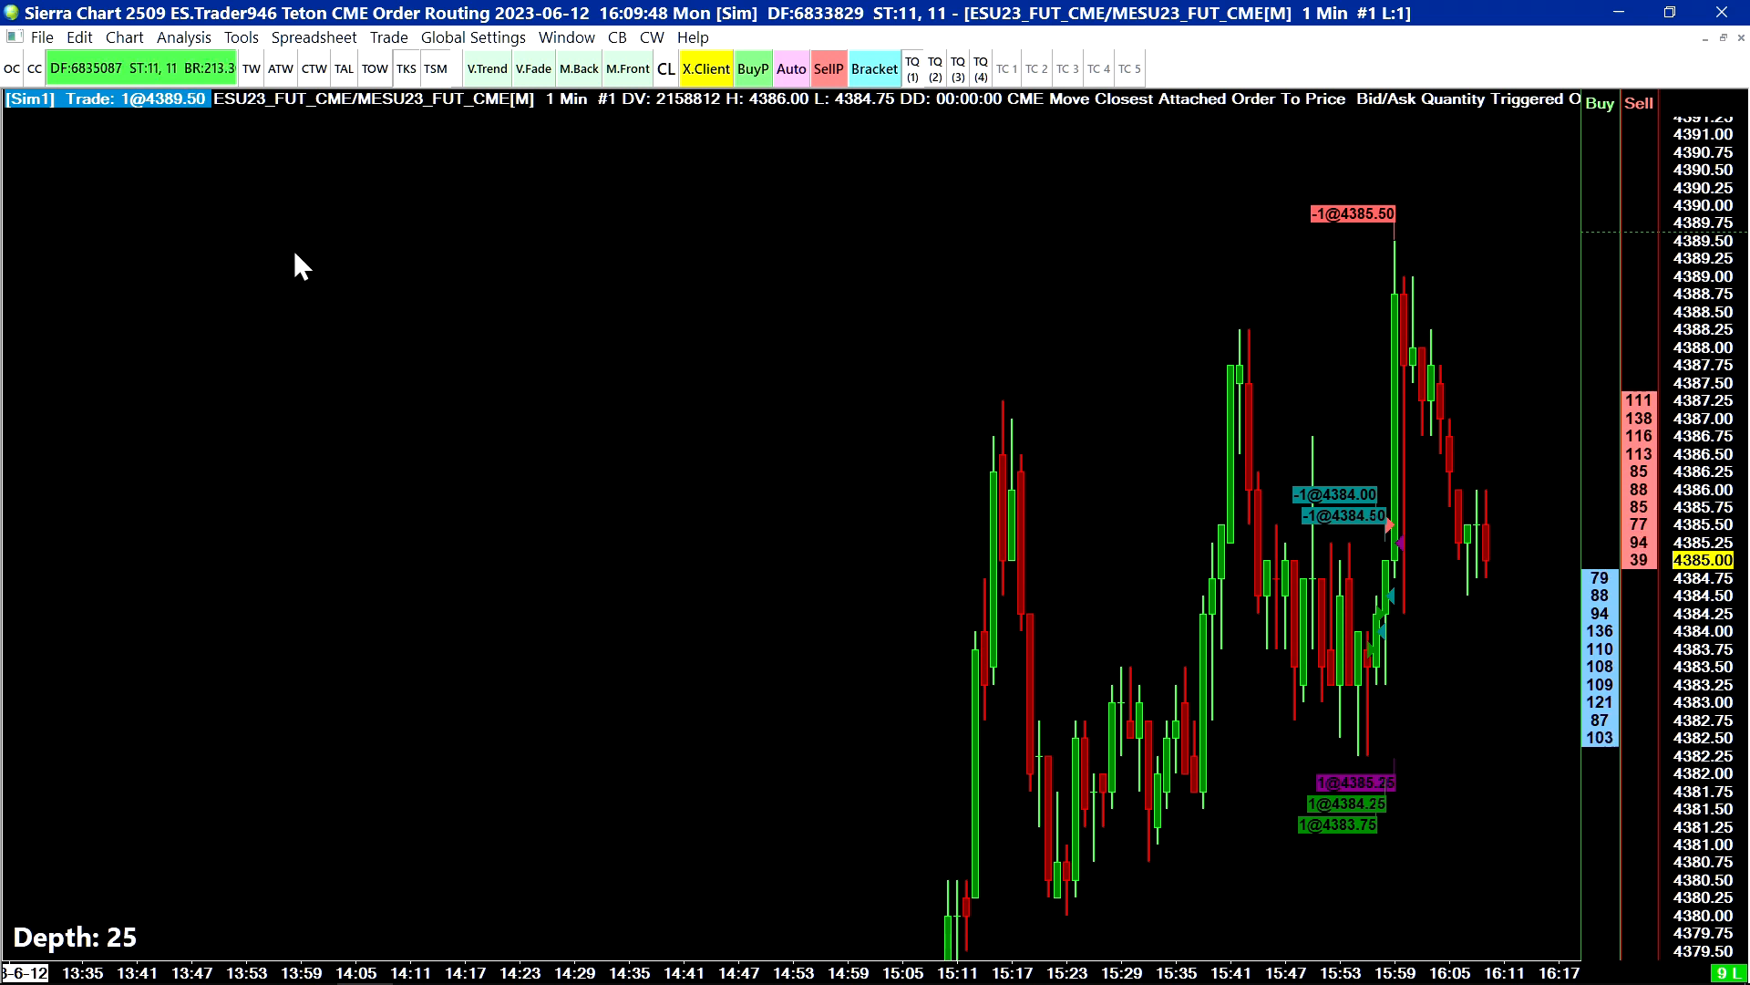
mouse_move(434, 151)
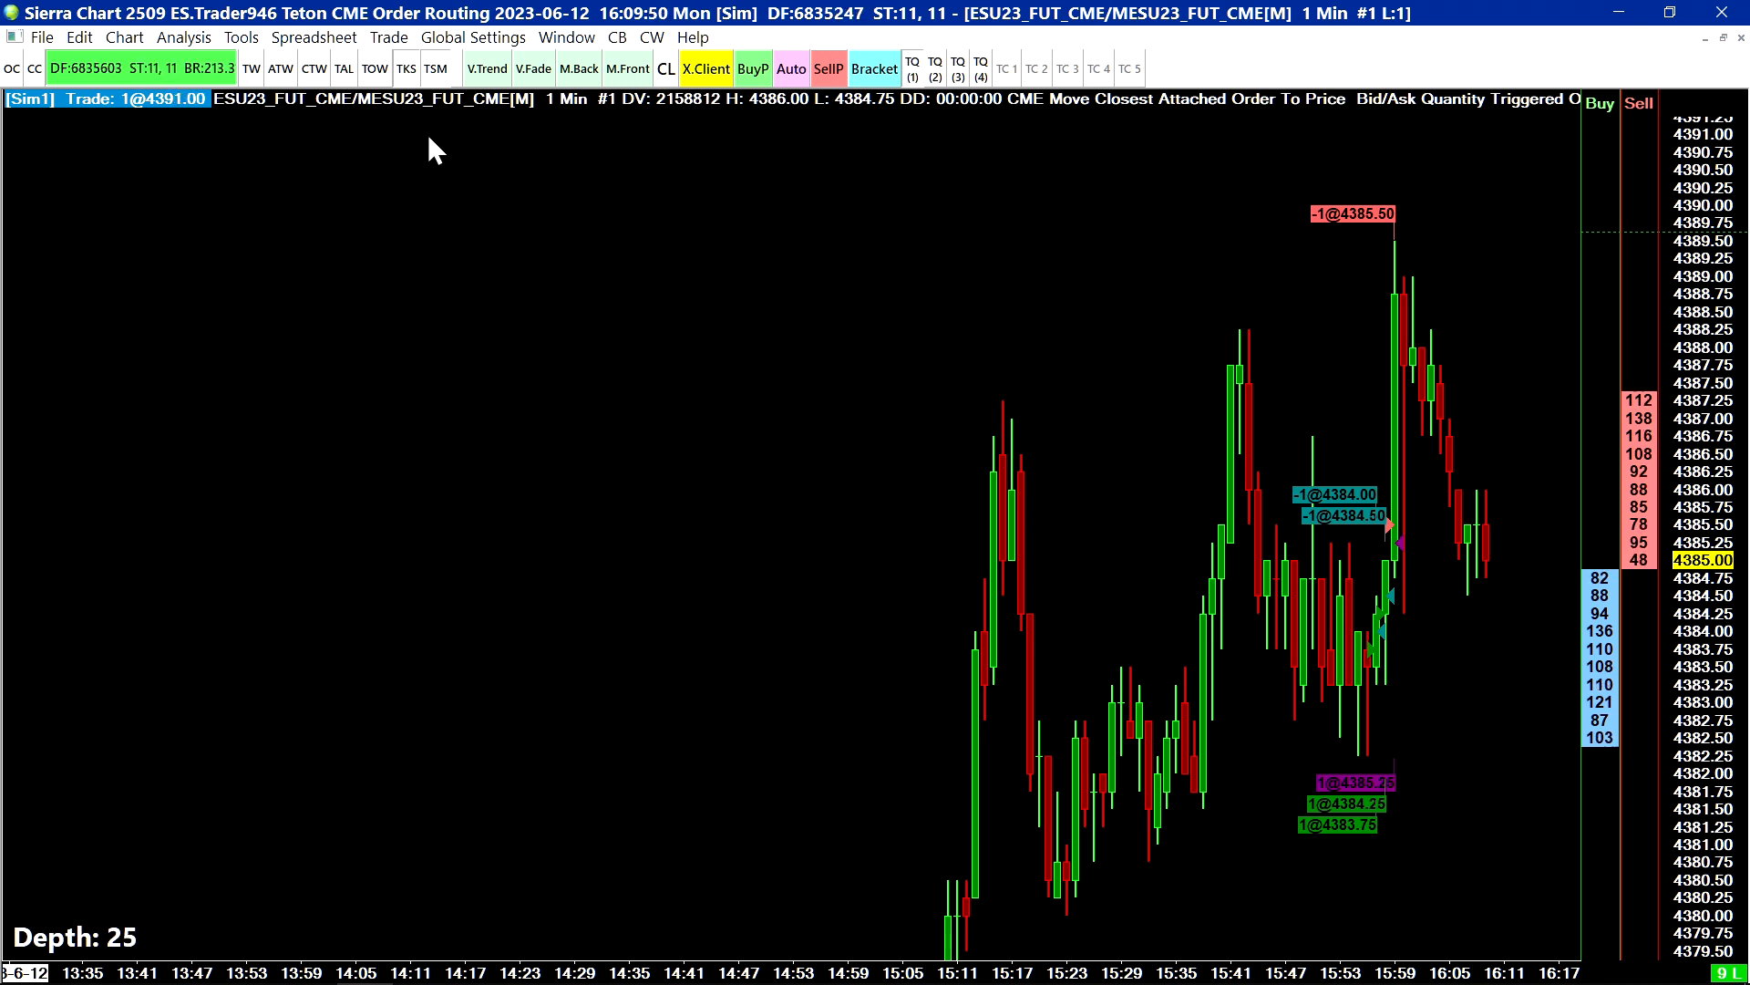
- Bring up the Trade Activity Log listing the simulated ESU23 order entries
click(388, 36)
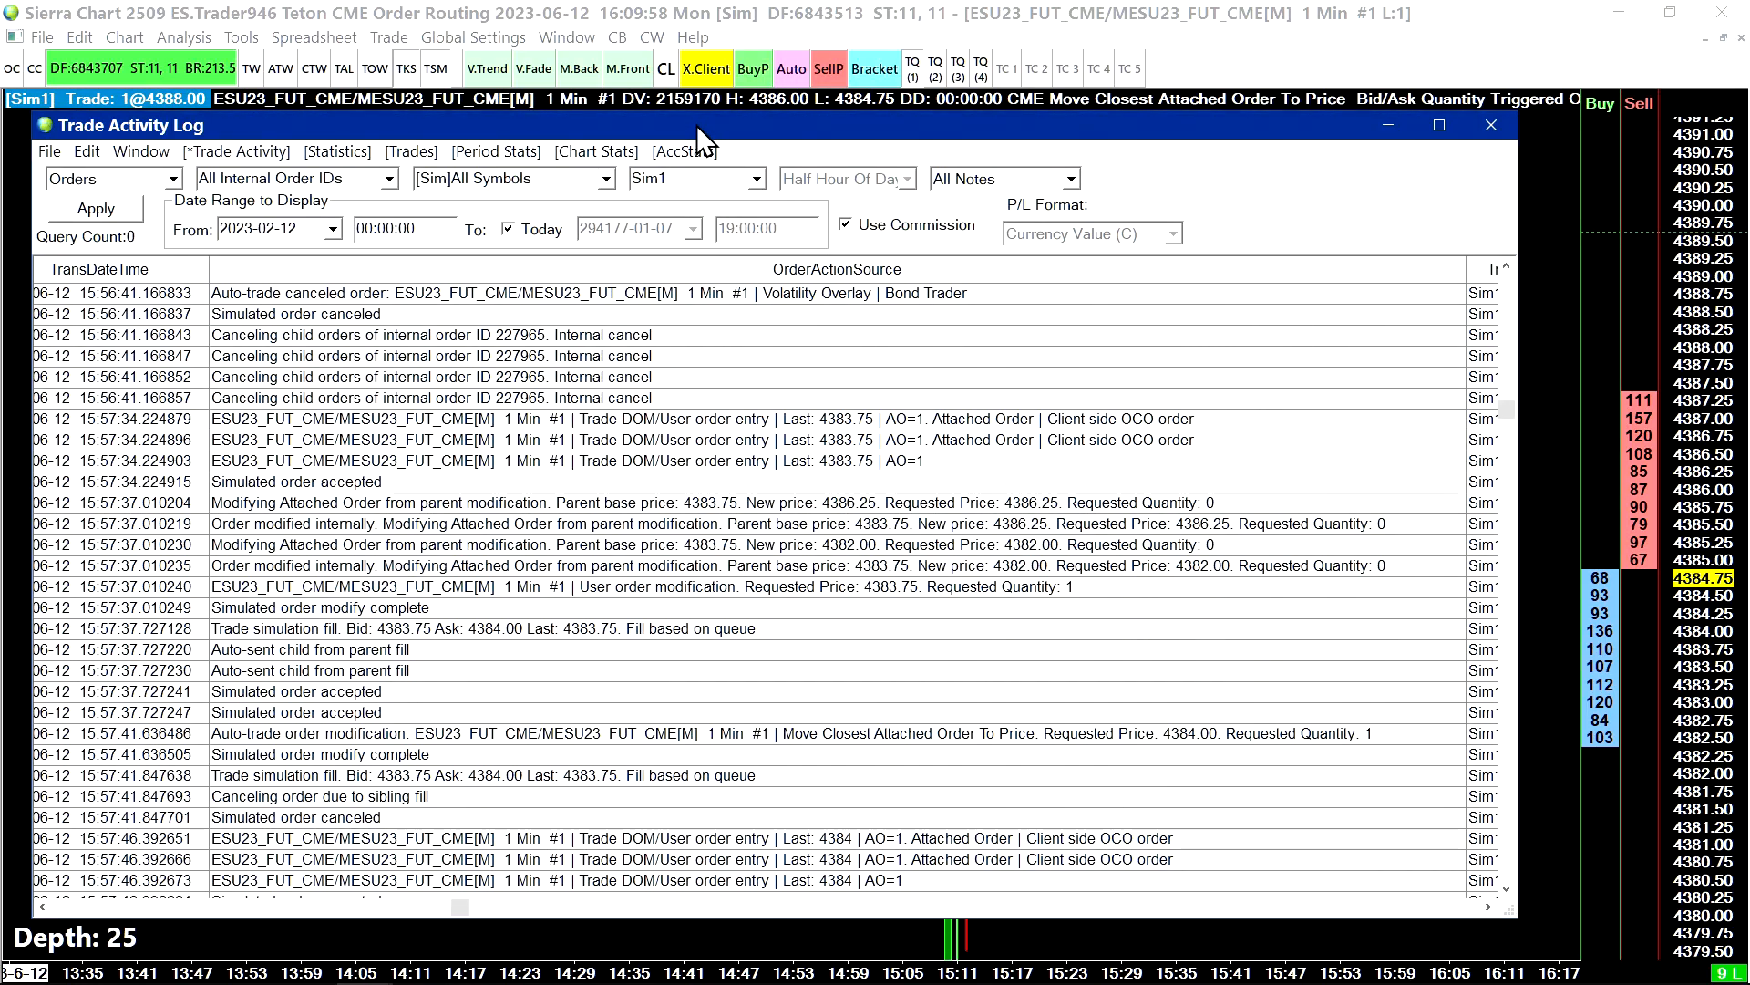
- Maximize the Trade Activity Log and show its Edit menu commands
click(1439, 124)
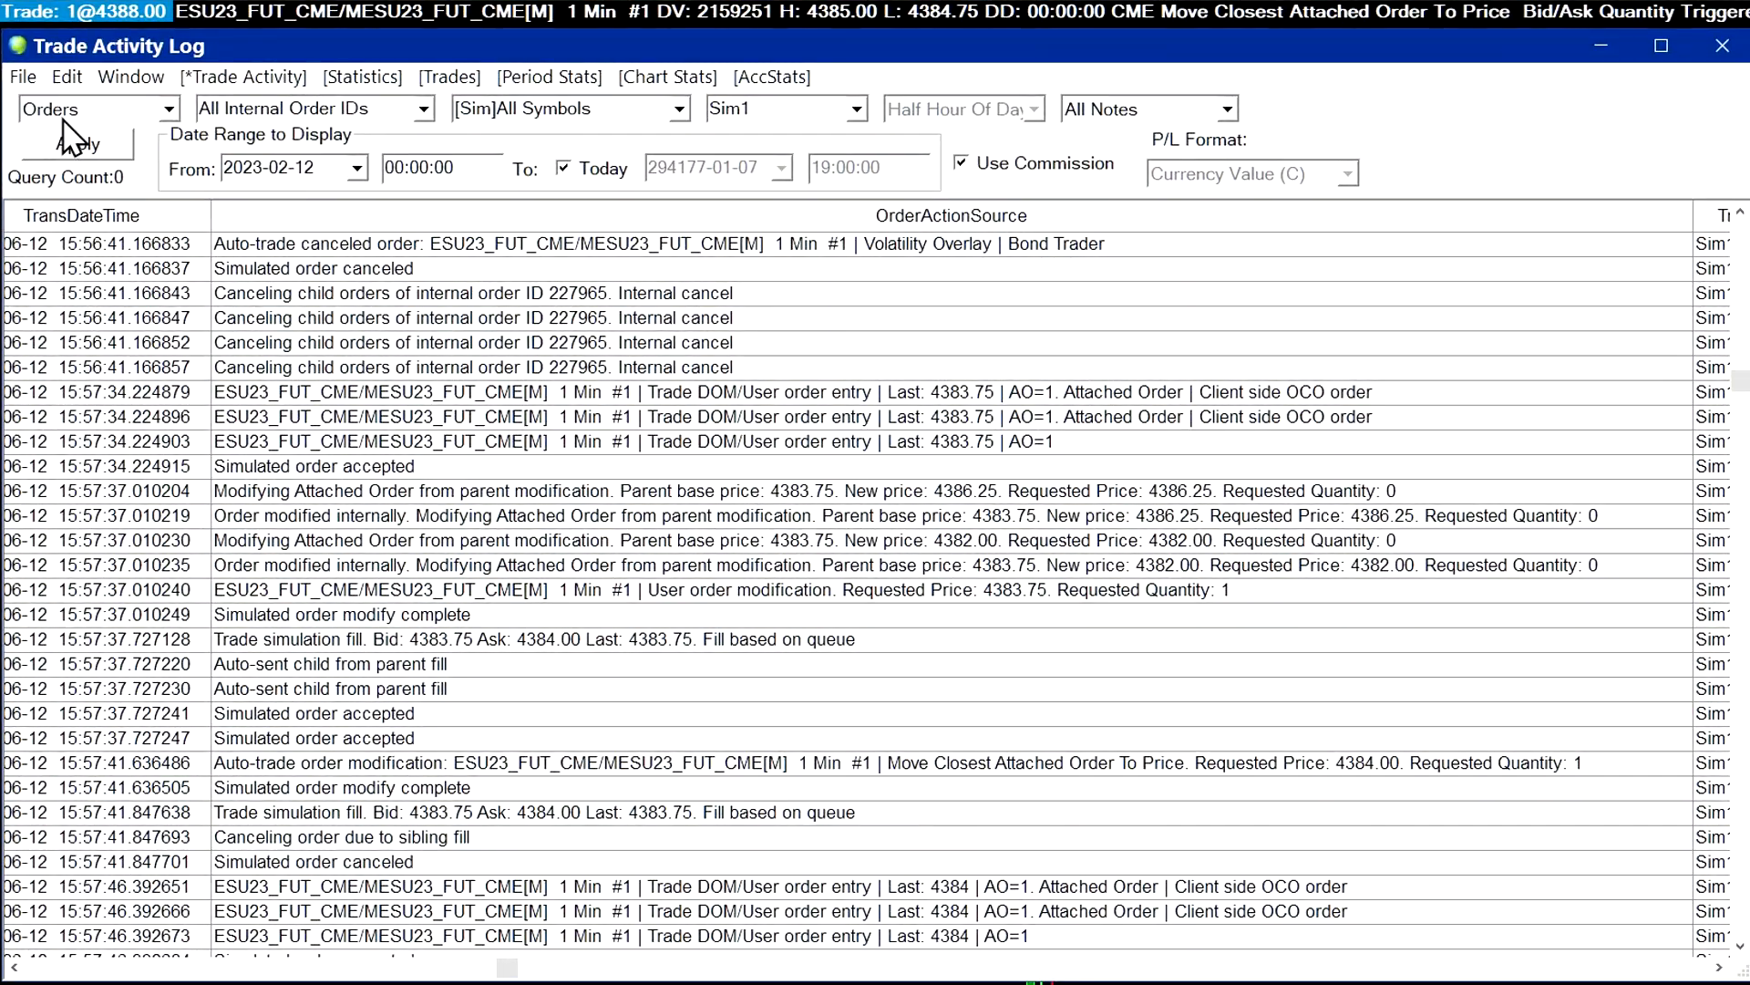
click(66, 77)
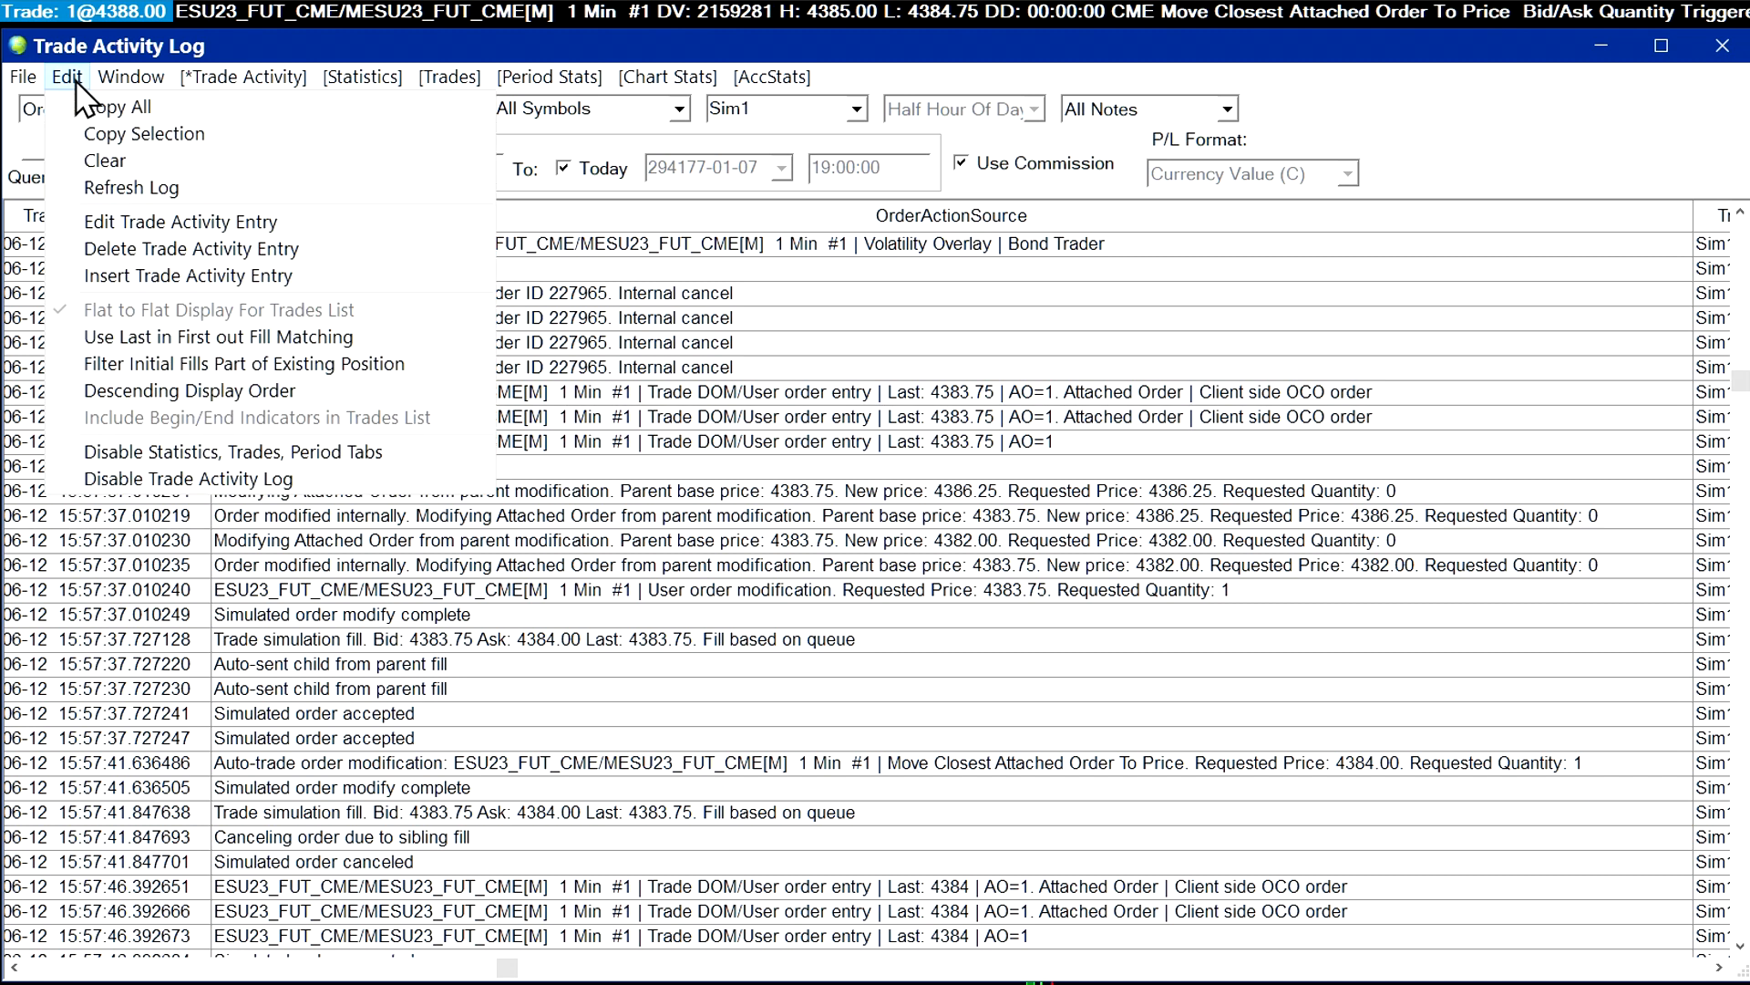
mouse_move(189, 478)
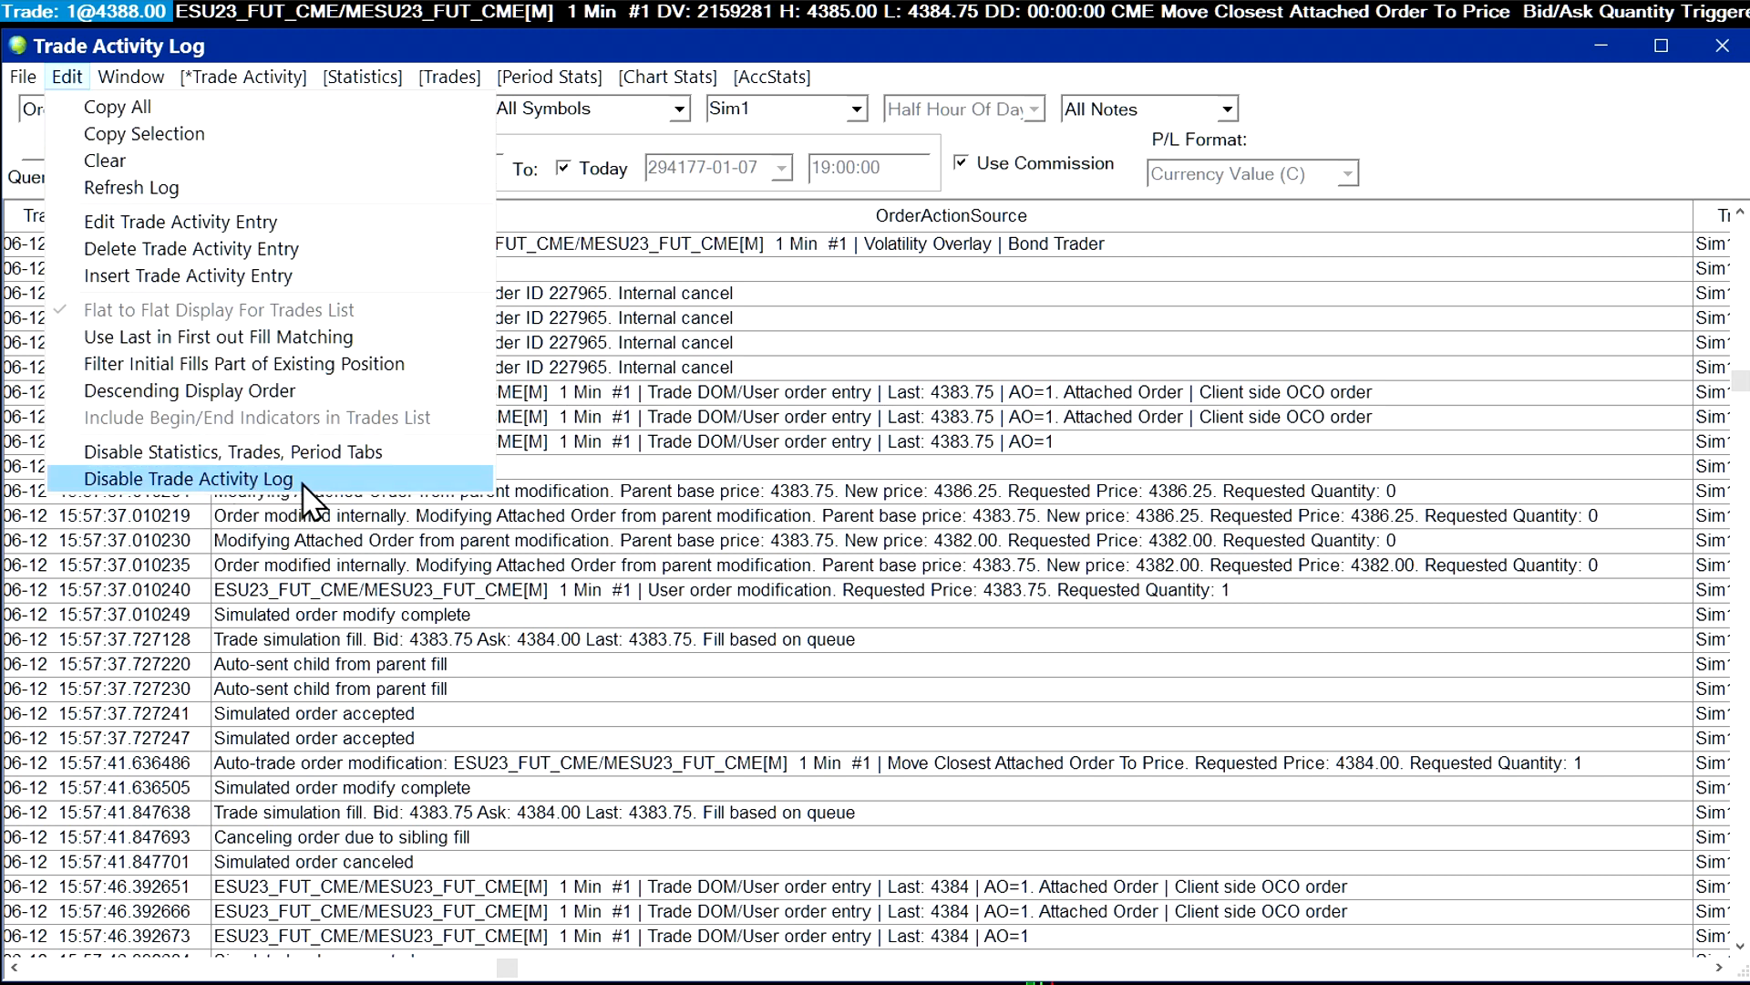
mouse_move(84, 496)
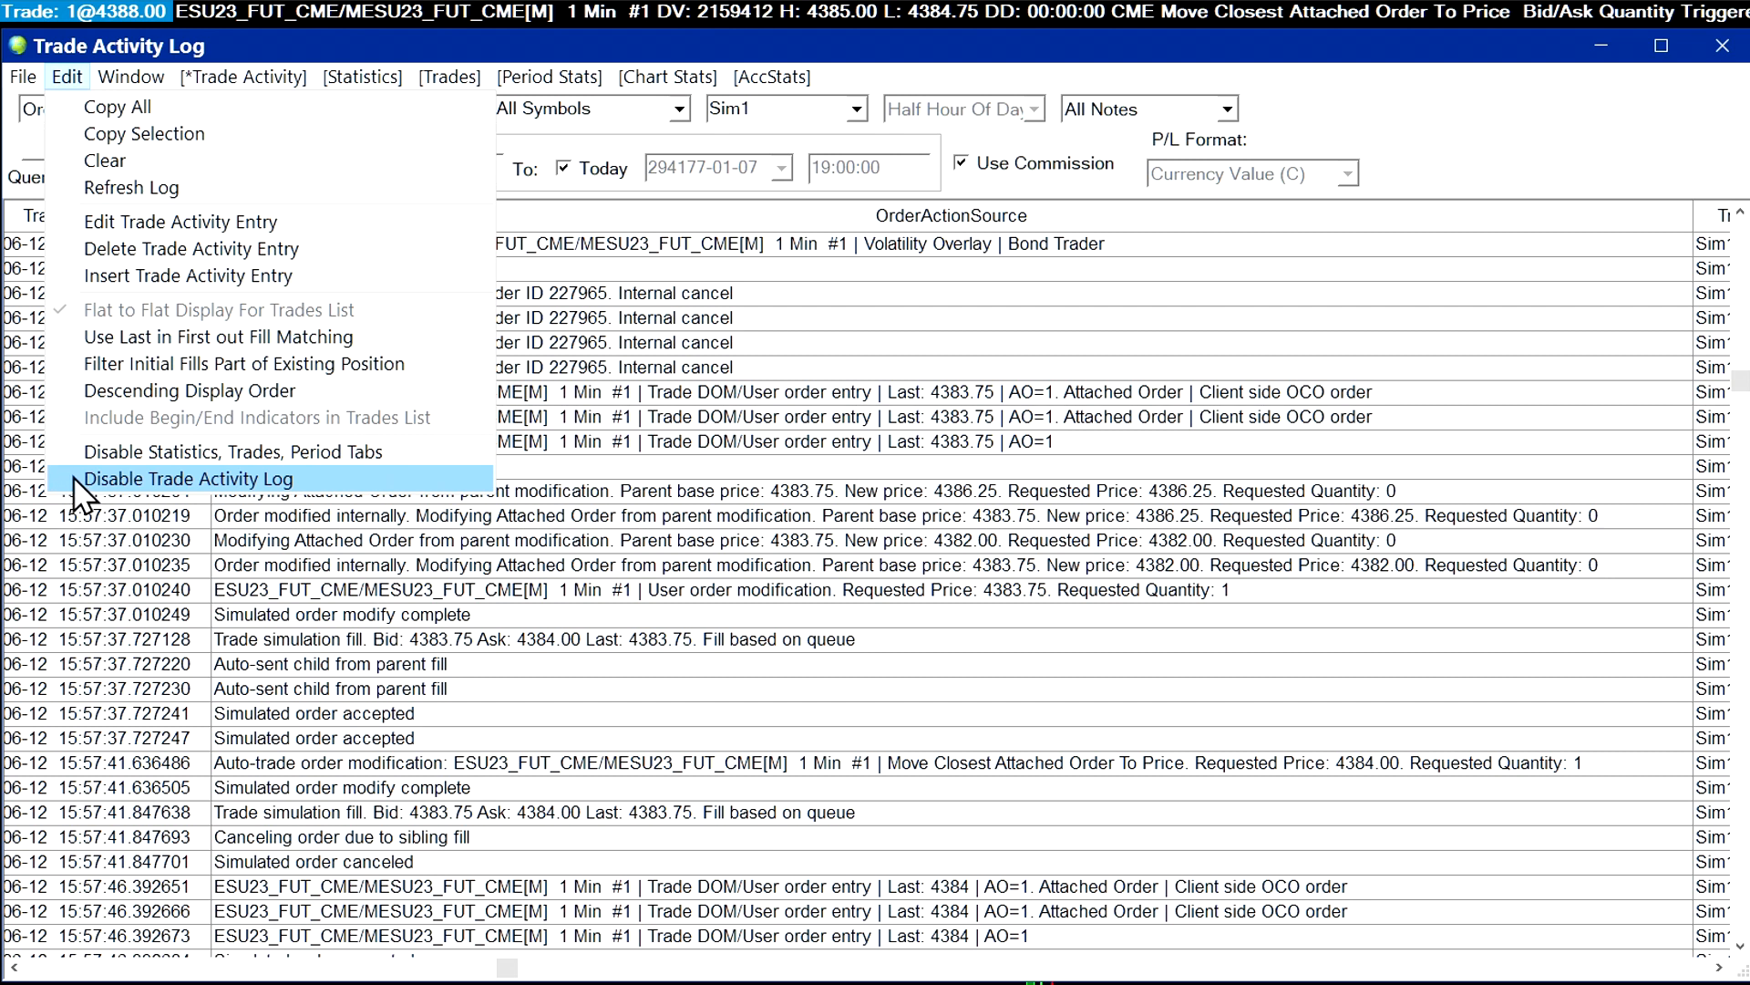
mouse_move(311, 496)
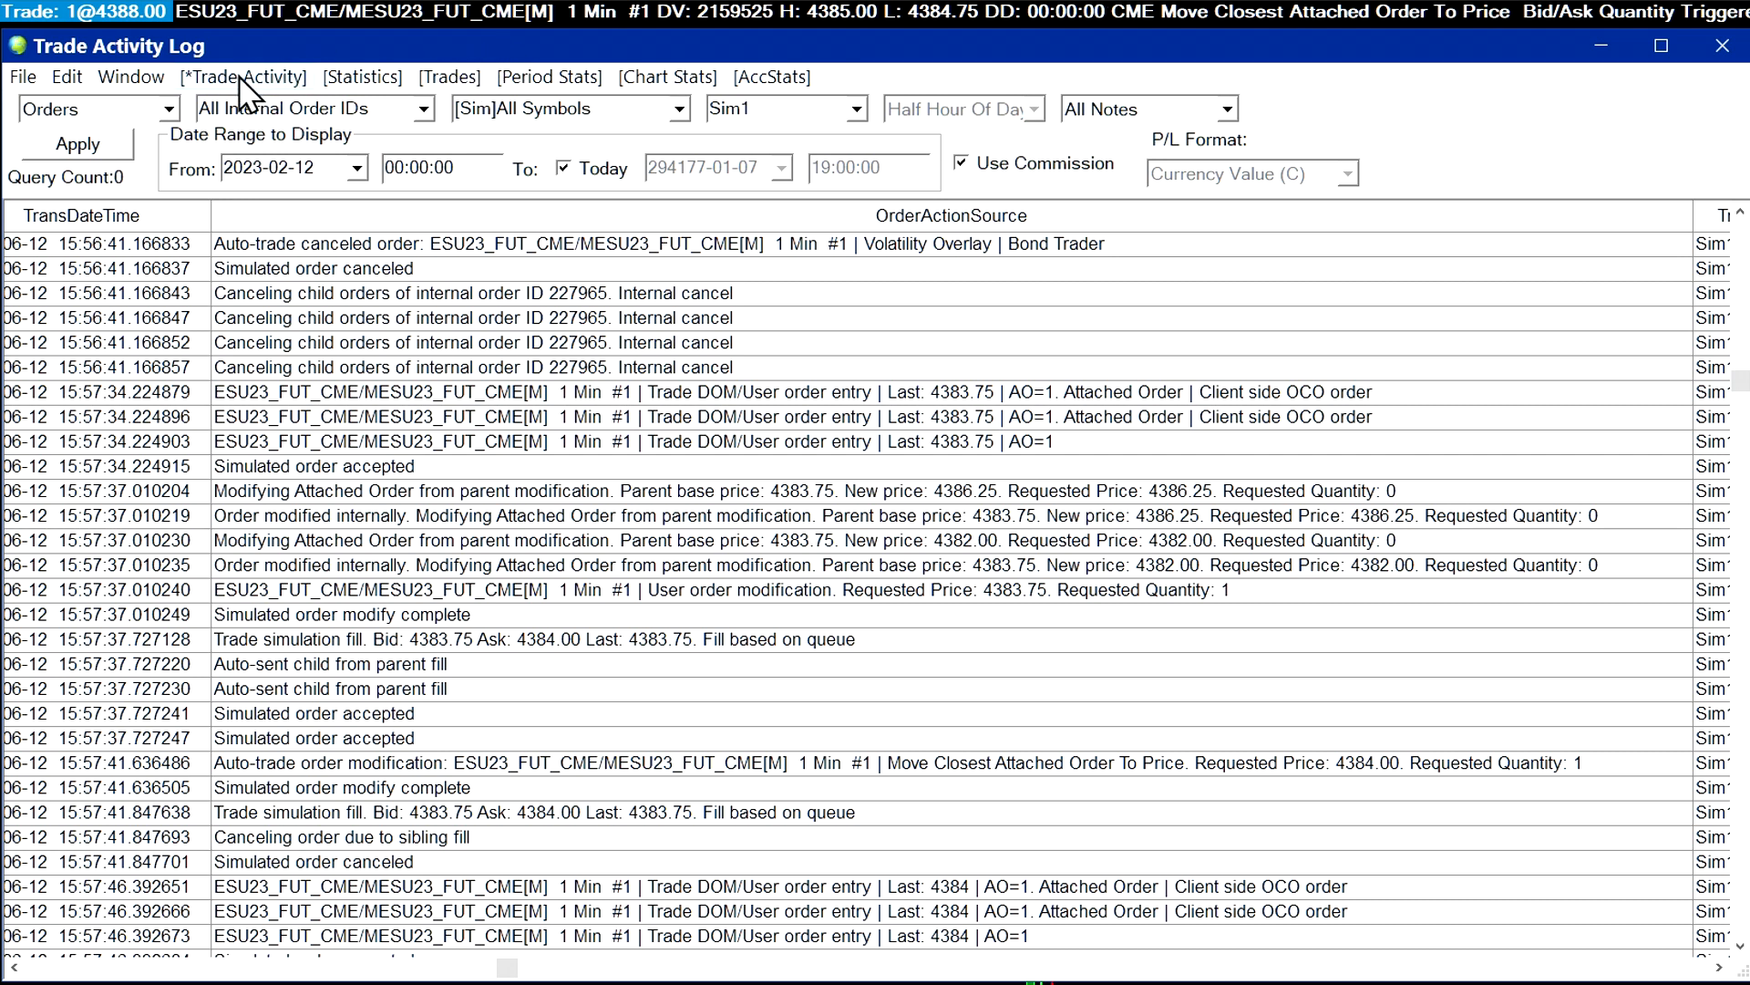
mouse_move(229, 106)
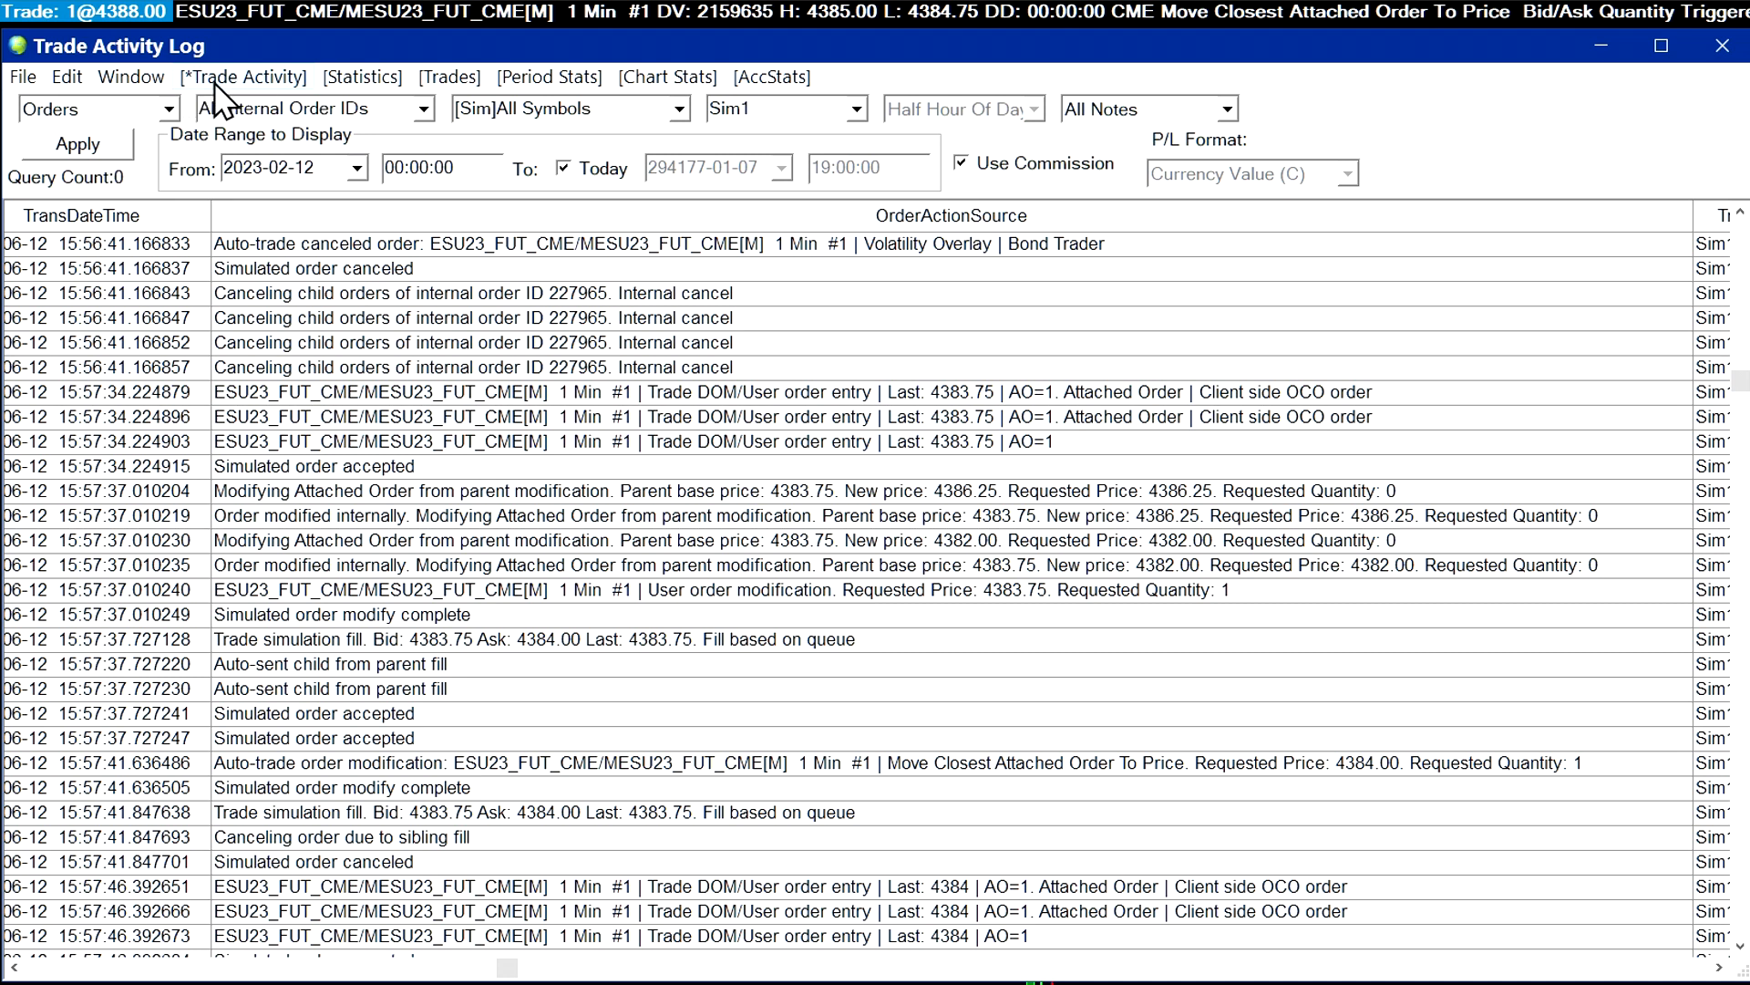
mouse_move(1189, 122)
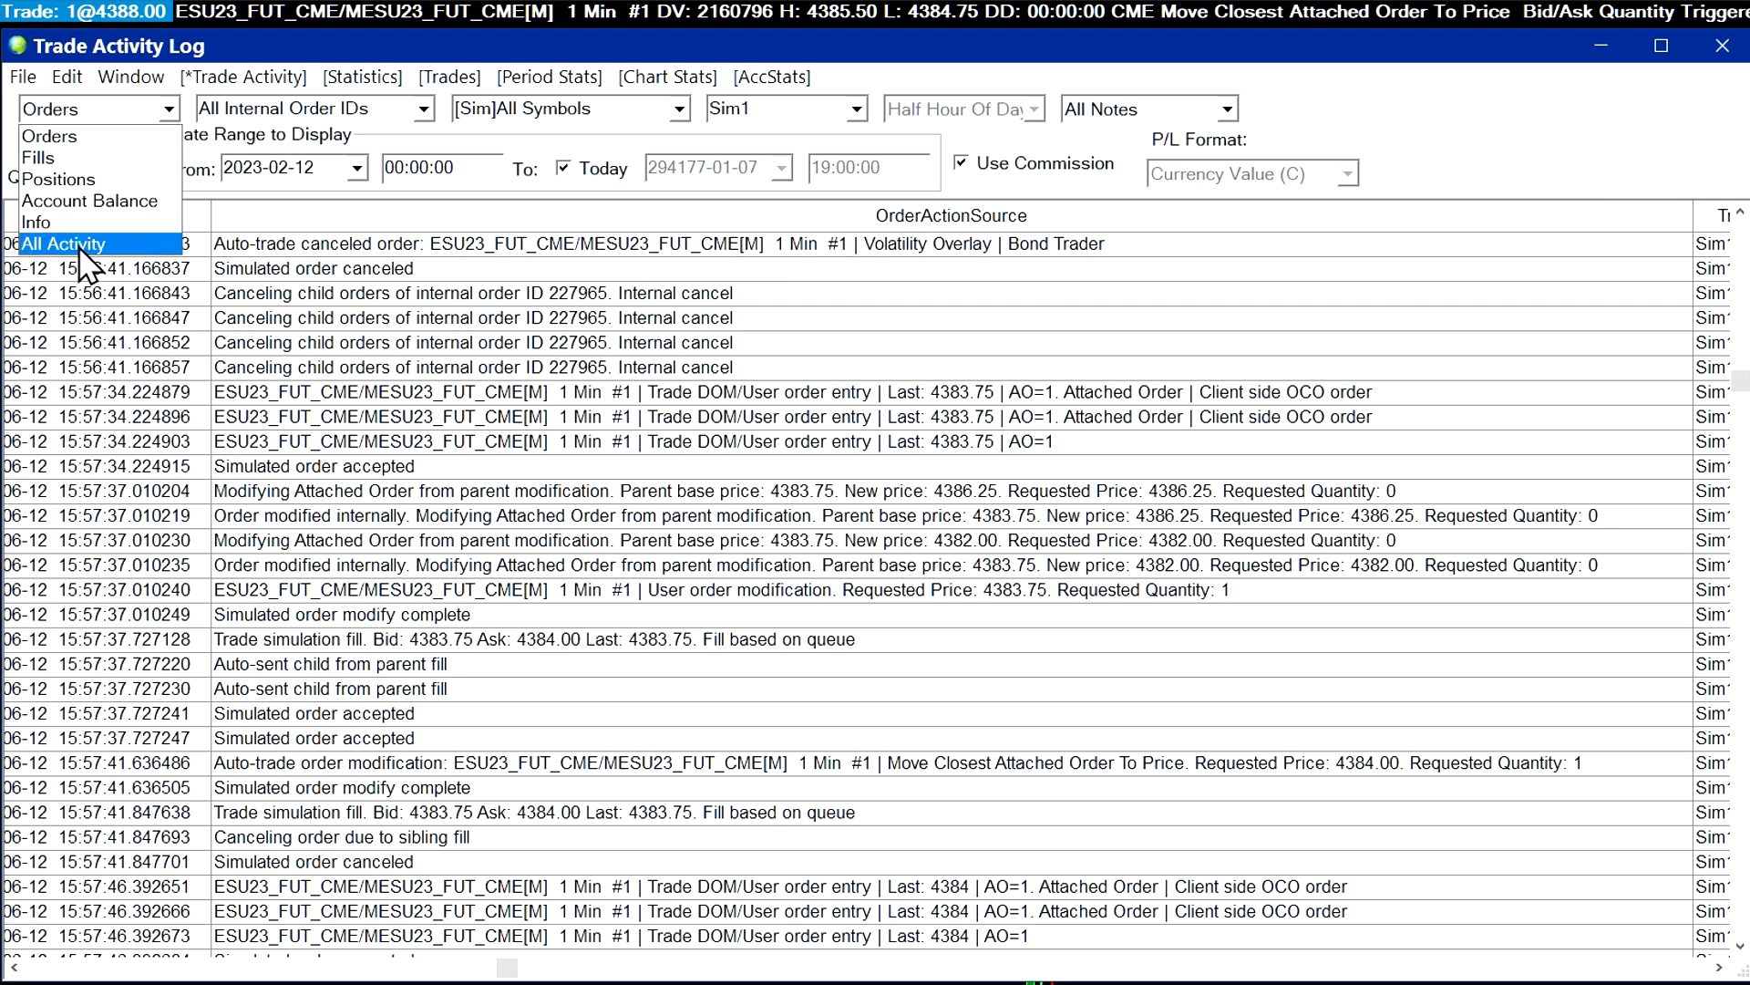
- Set the log's activity type filter to All Activity
click(62, 242)
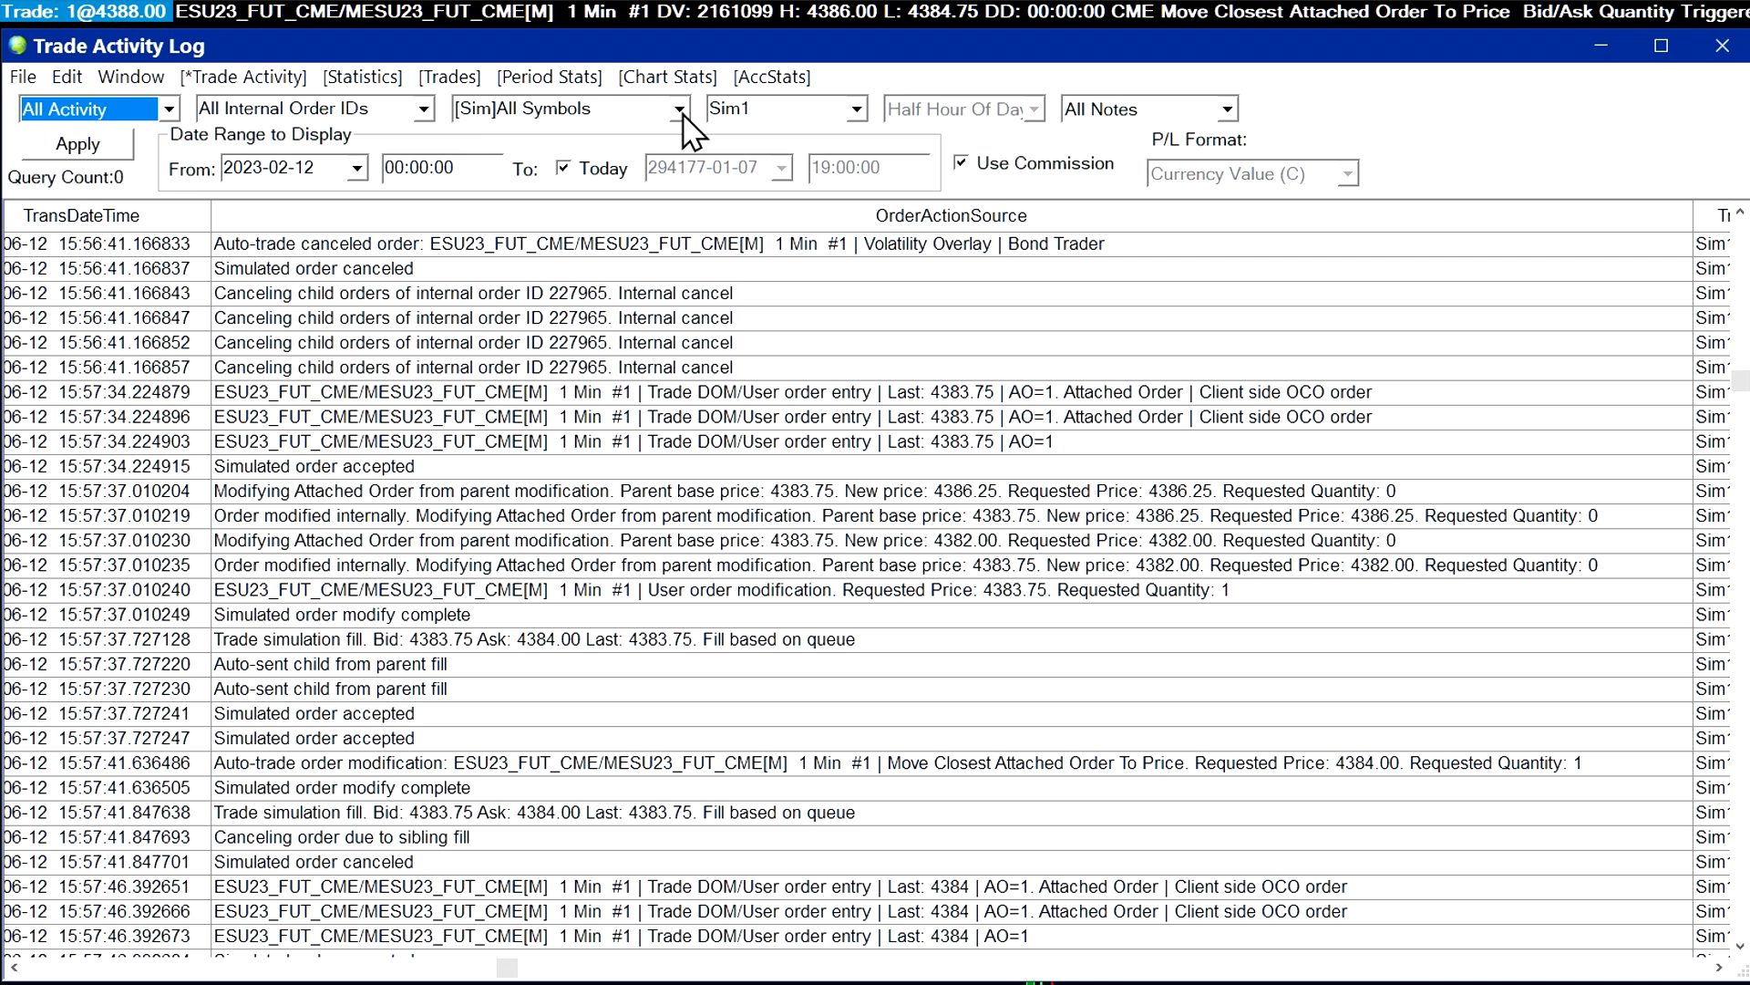
mouse_move(561, 107)
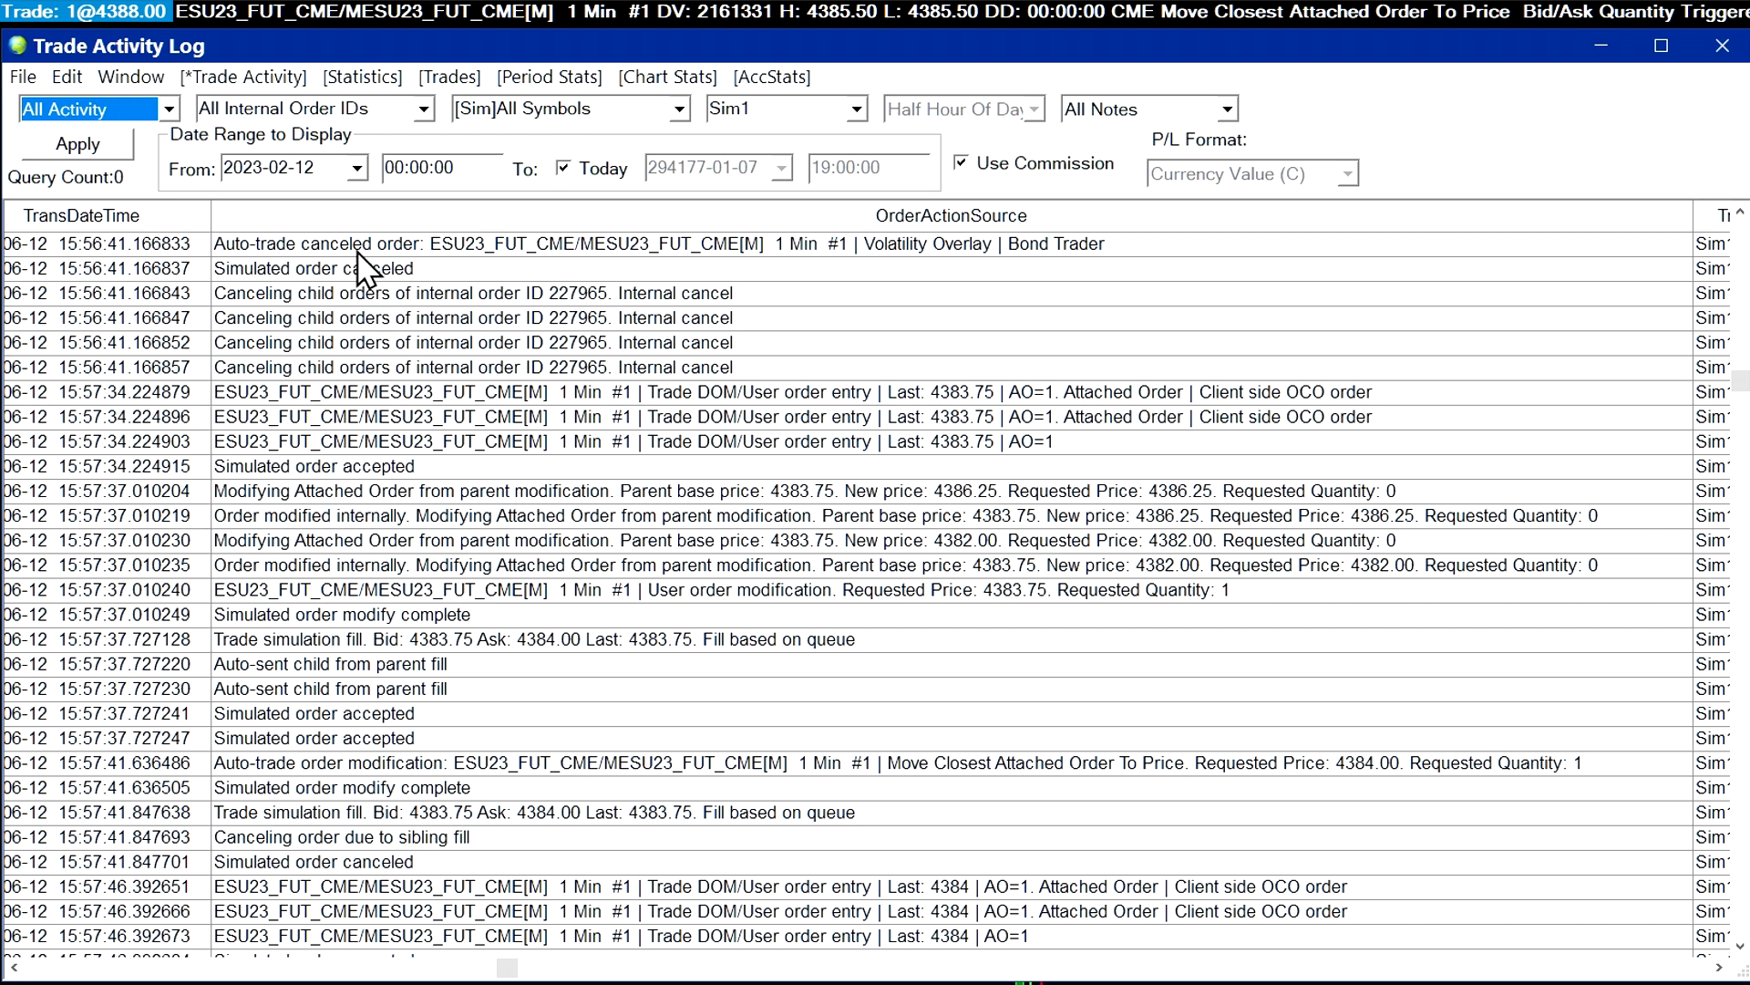
mouse_move(435, 663)
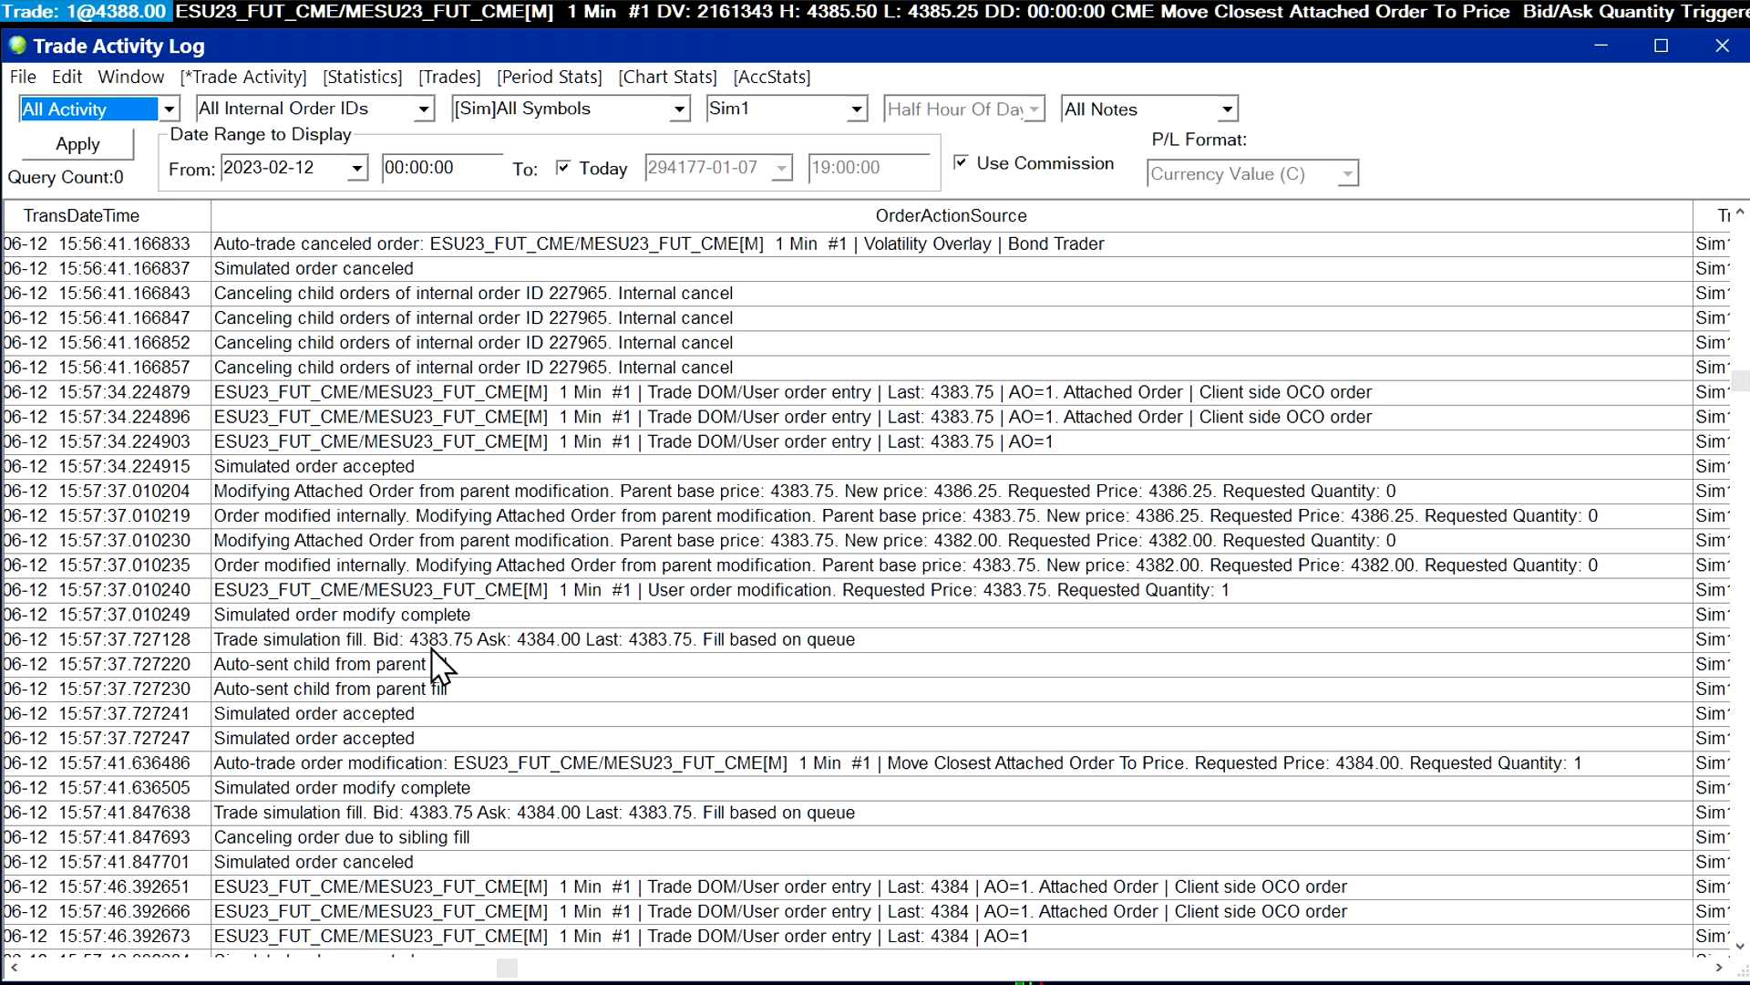
mouse_move(715, 107)
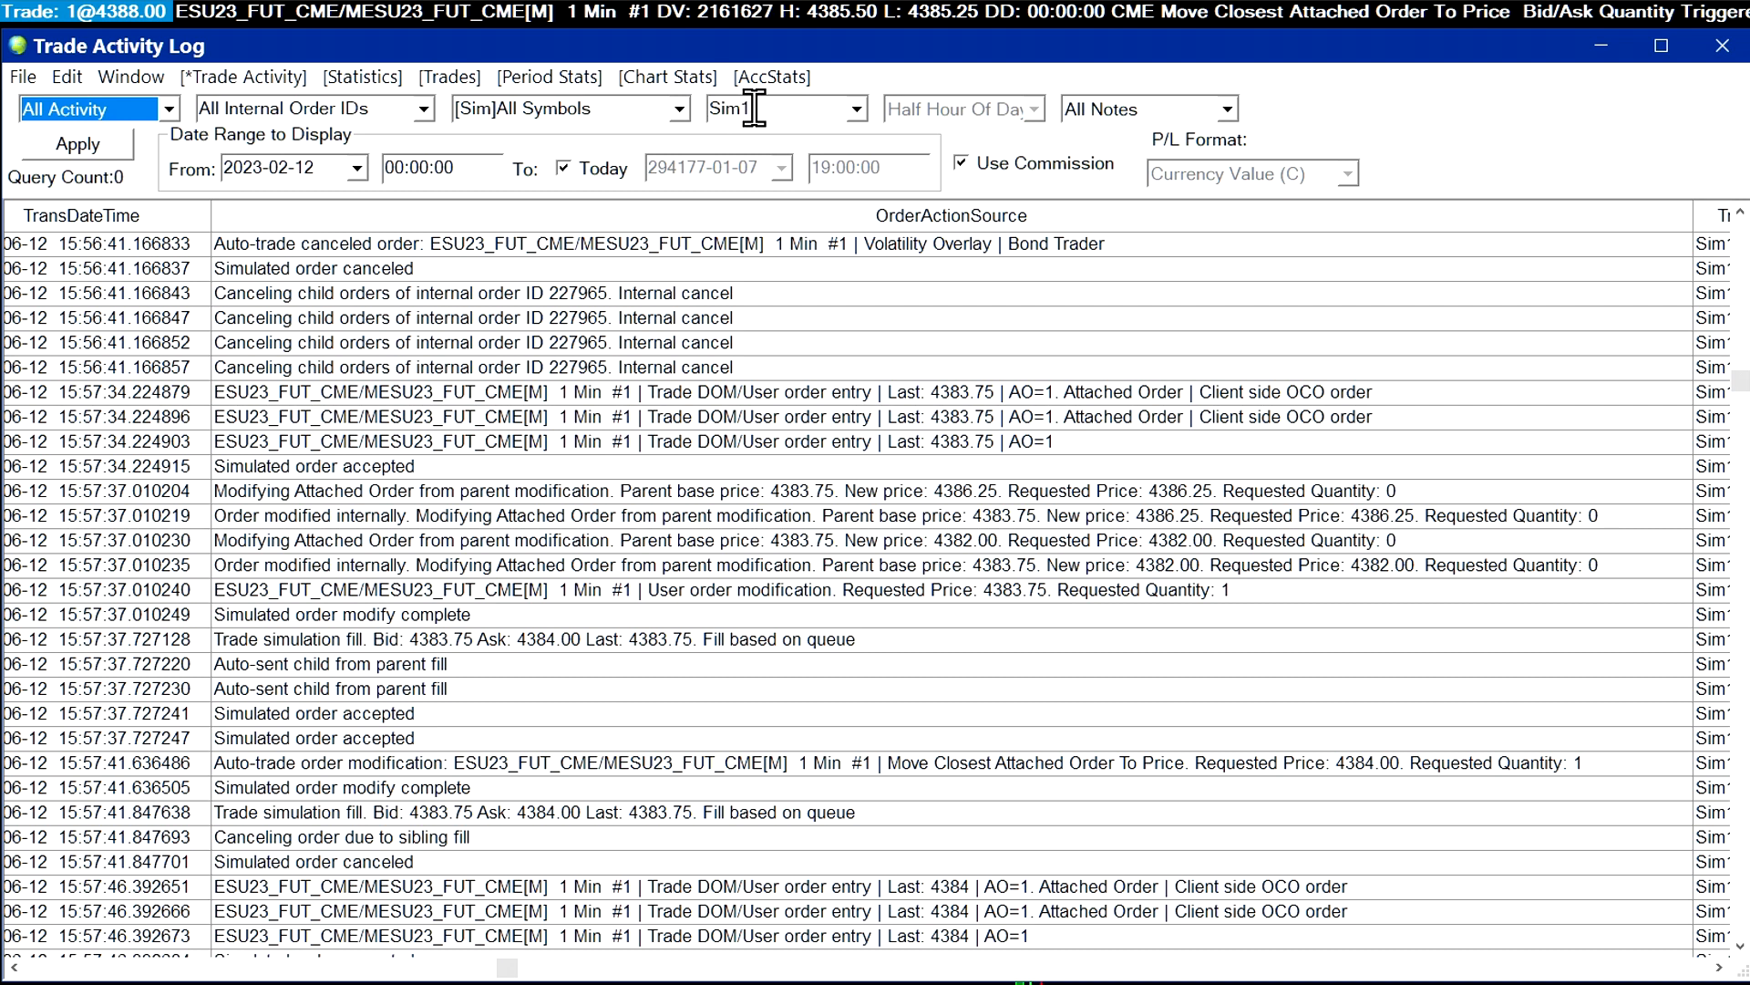
mouse_move(1226, 122)
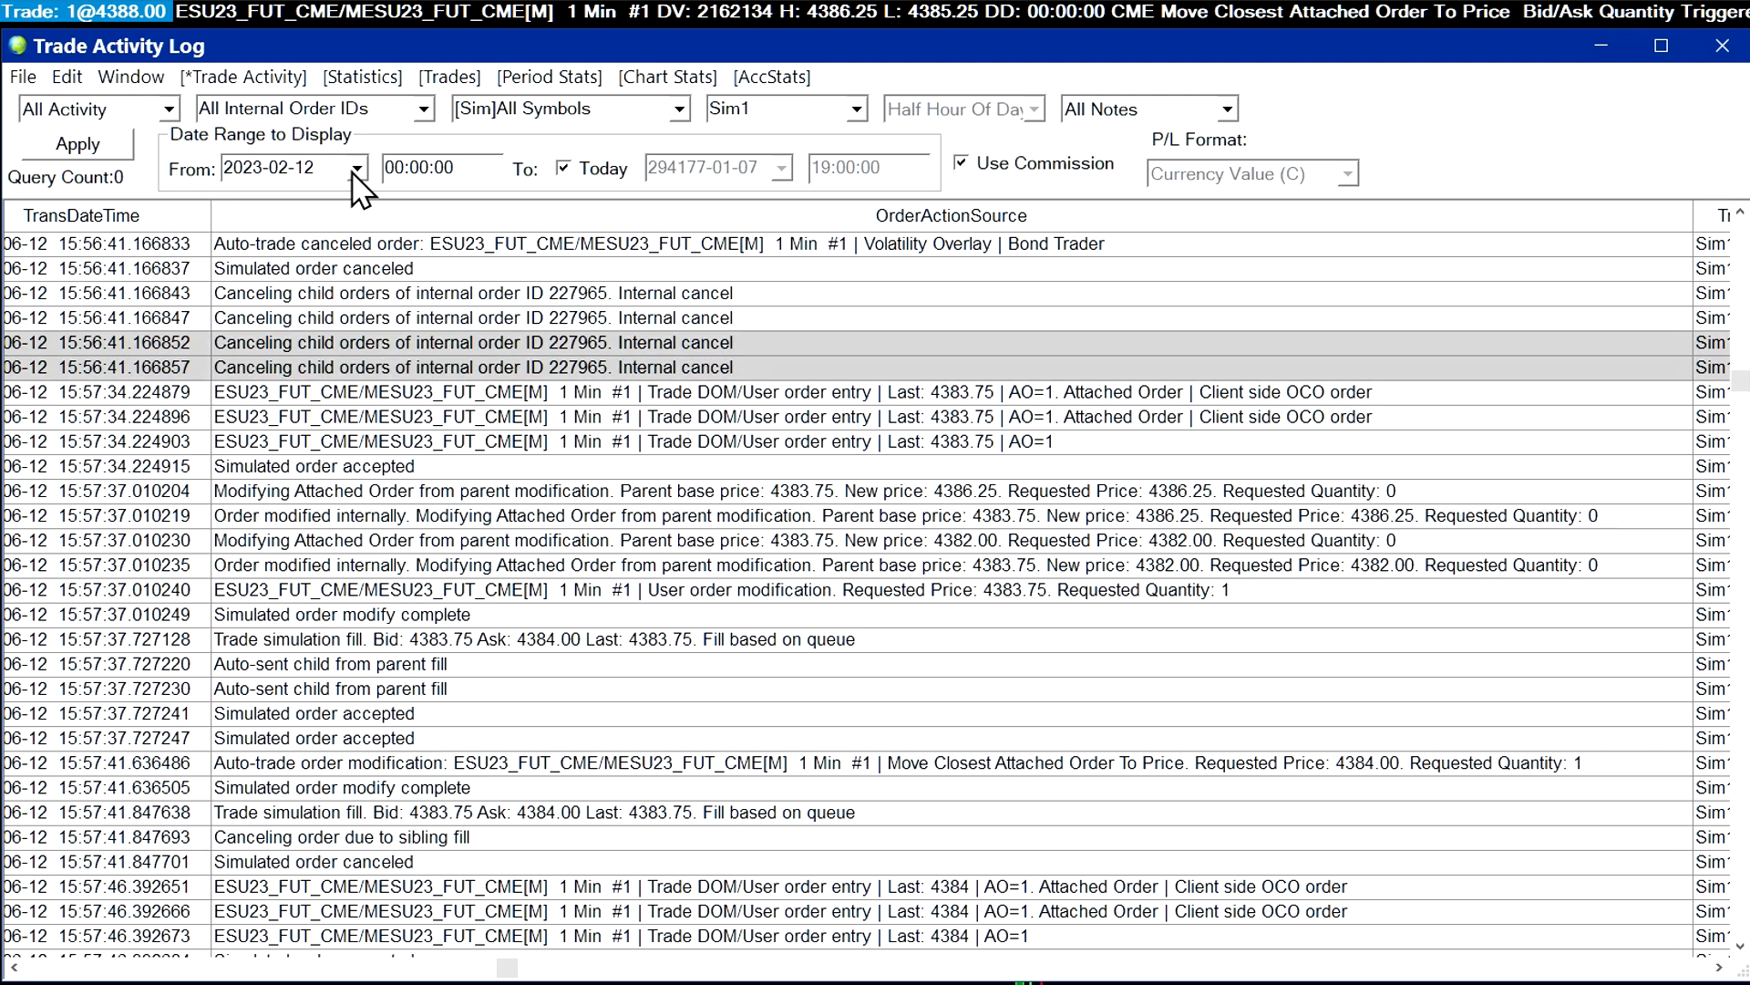
- Set the log's From date to 2023-06-12 (Mon, Today)
click(356, 168)
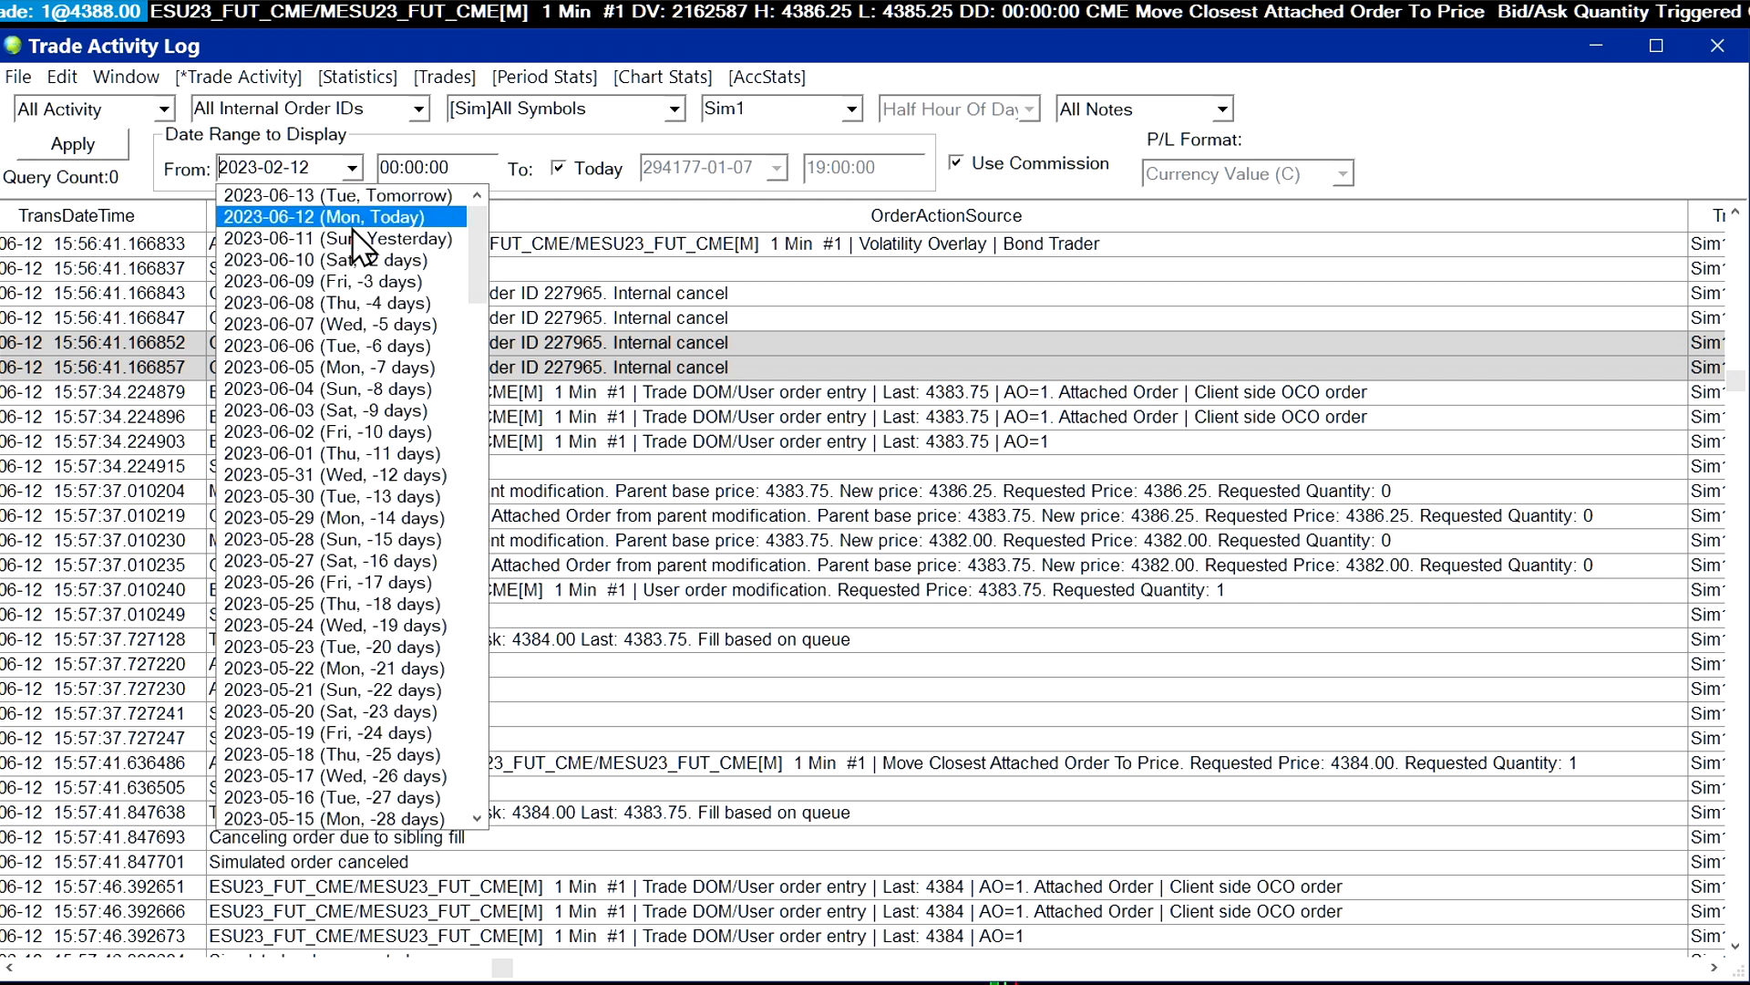
click(325, 217)
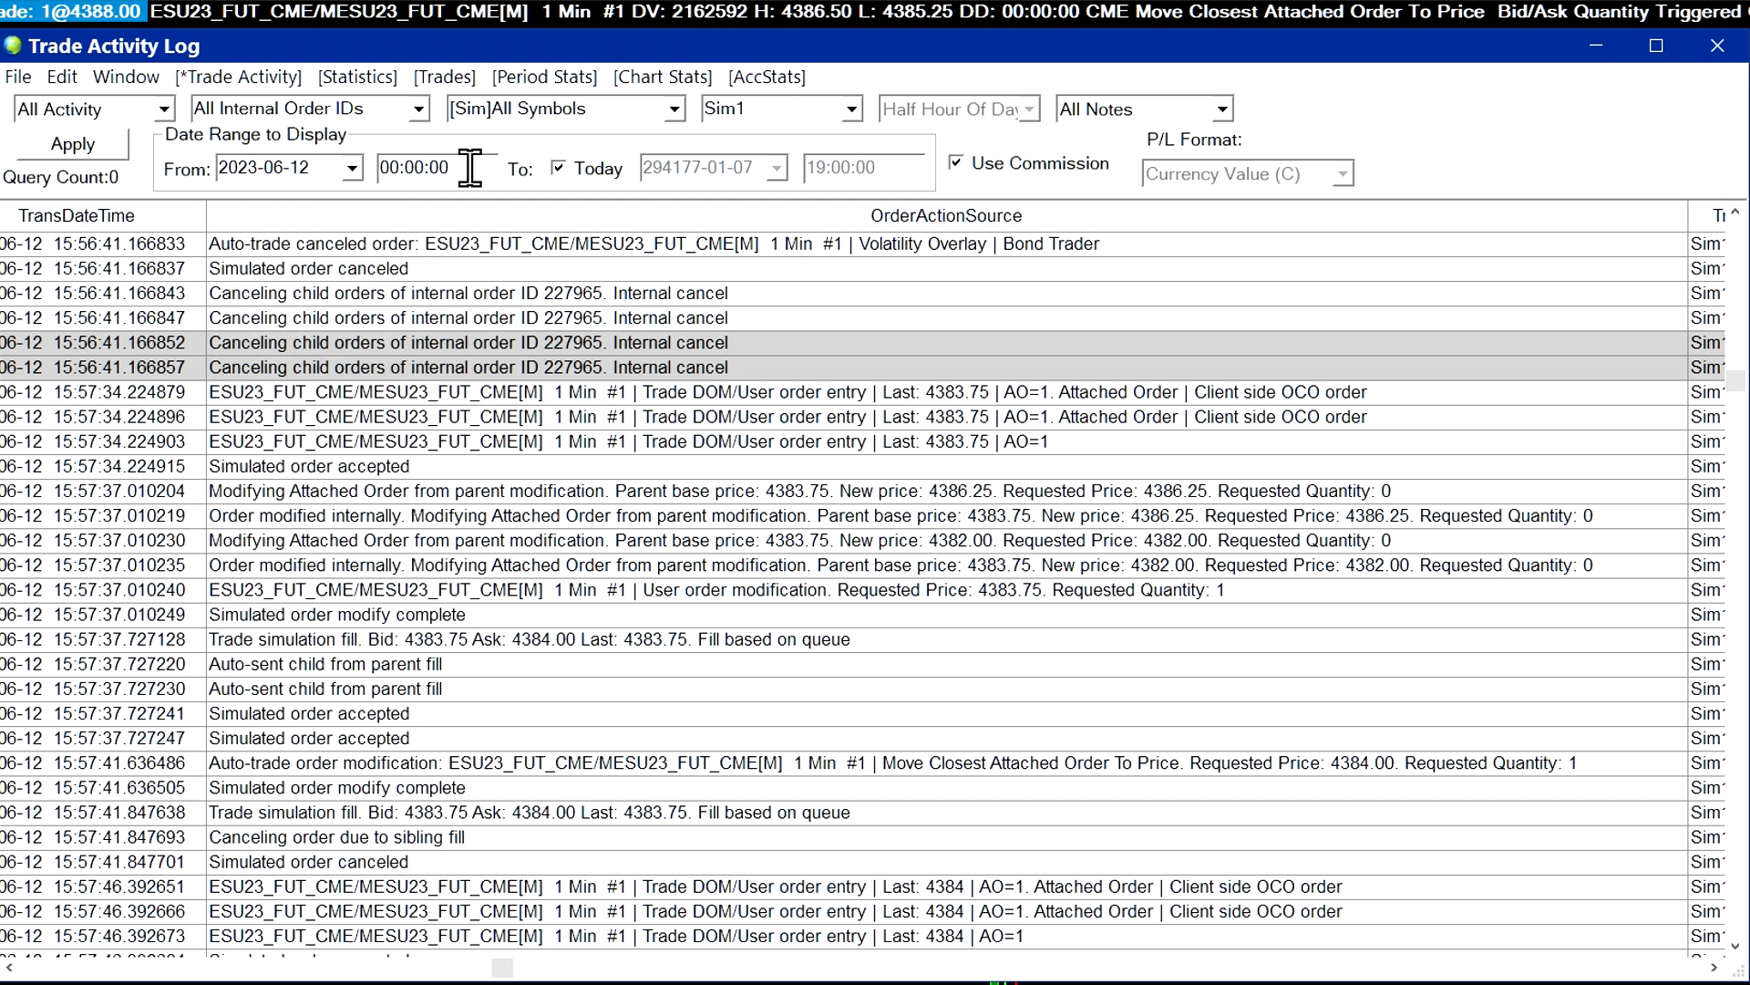
mouse_move(569, 200)
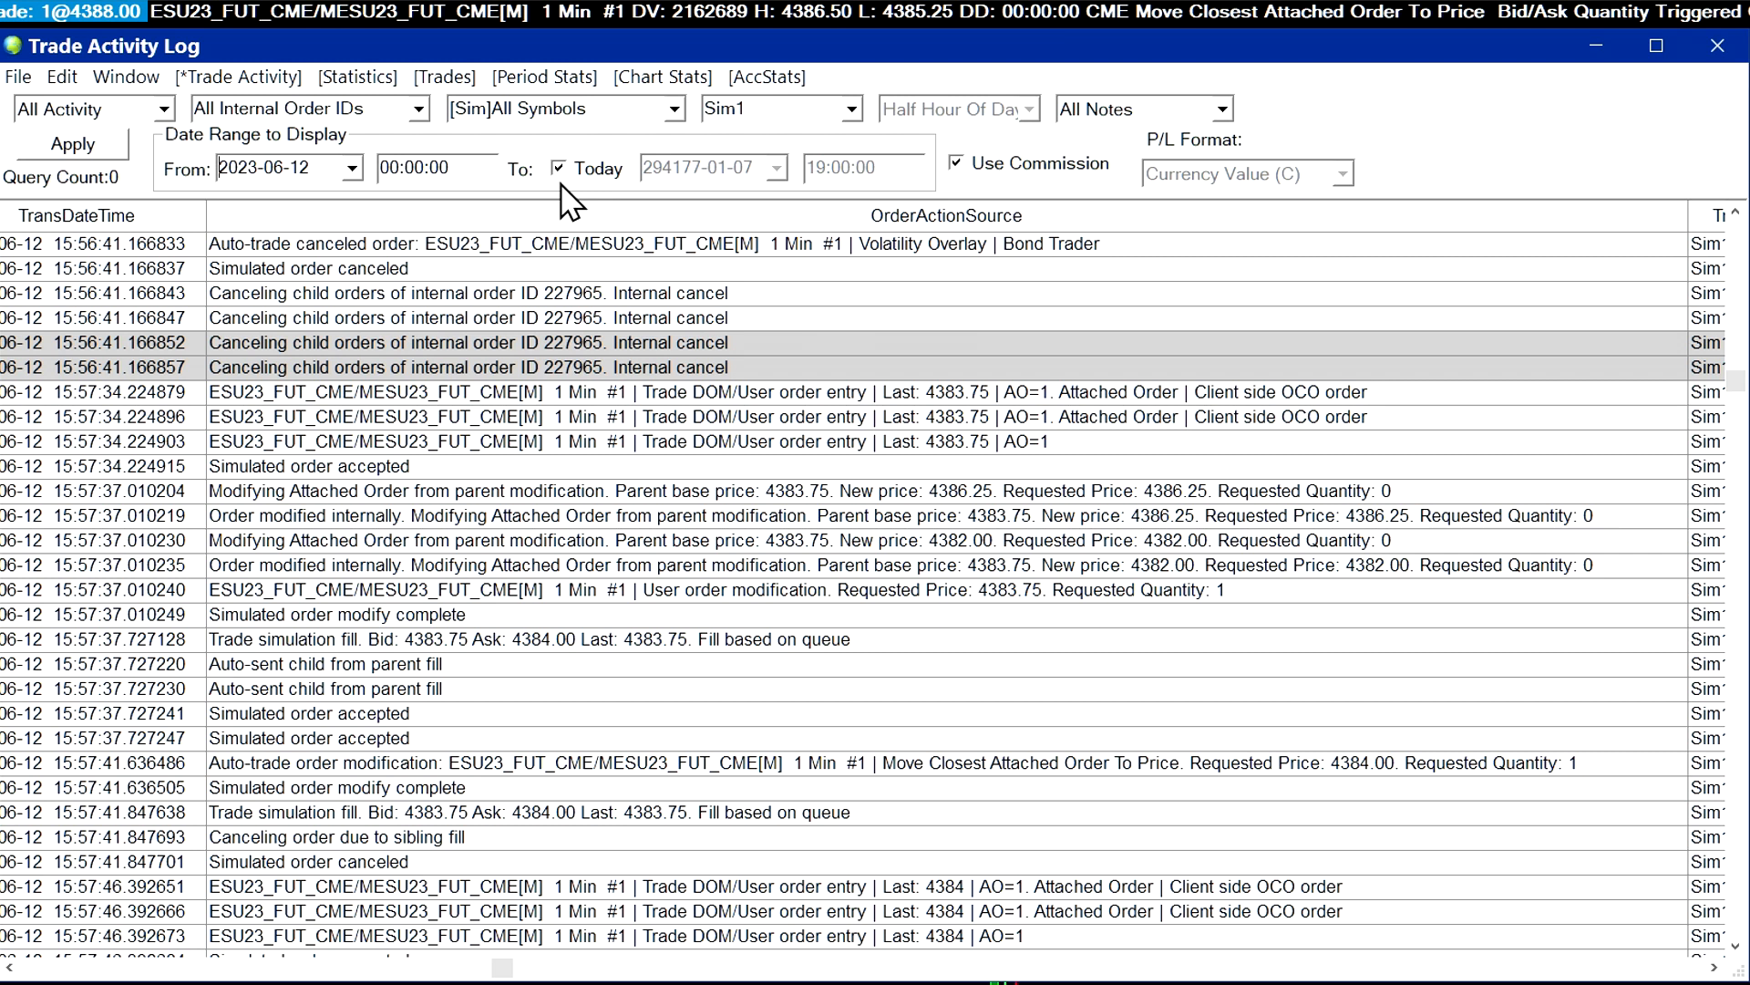
mouse_move(100, 184)
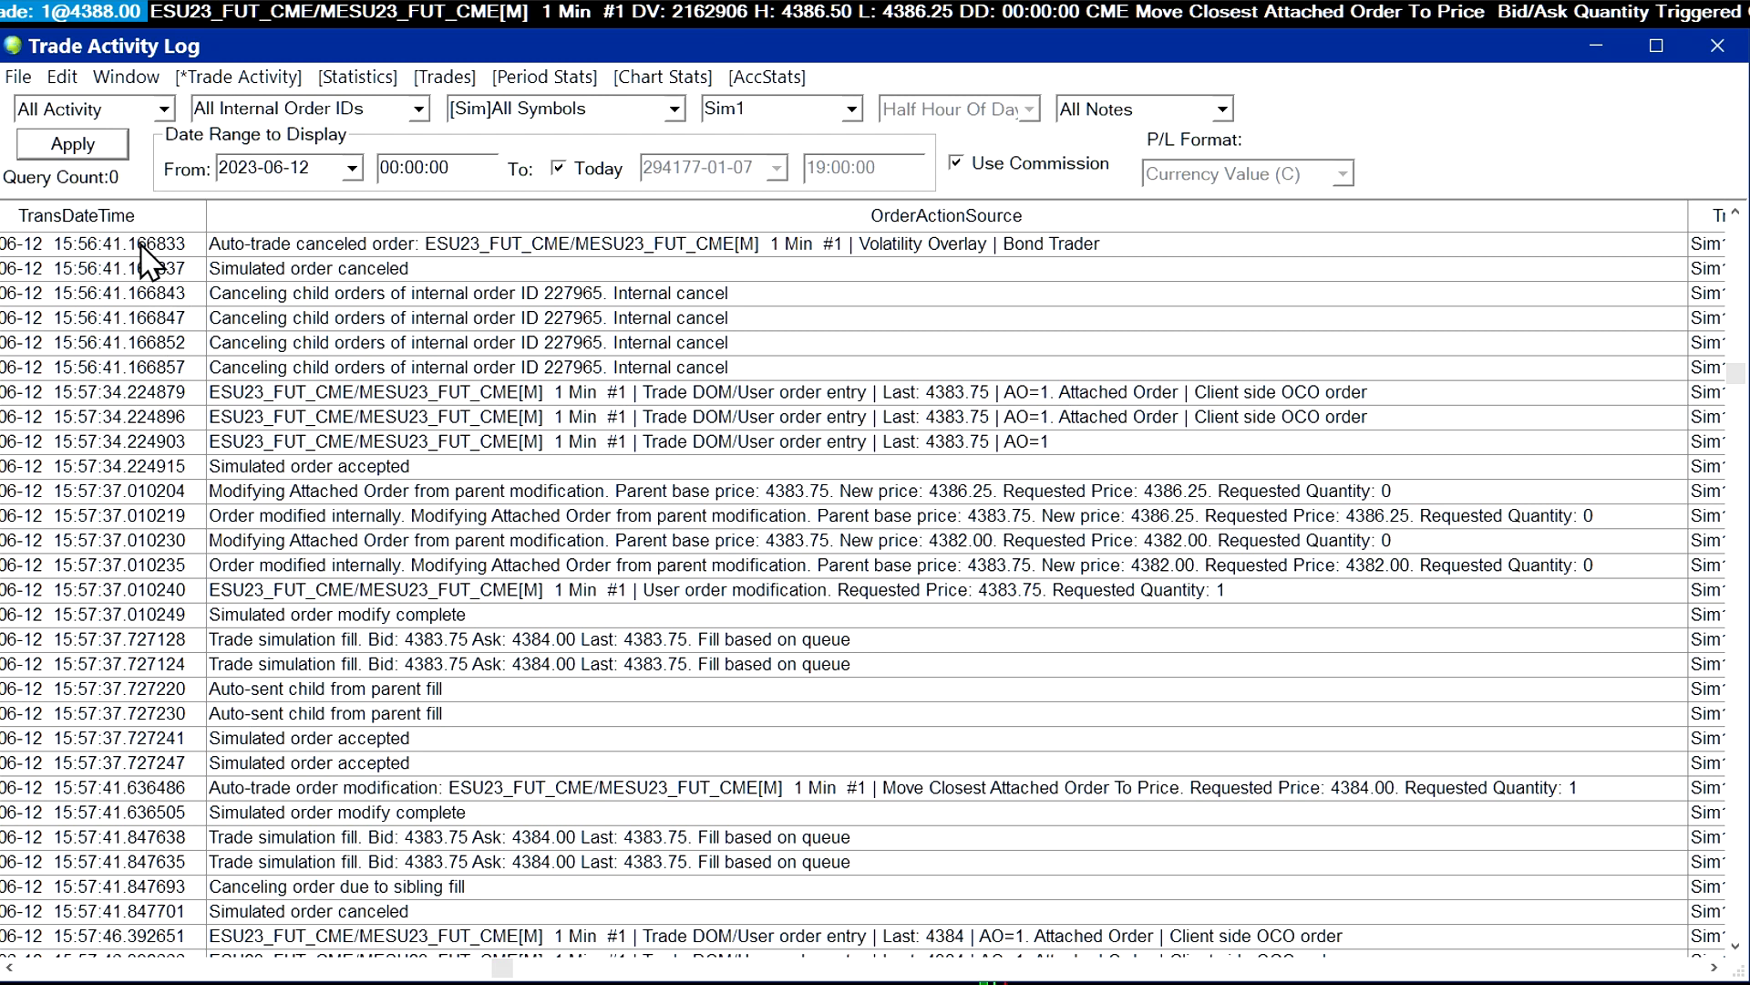
mouse_move(352, 241)
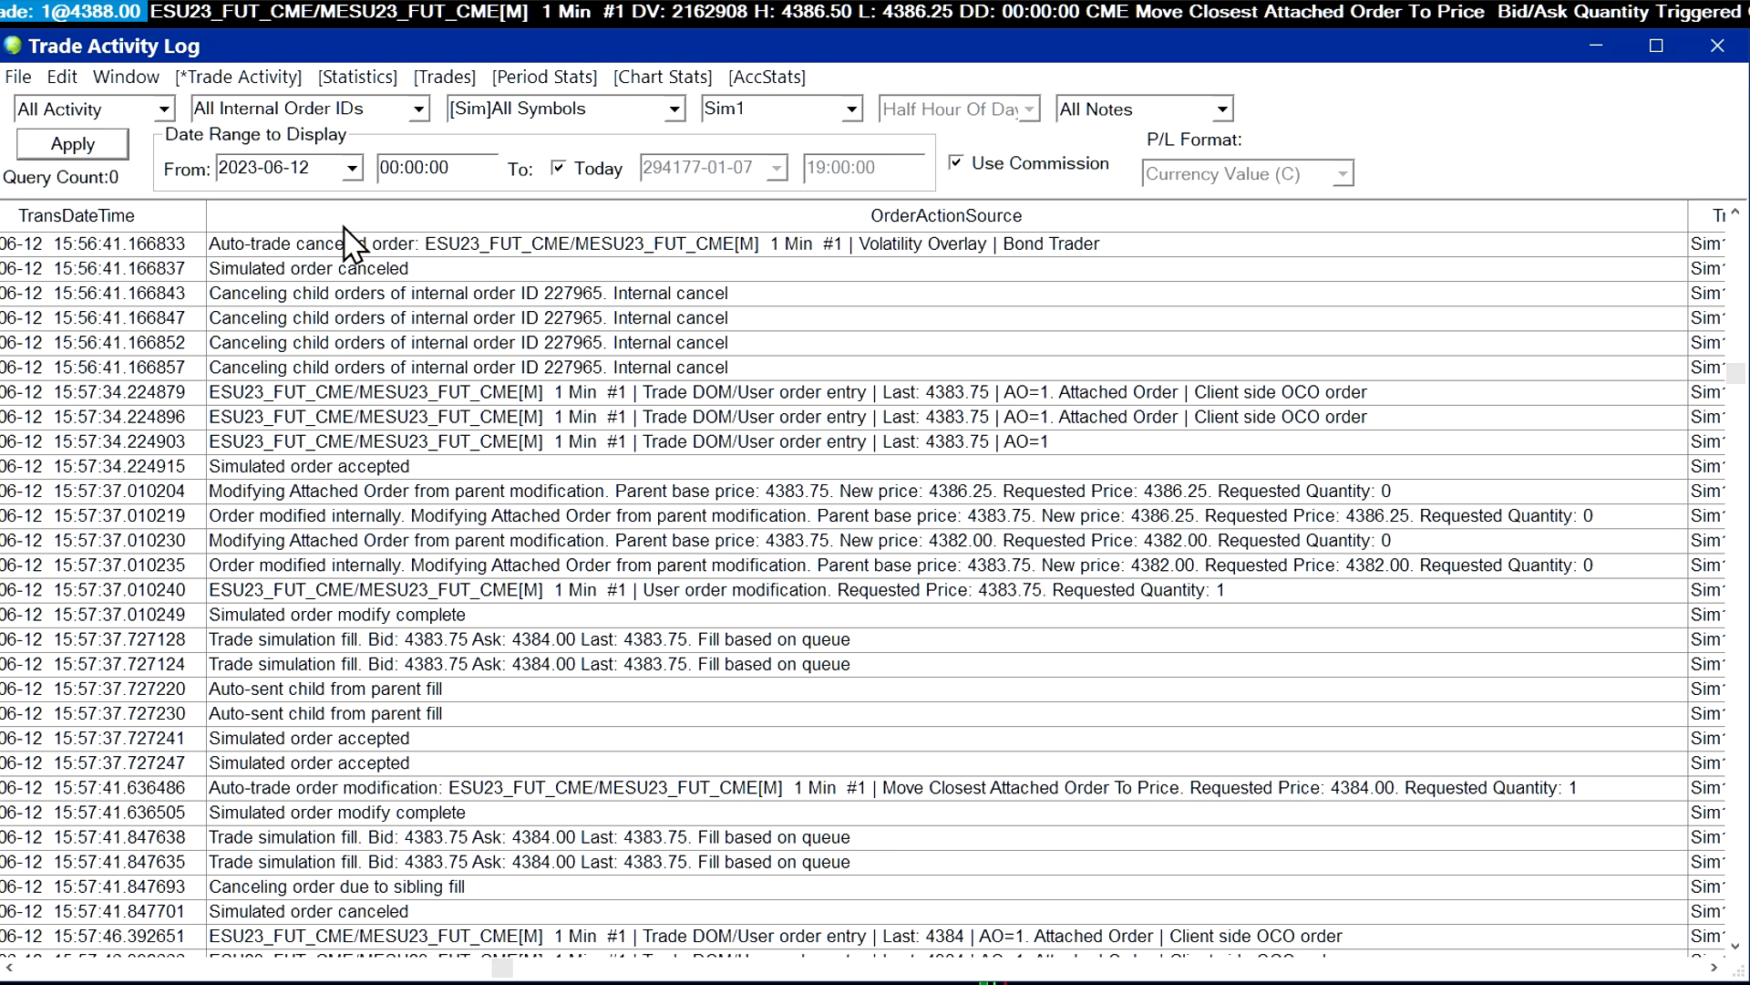
mouse_move(142, 222)
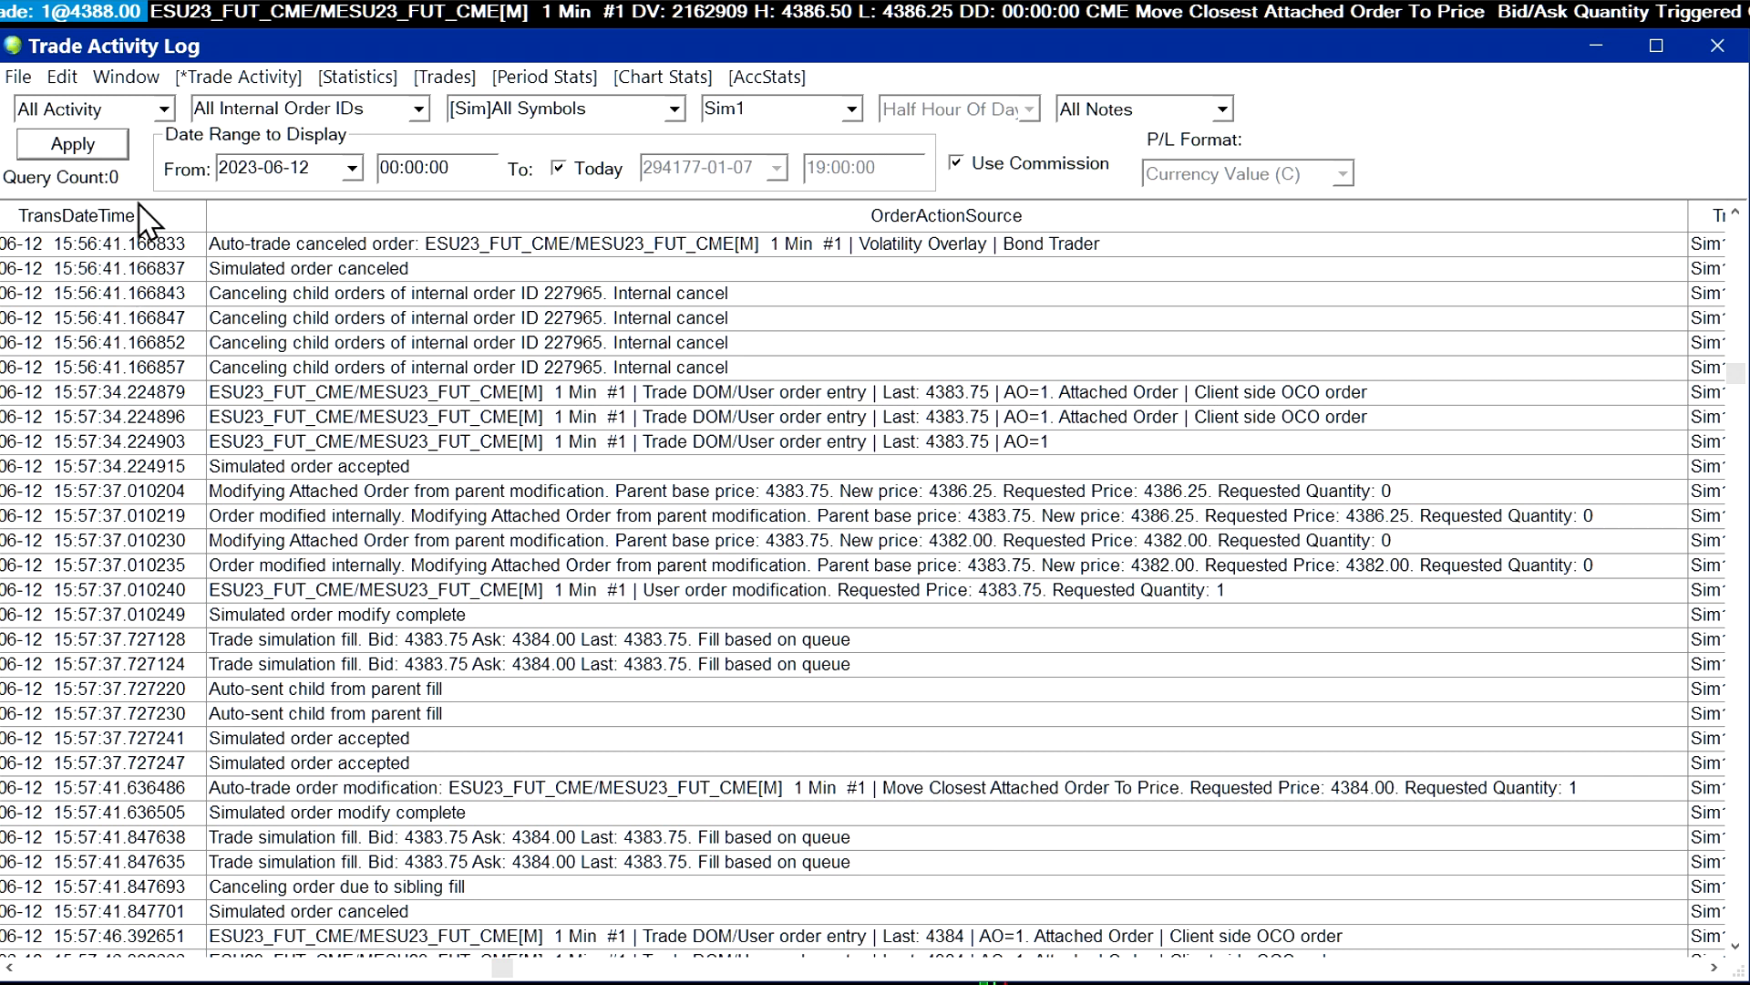
mouse_move(127, 206)
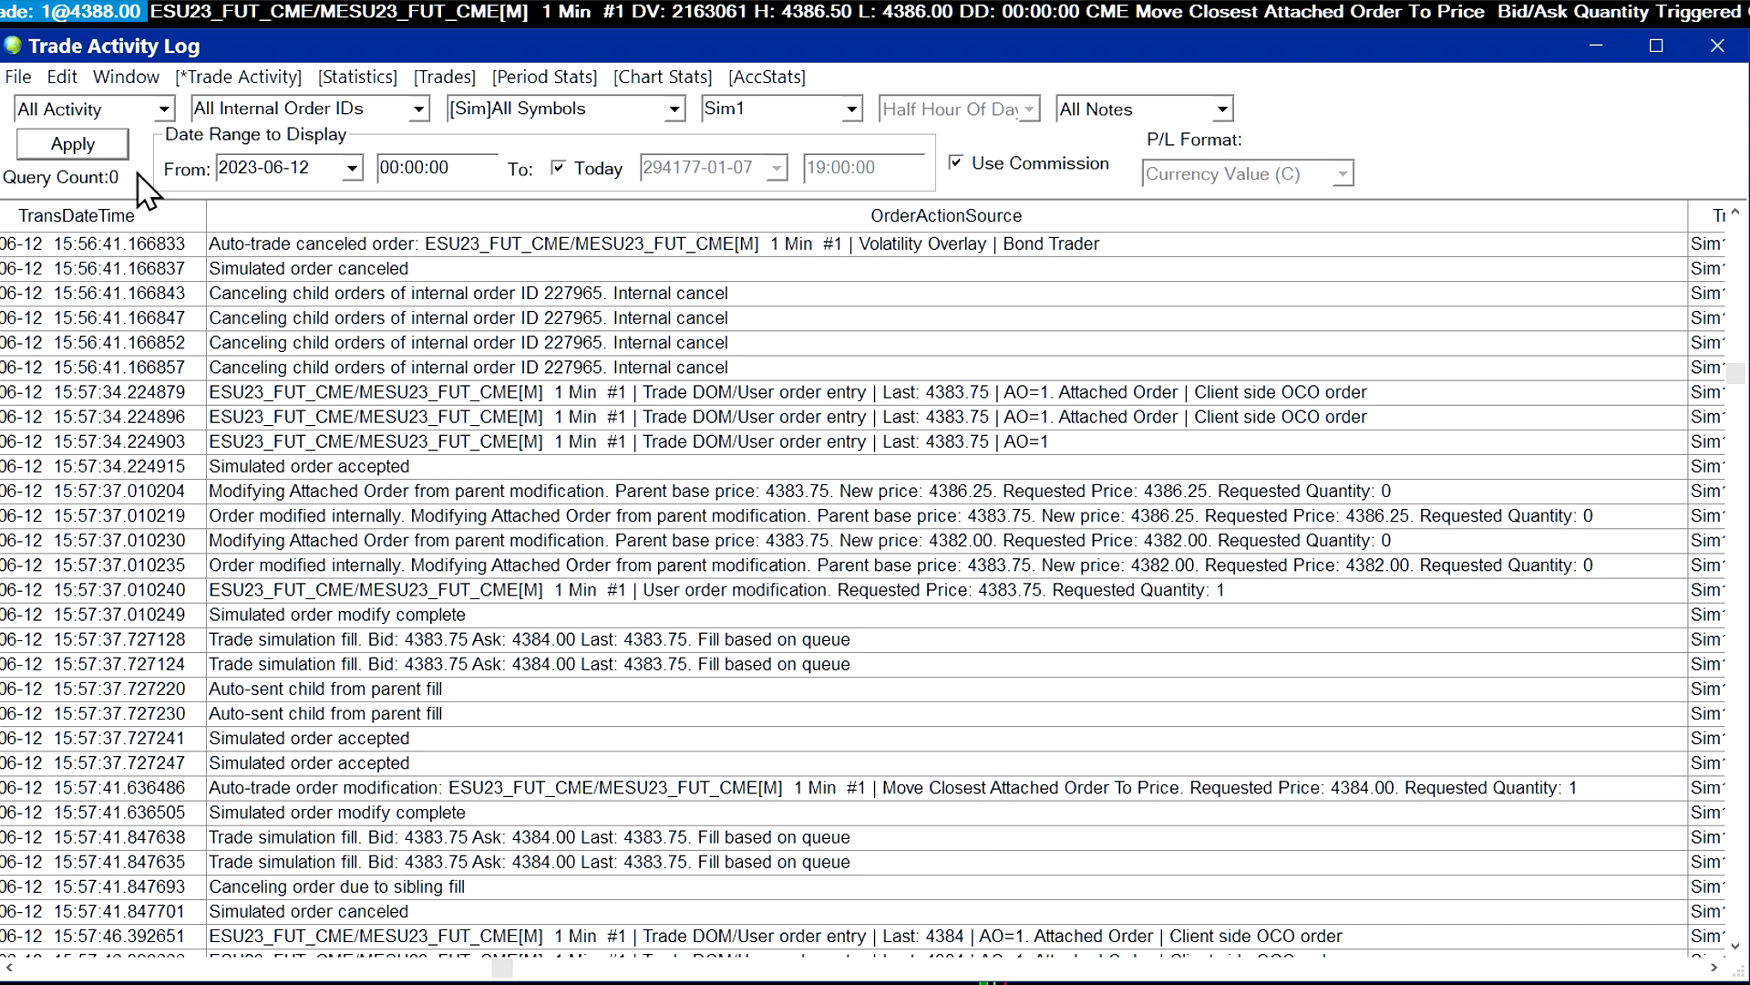
mouse_move(286, 689)
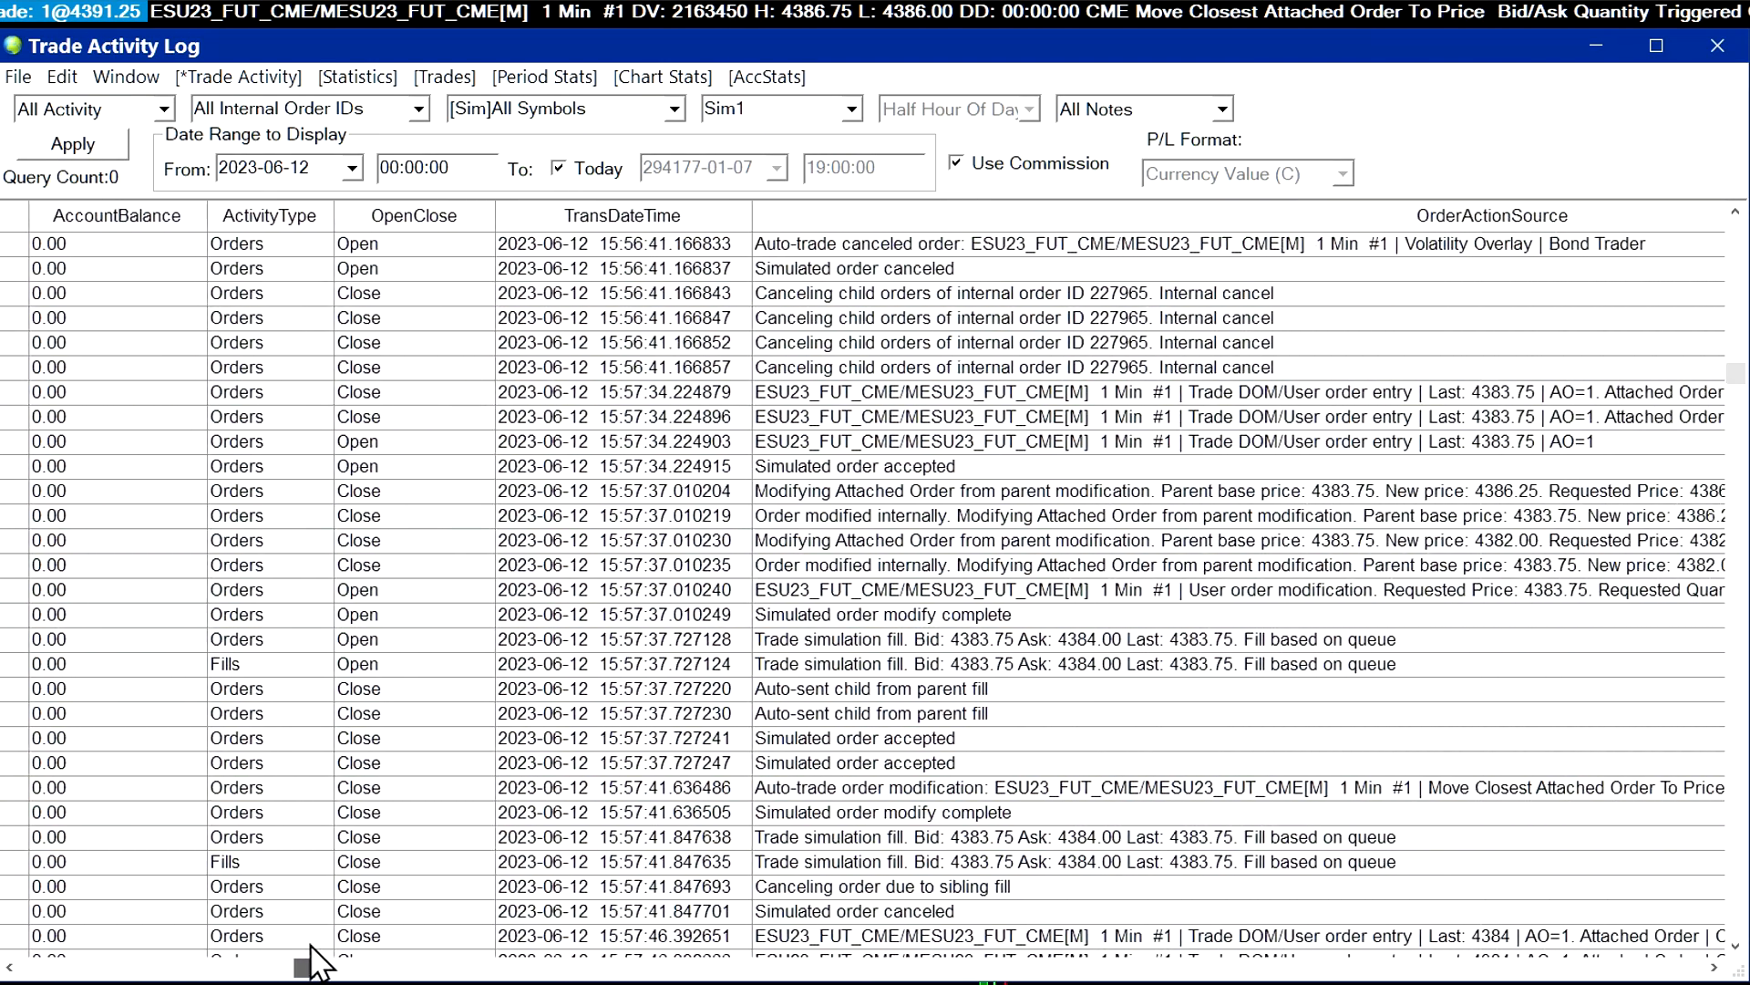
scroll(right, 3)
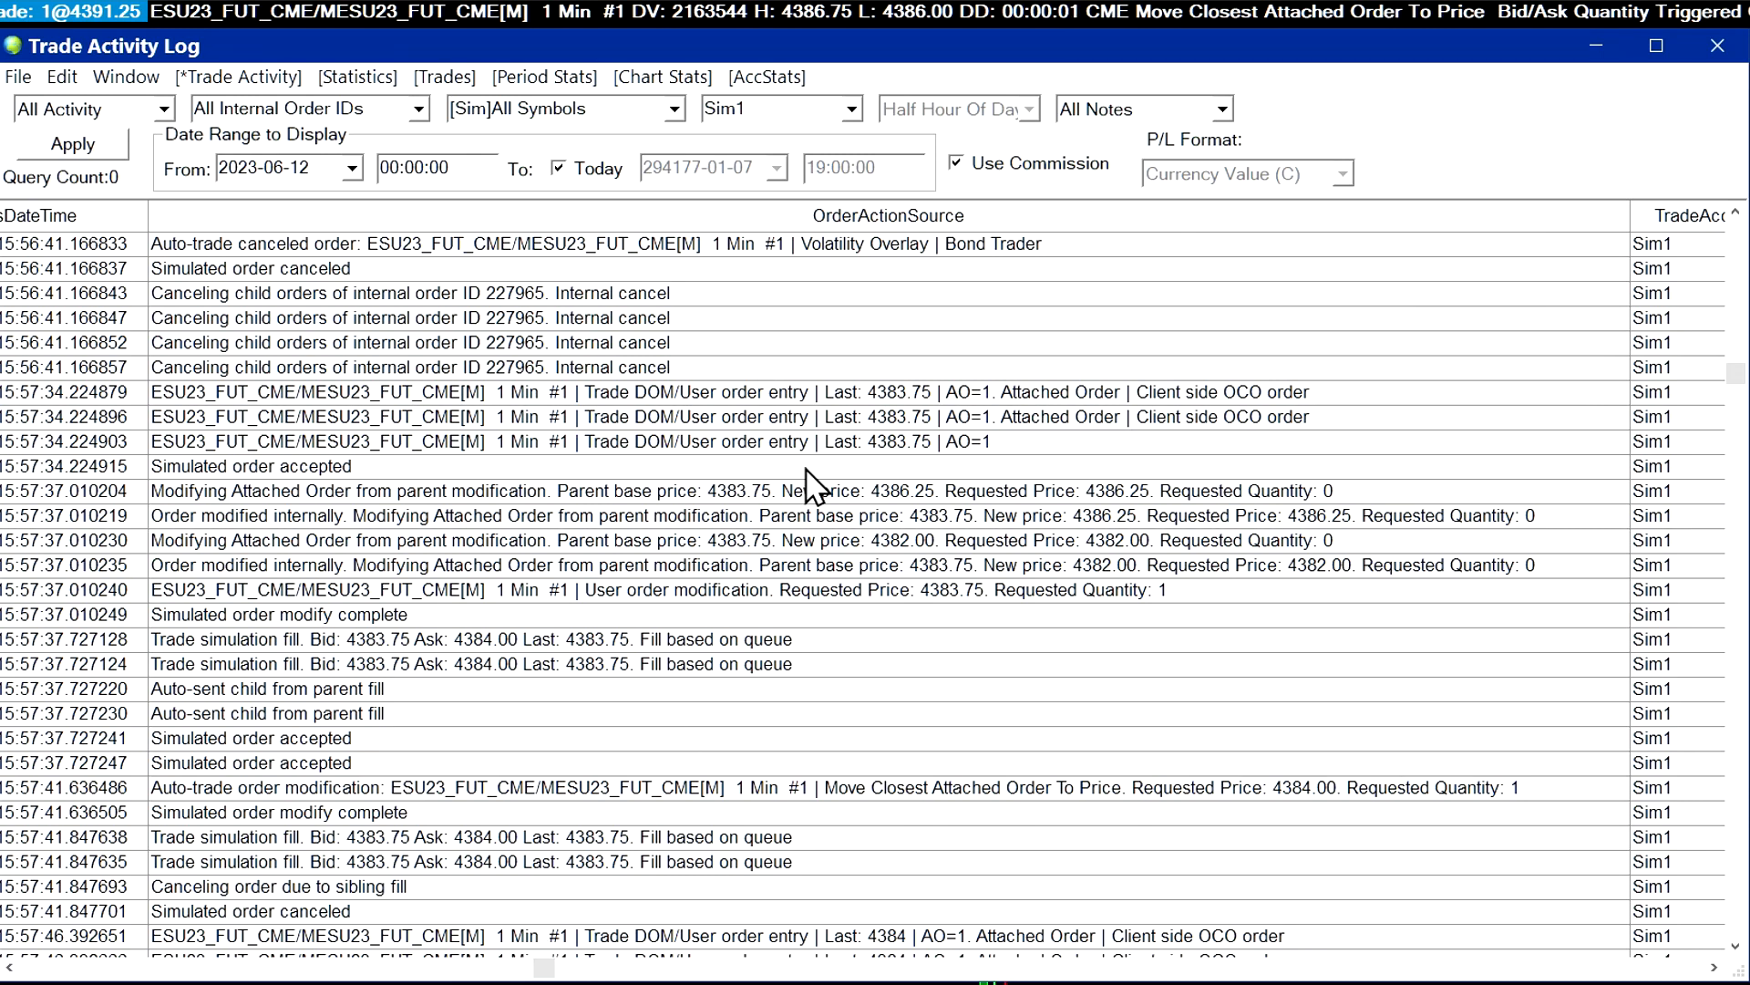
mouse_move(915, 241)
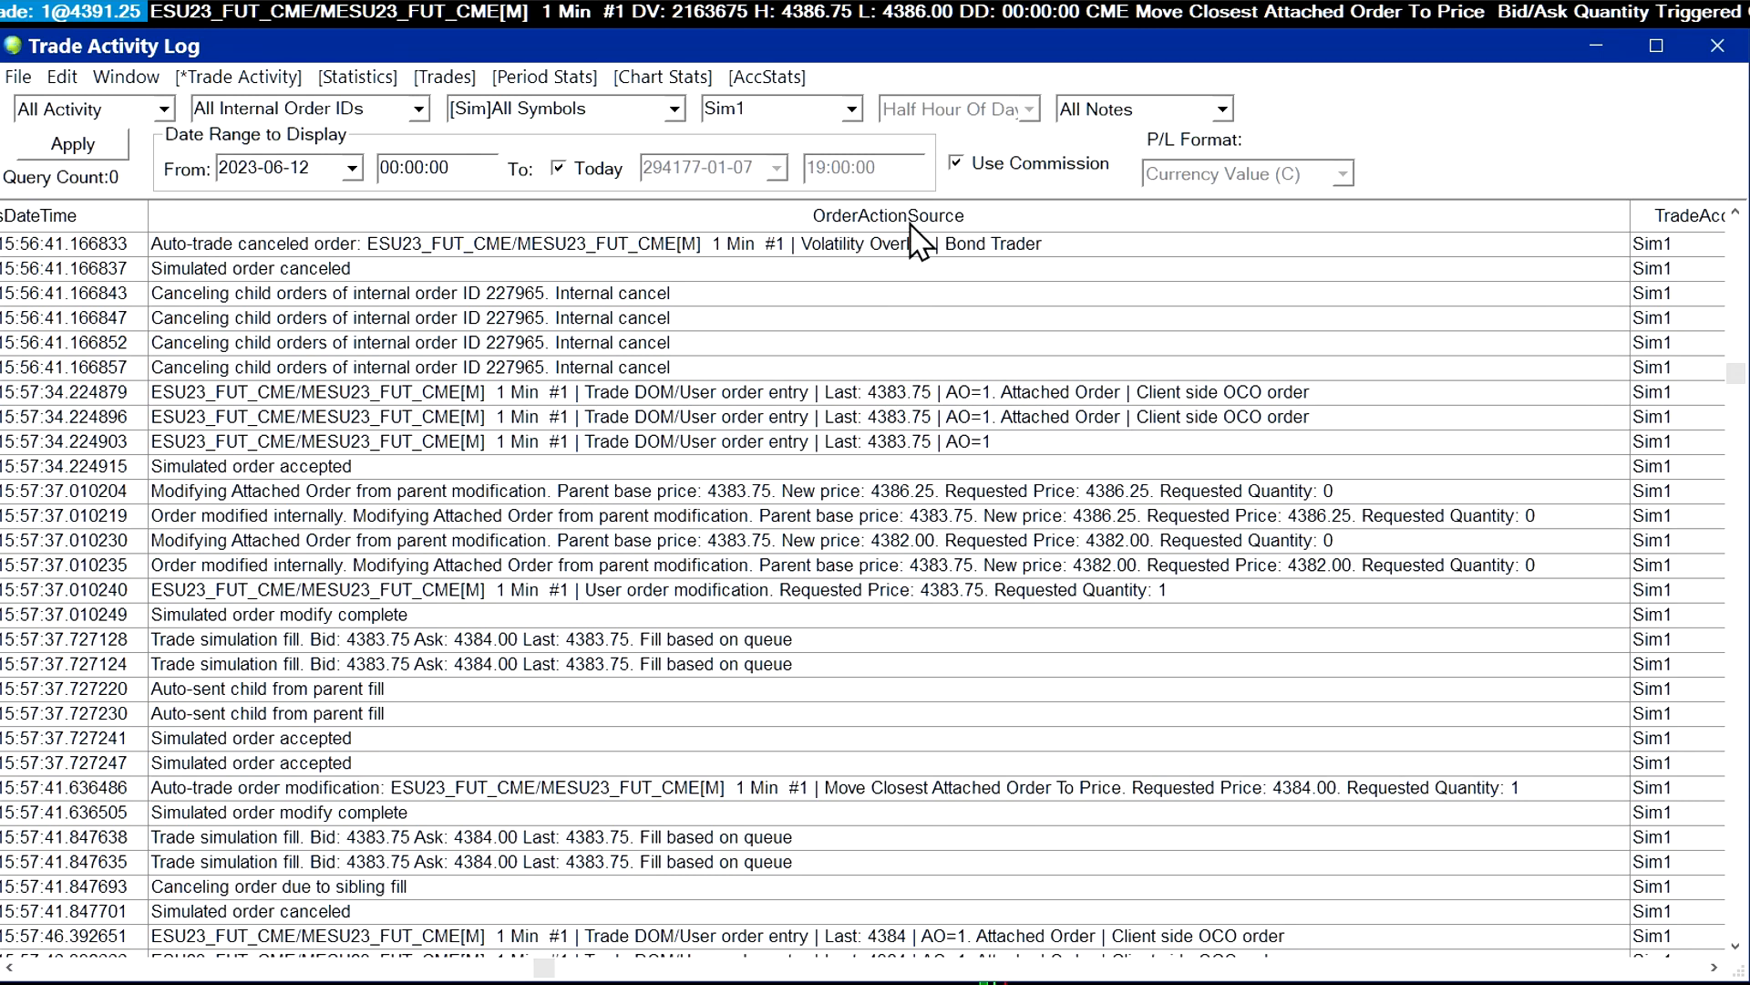
mouse_move(903, 242)
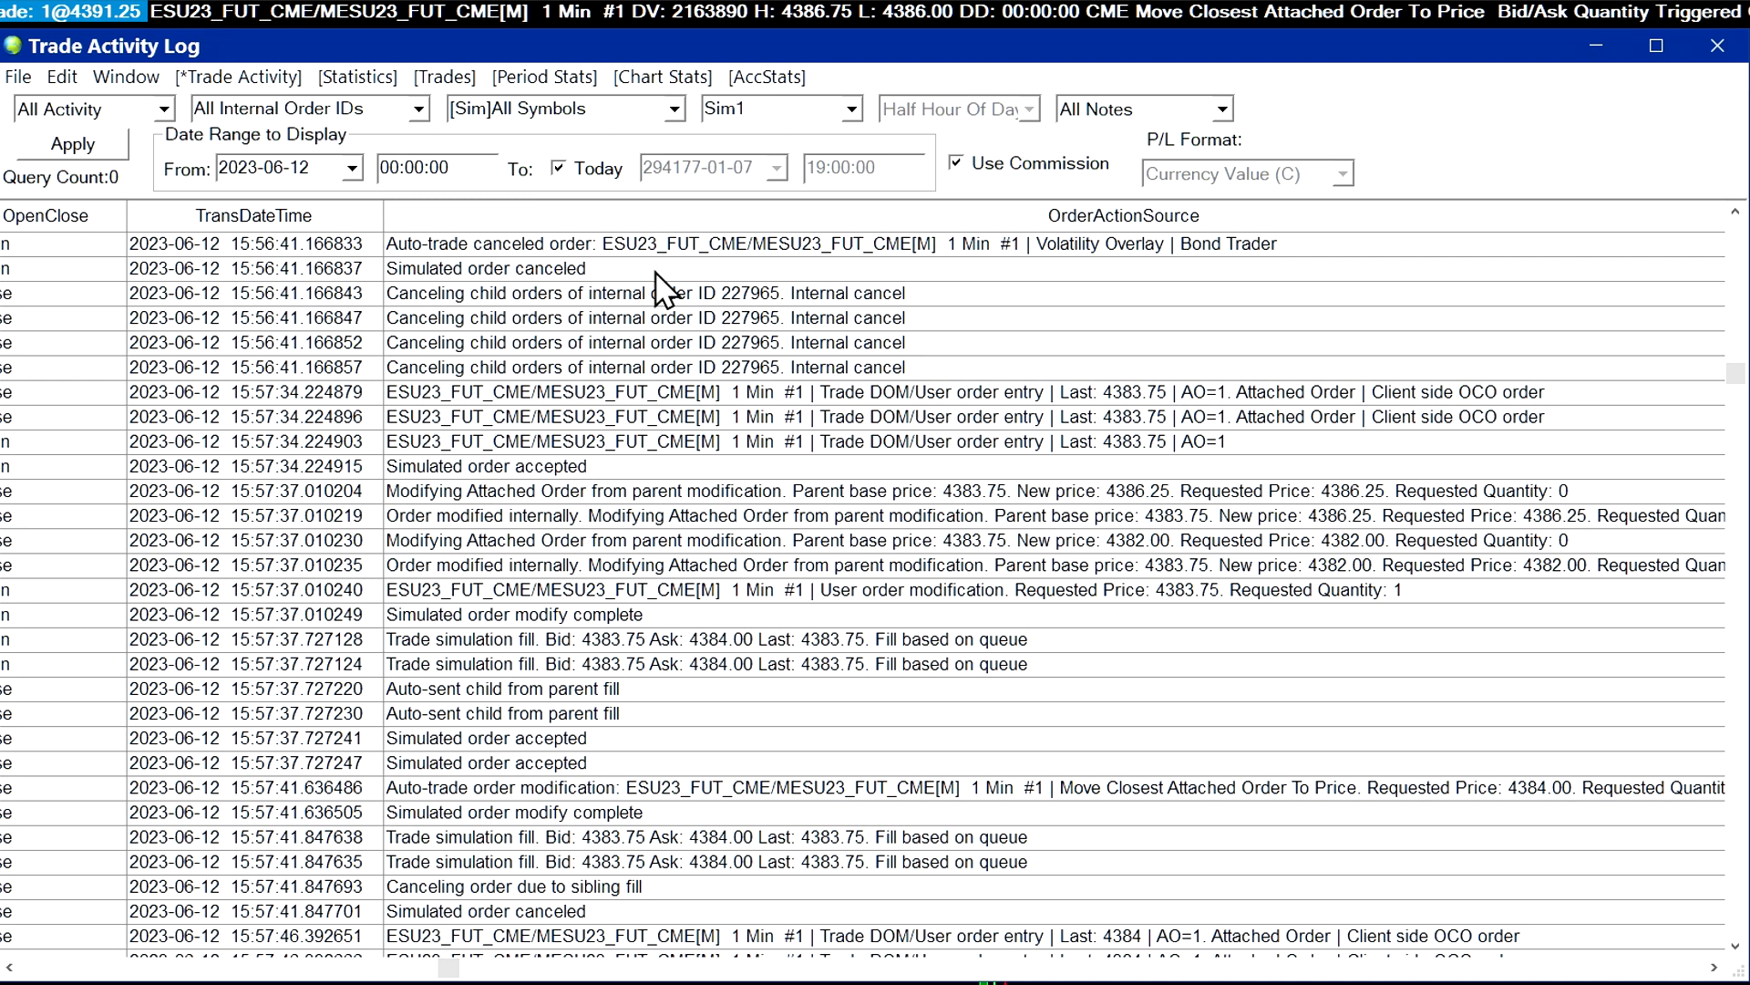
mouse_move(693, 261)
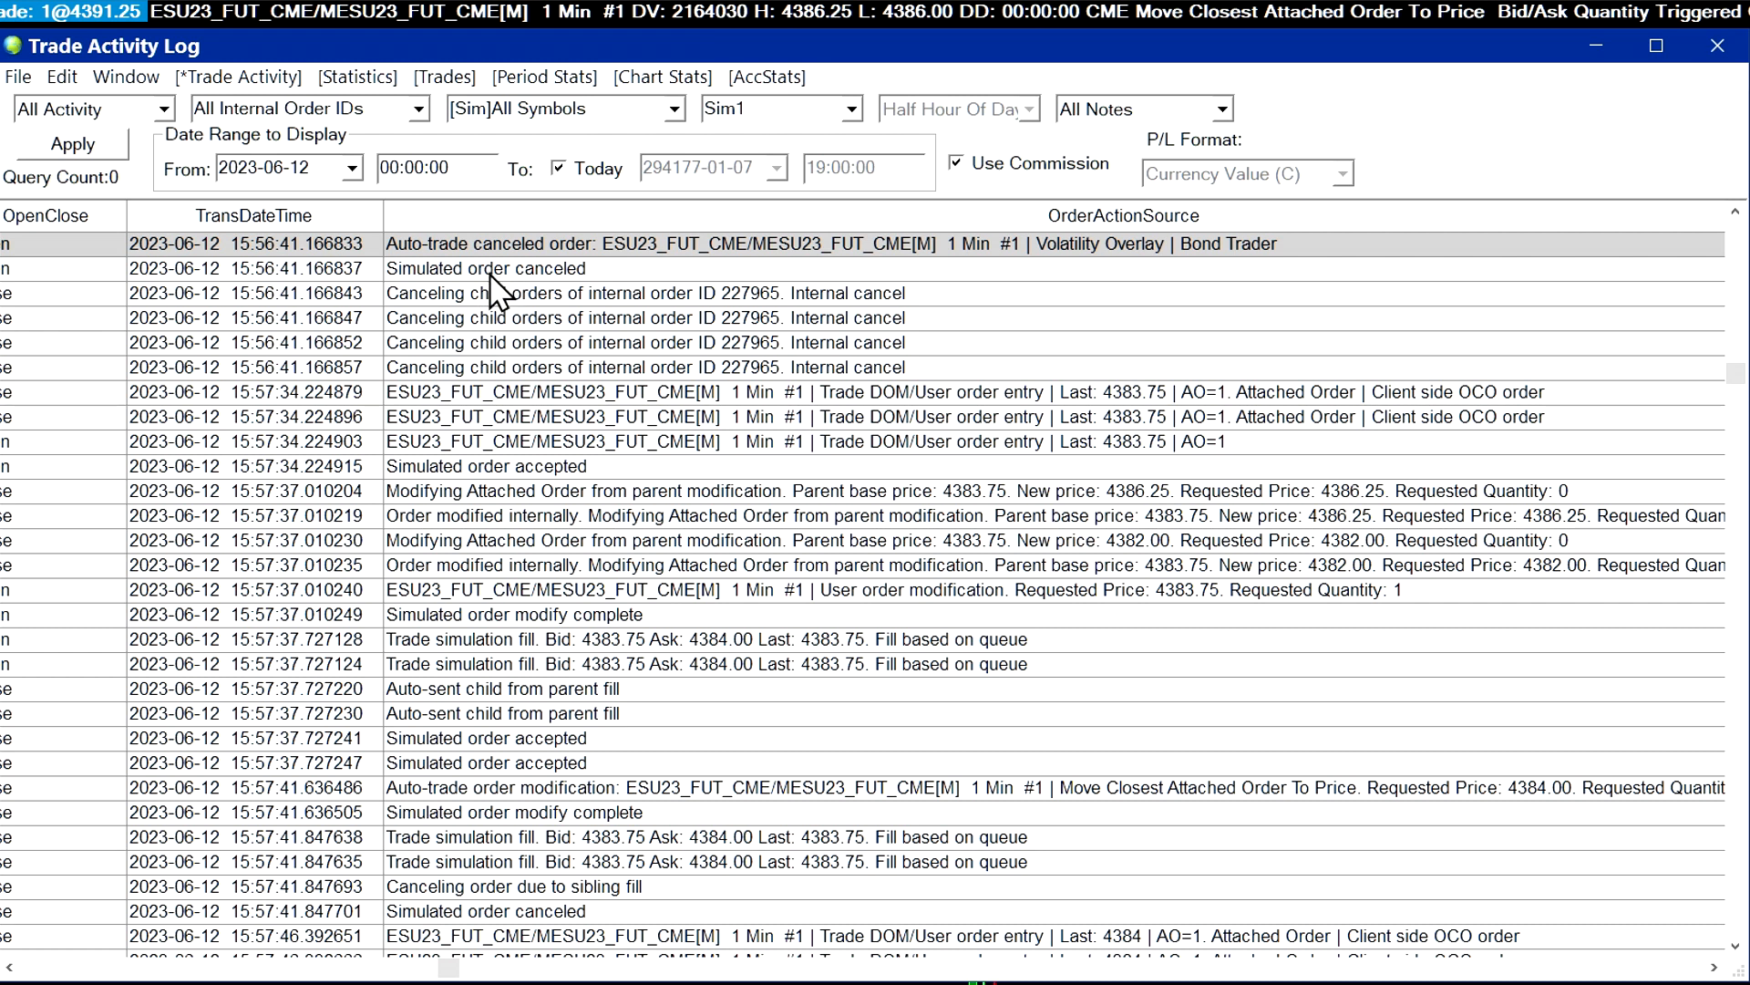
mouse_move(713, 356)
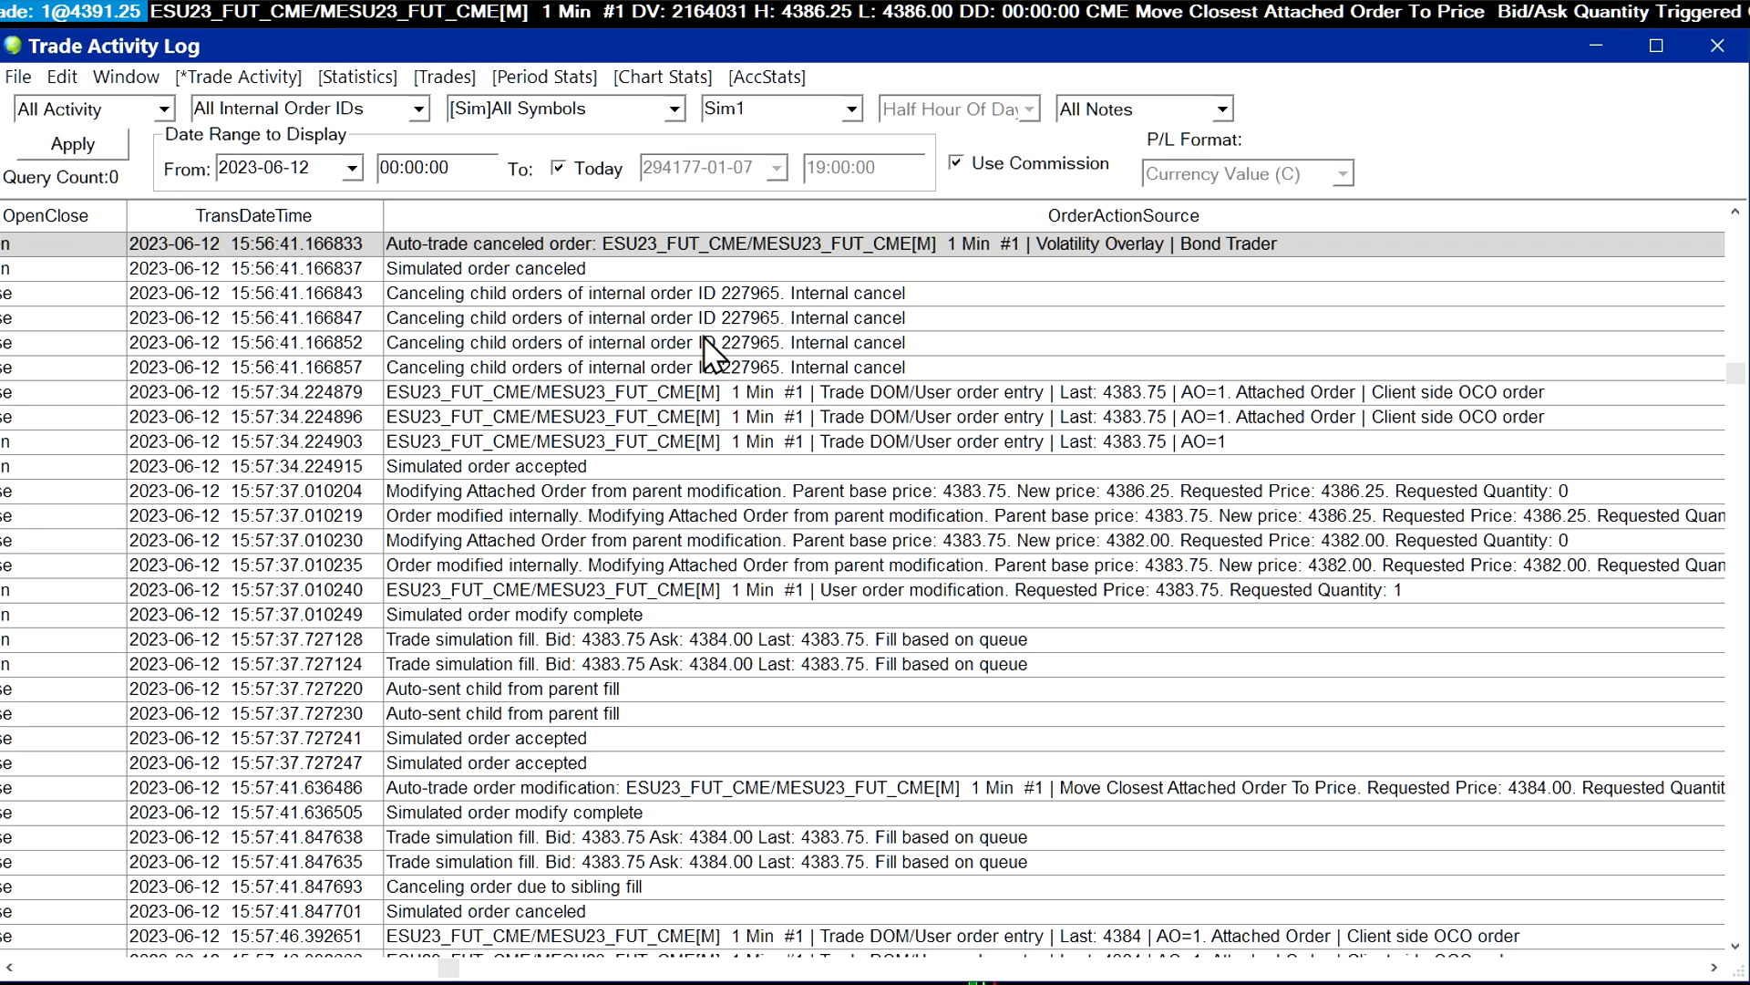
scroll(up, 3)
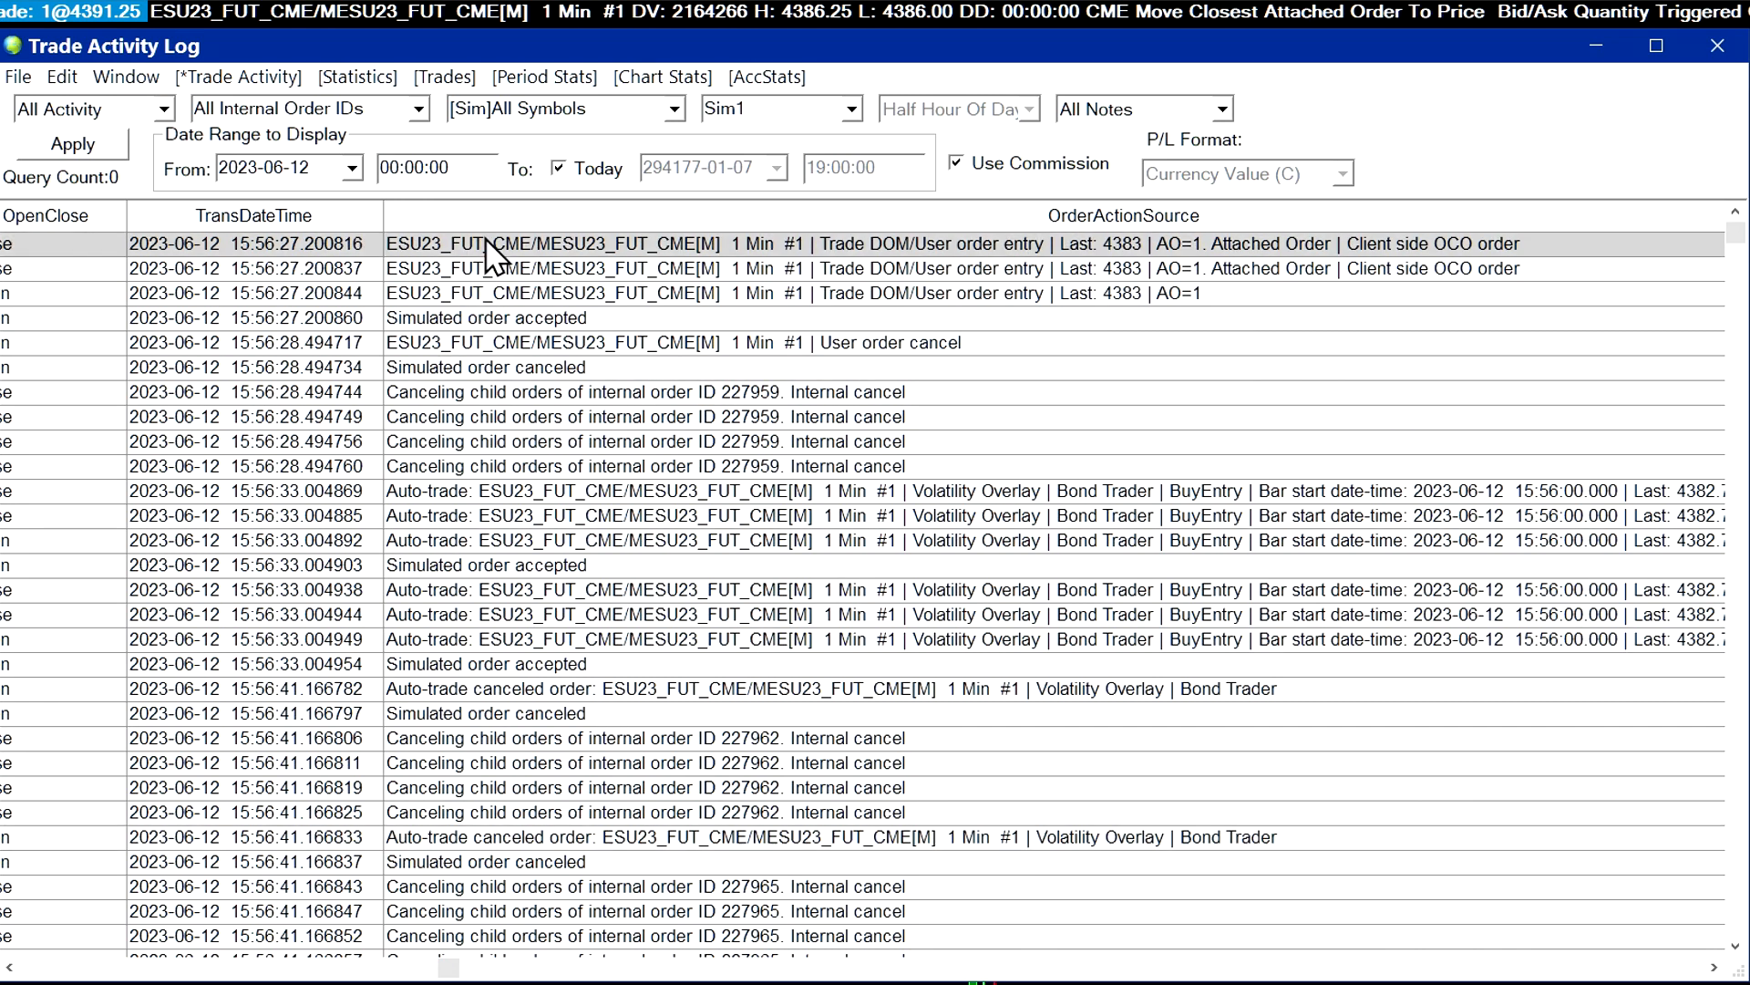
click(782, 292)
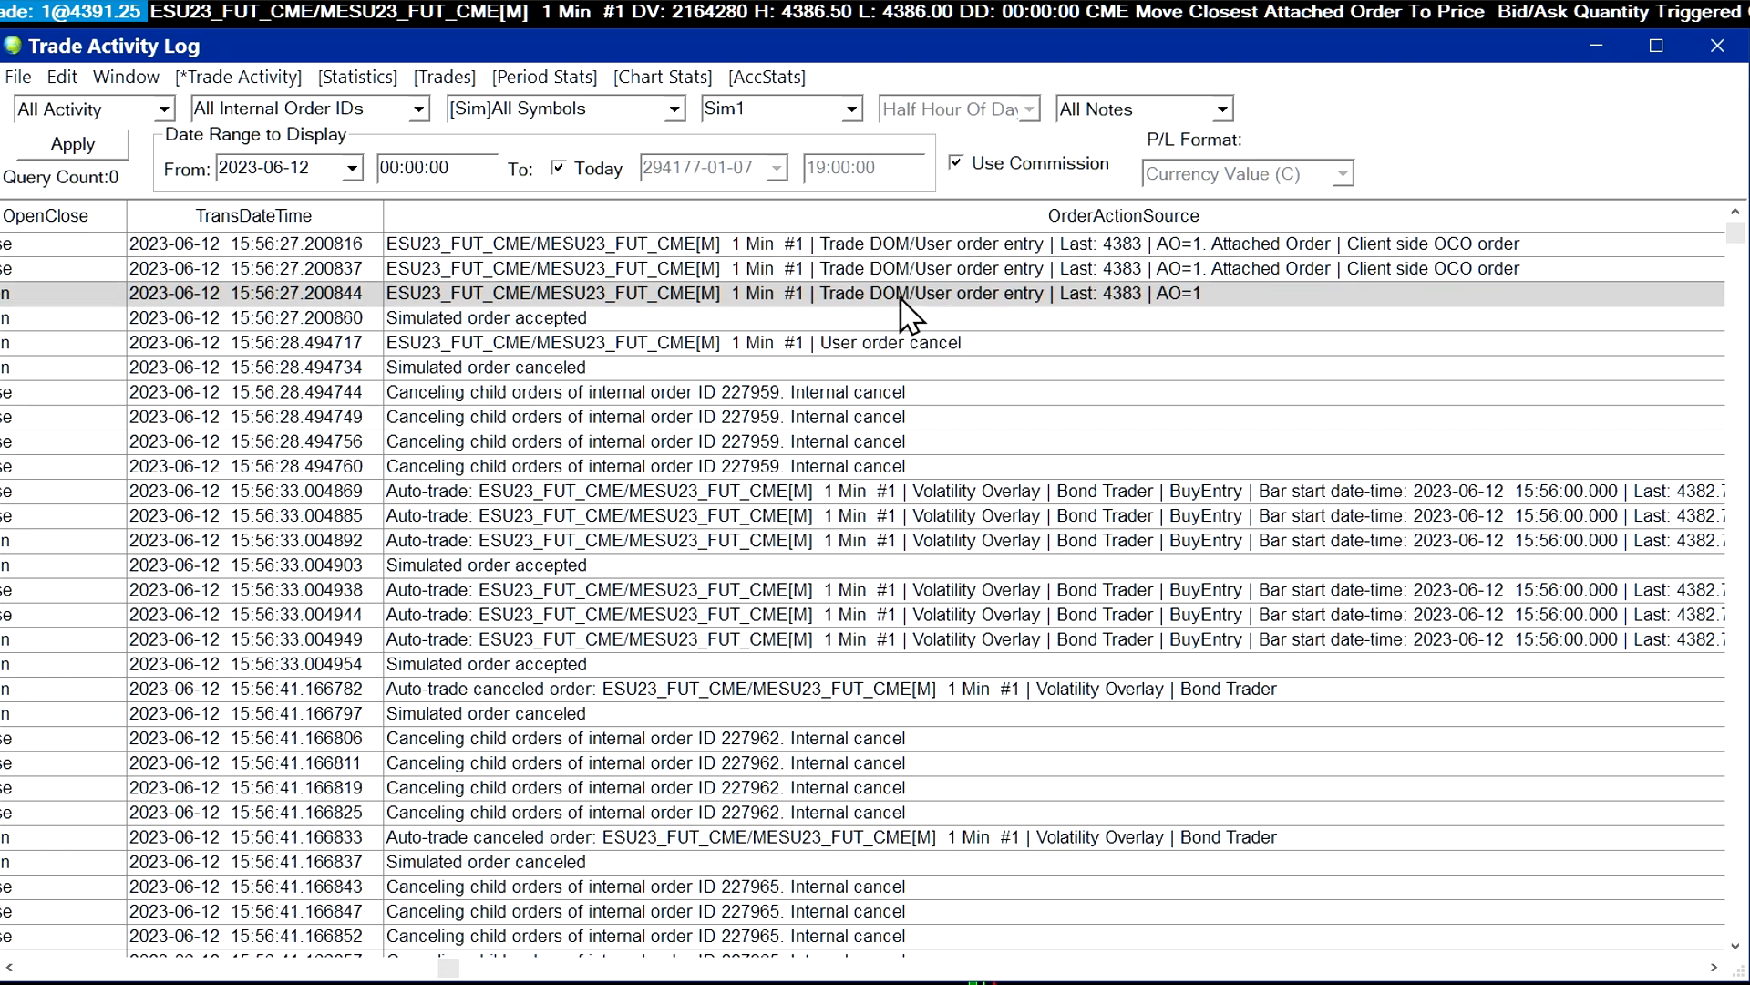
mouse_move(950, 324)
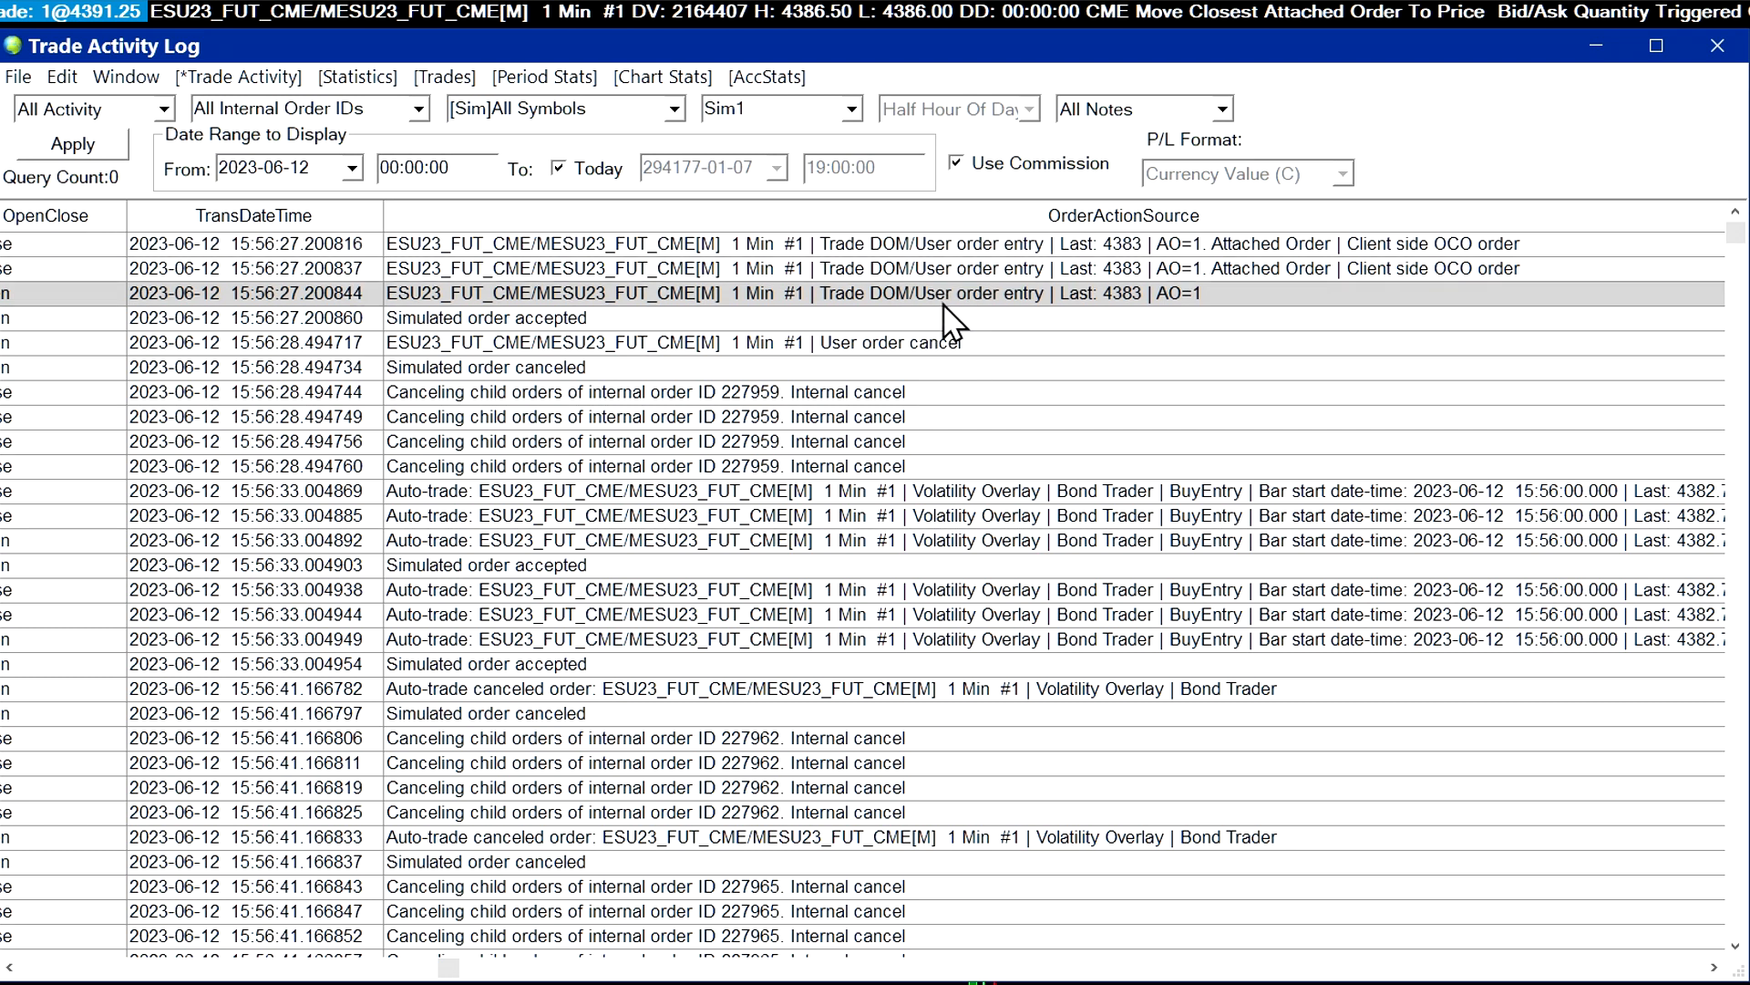
mouse_move(1167, 325)
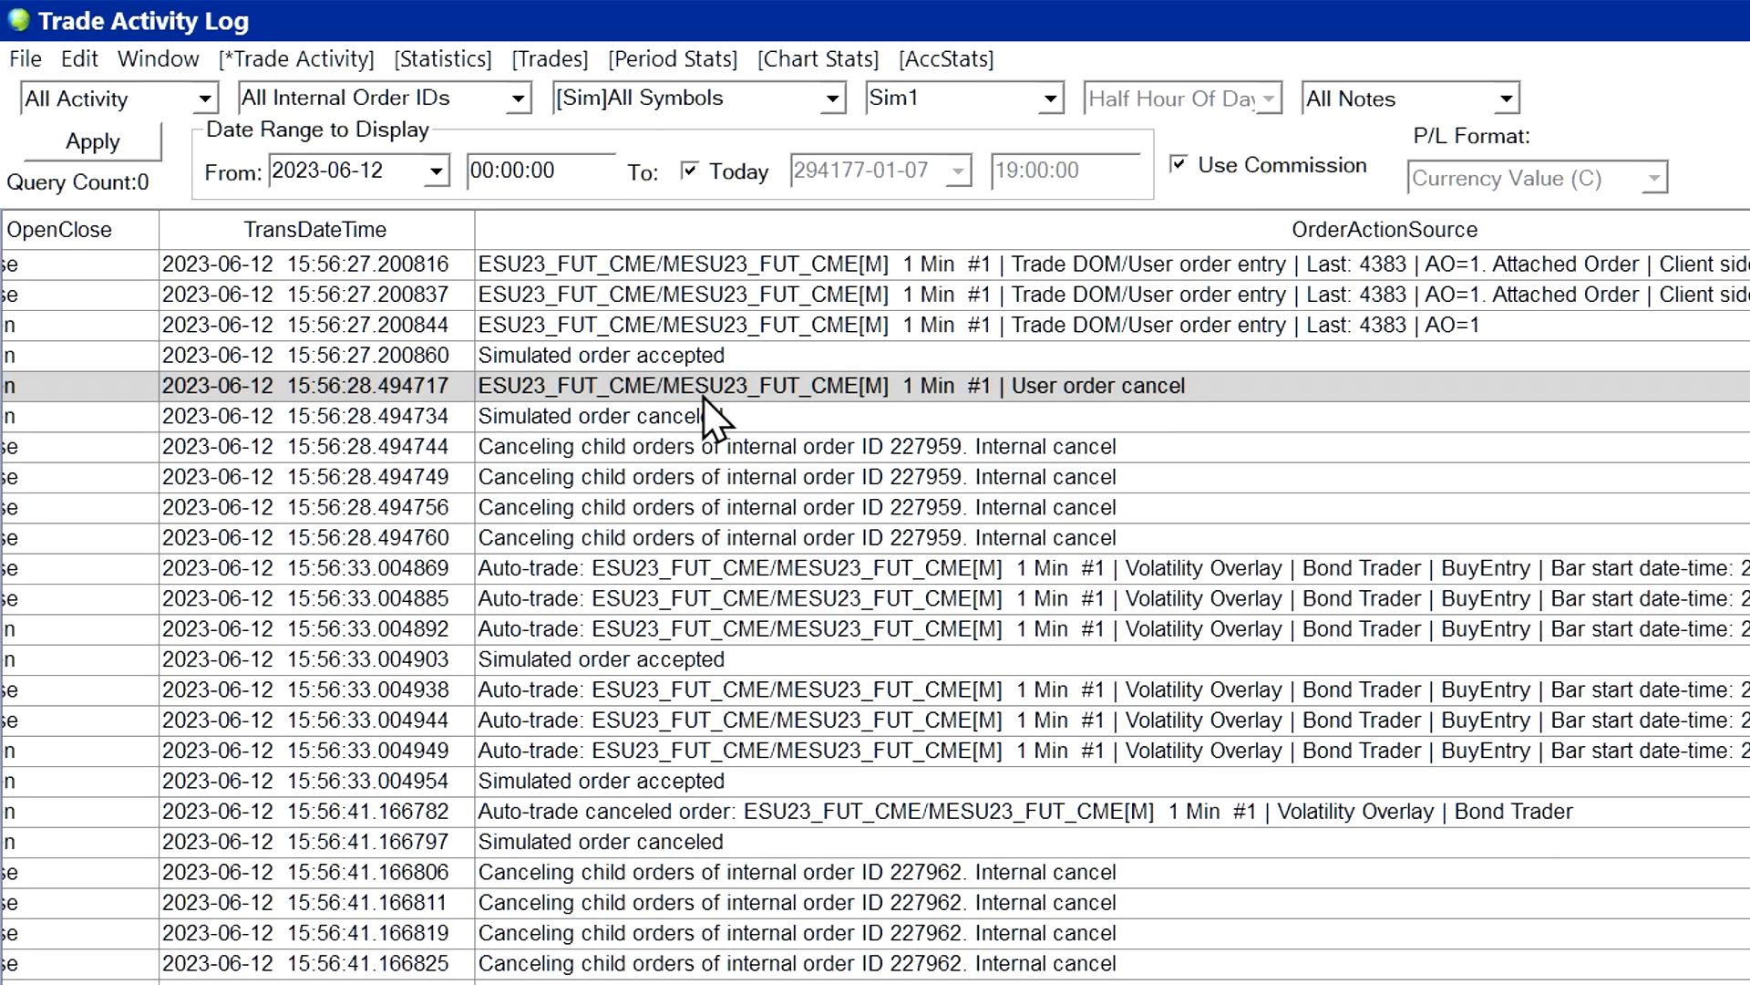
mouse_move(859, 401)
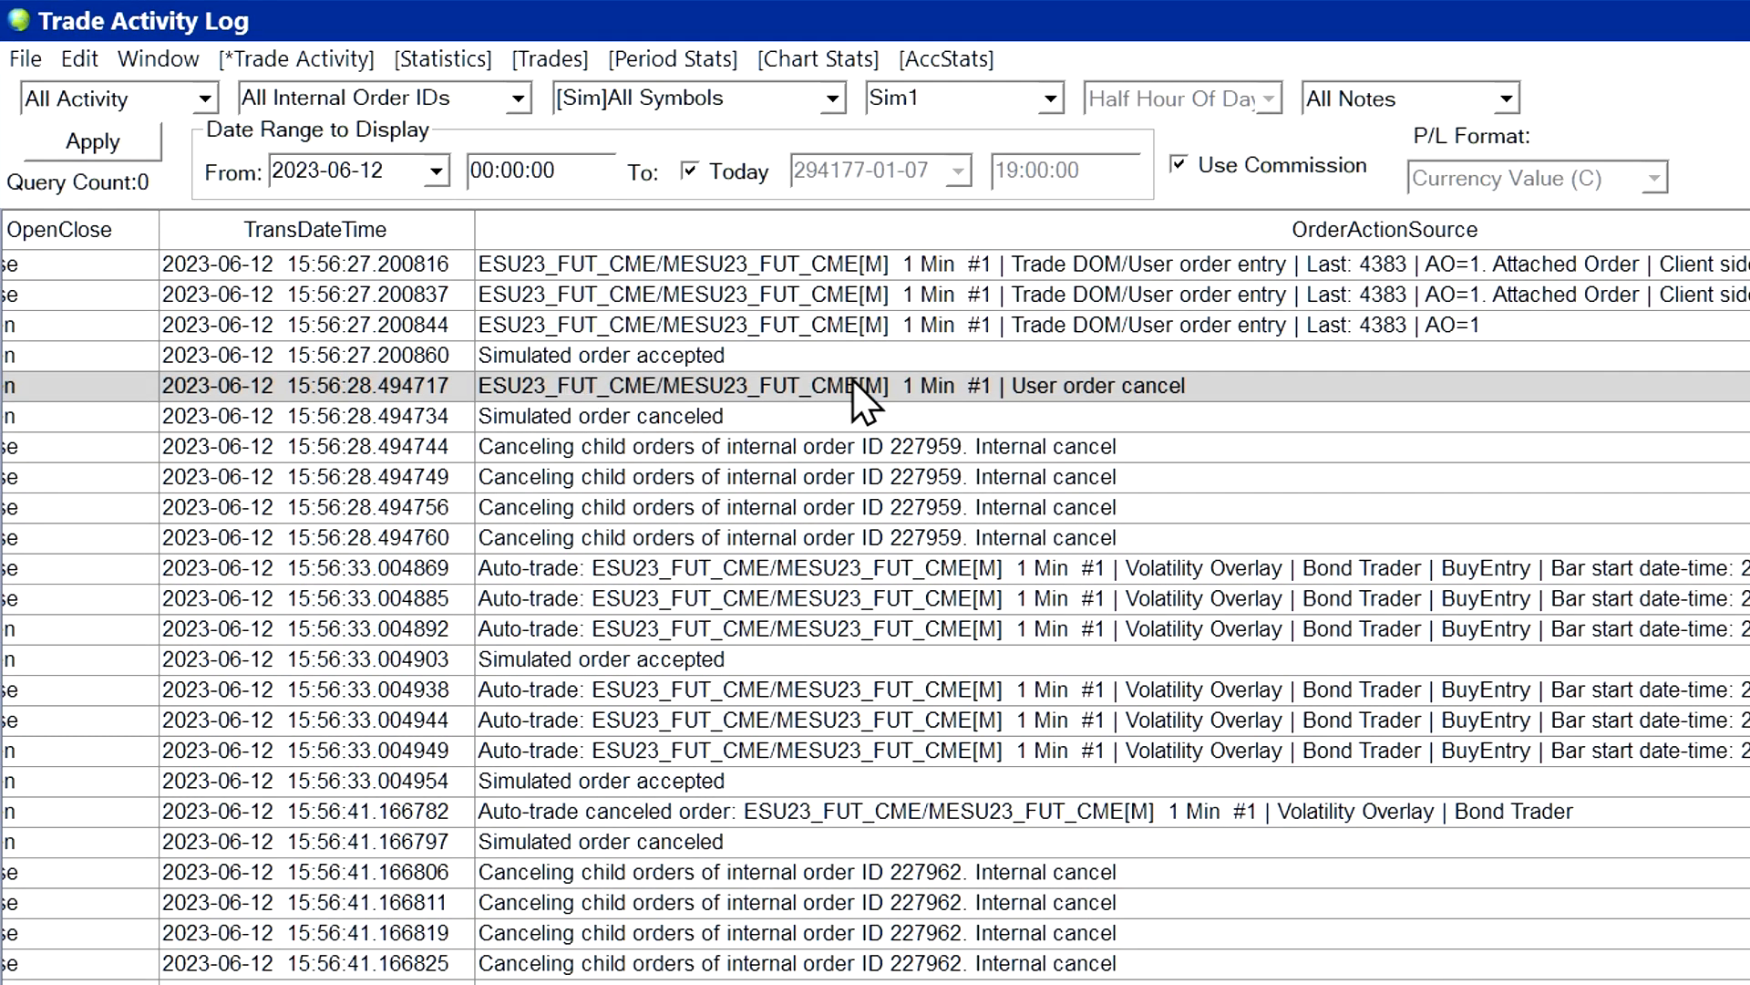
mouse_move(1161, 419)
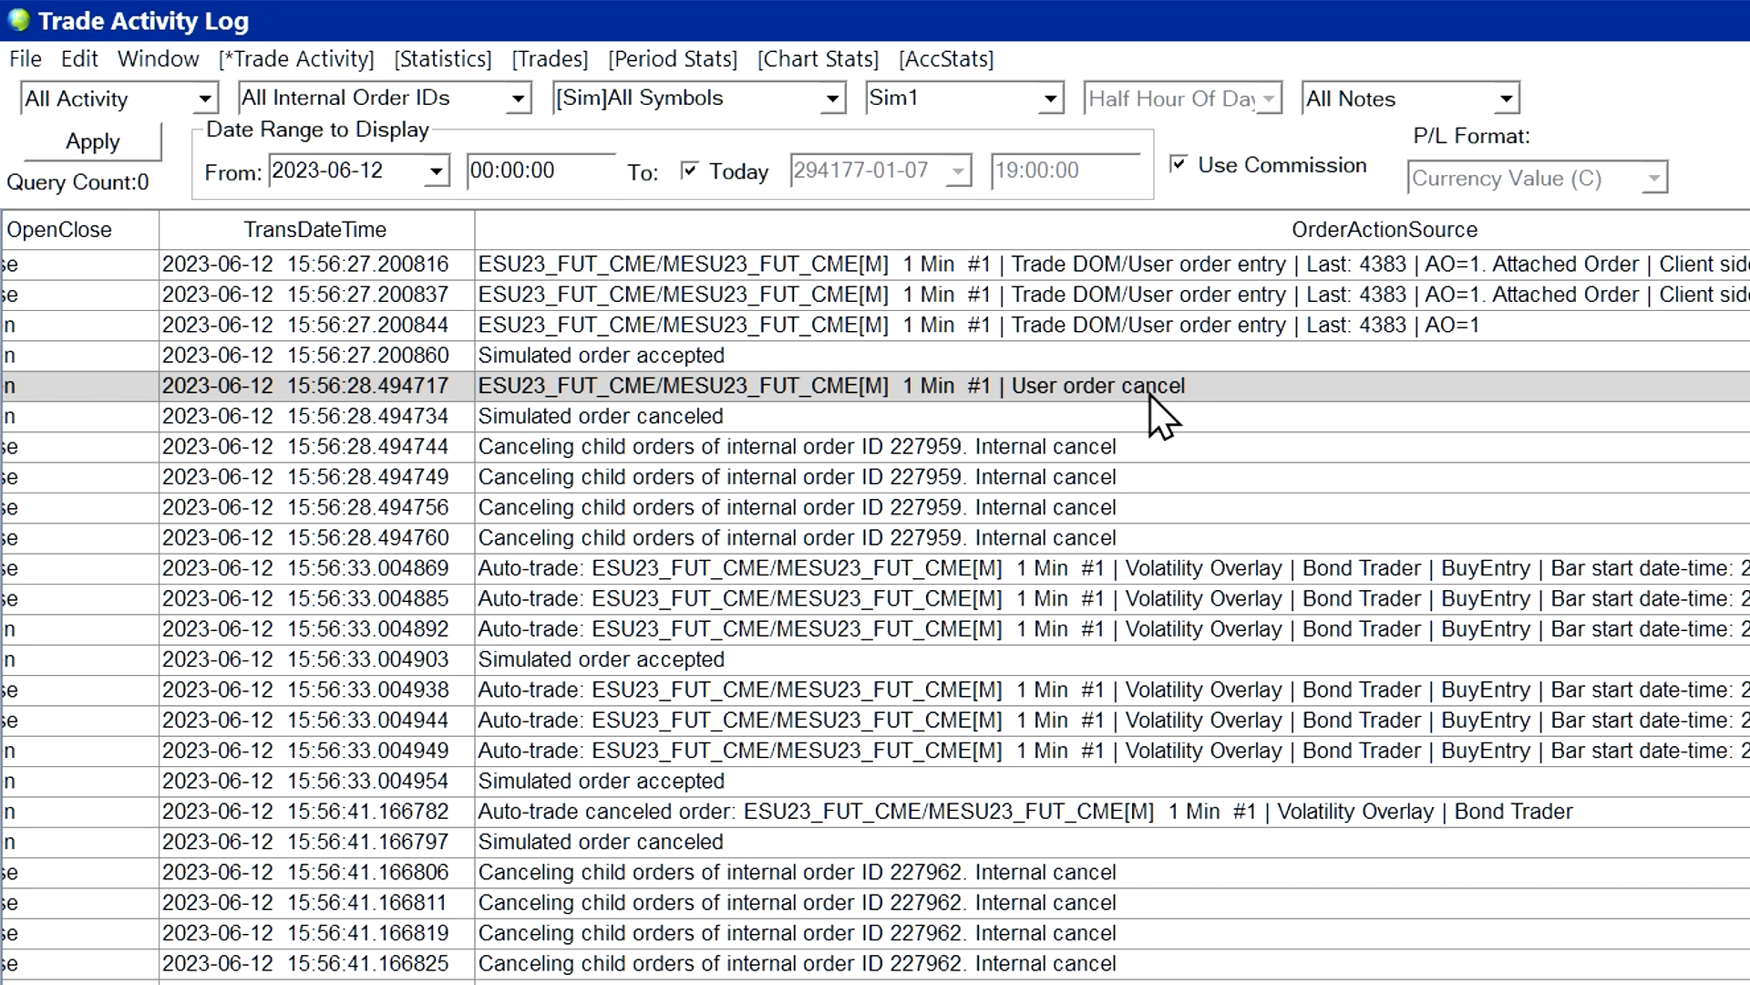
mouse_move(971, 468)
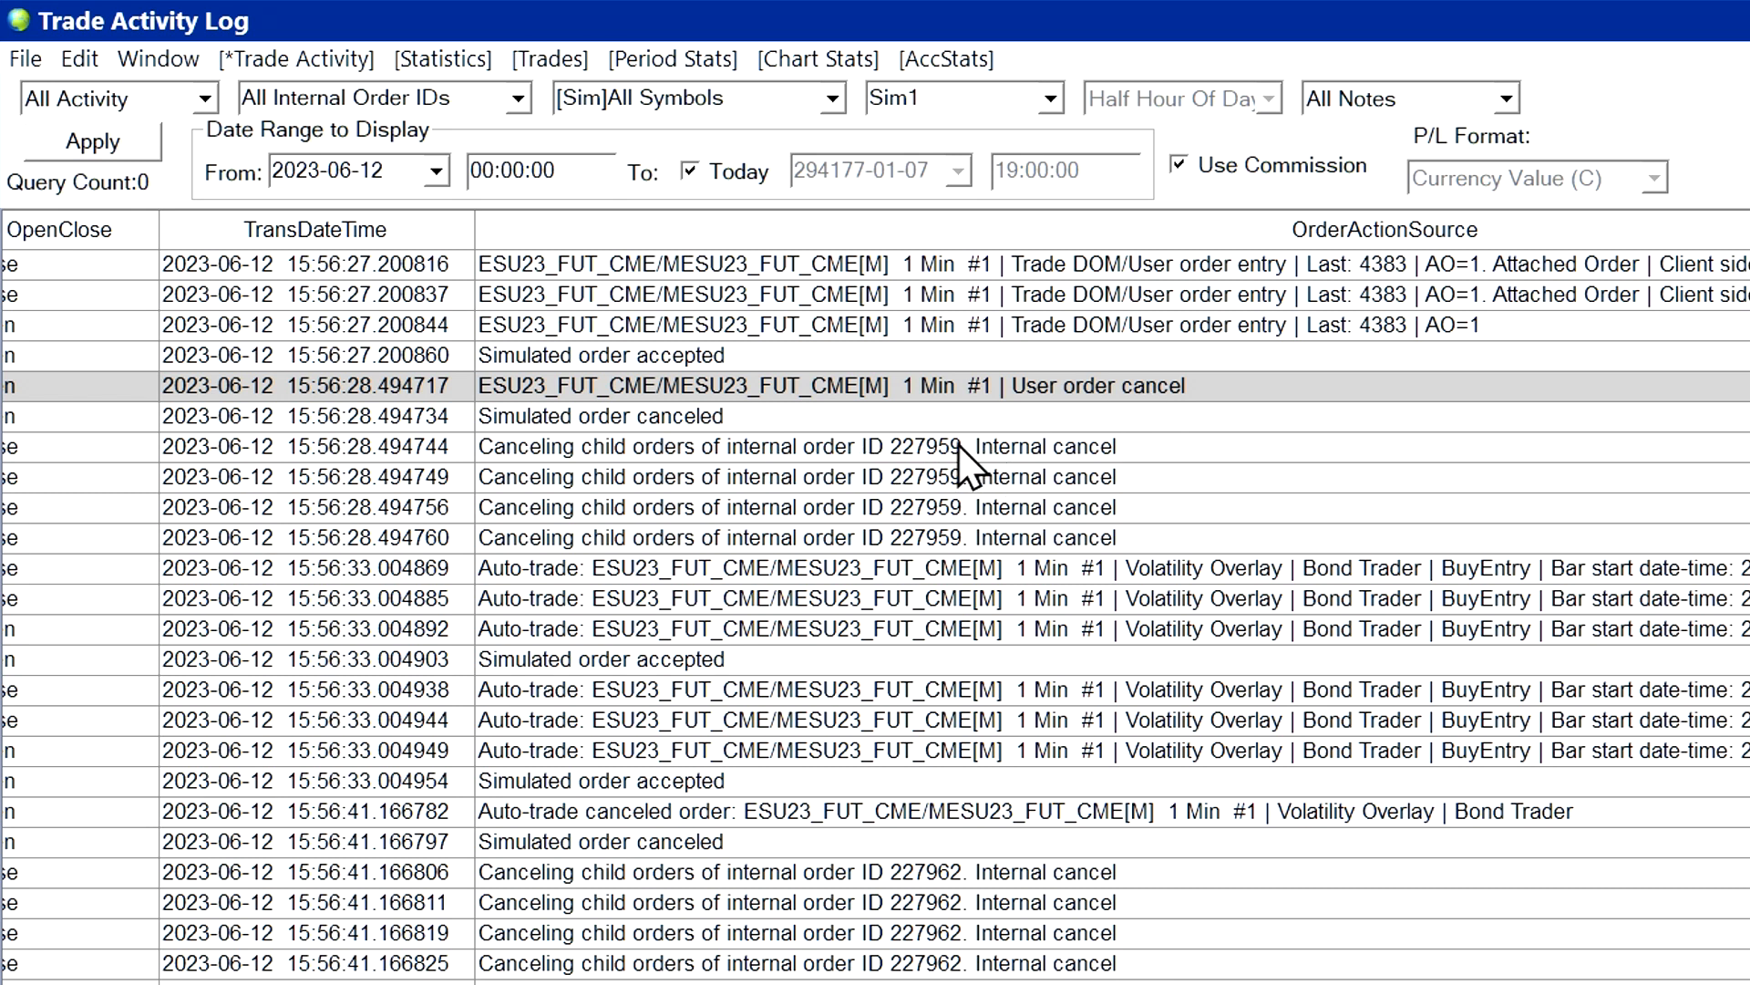
mouse_move(637, 457)
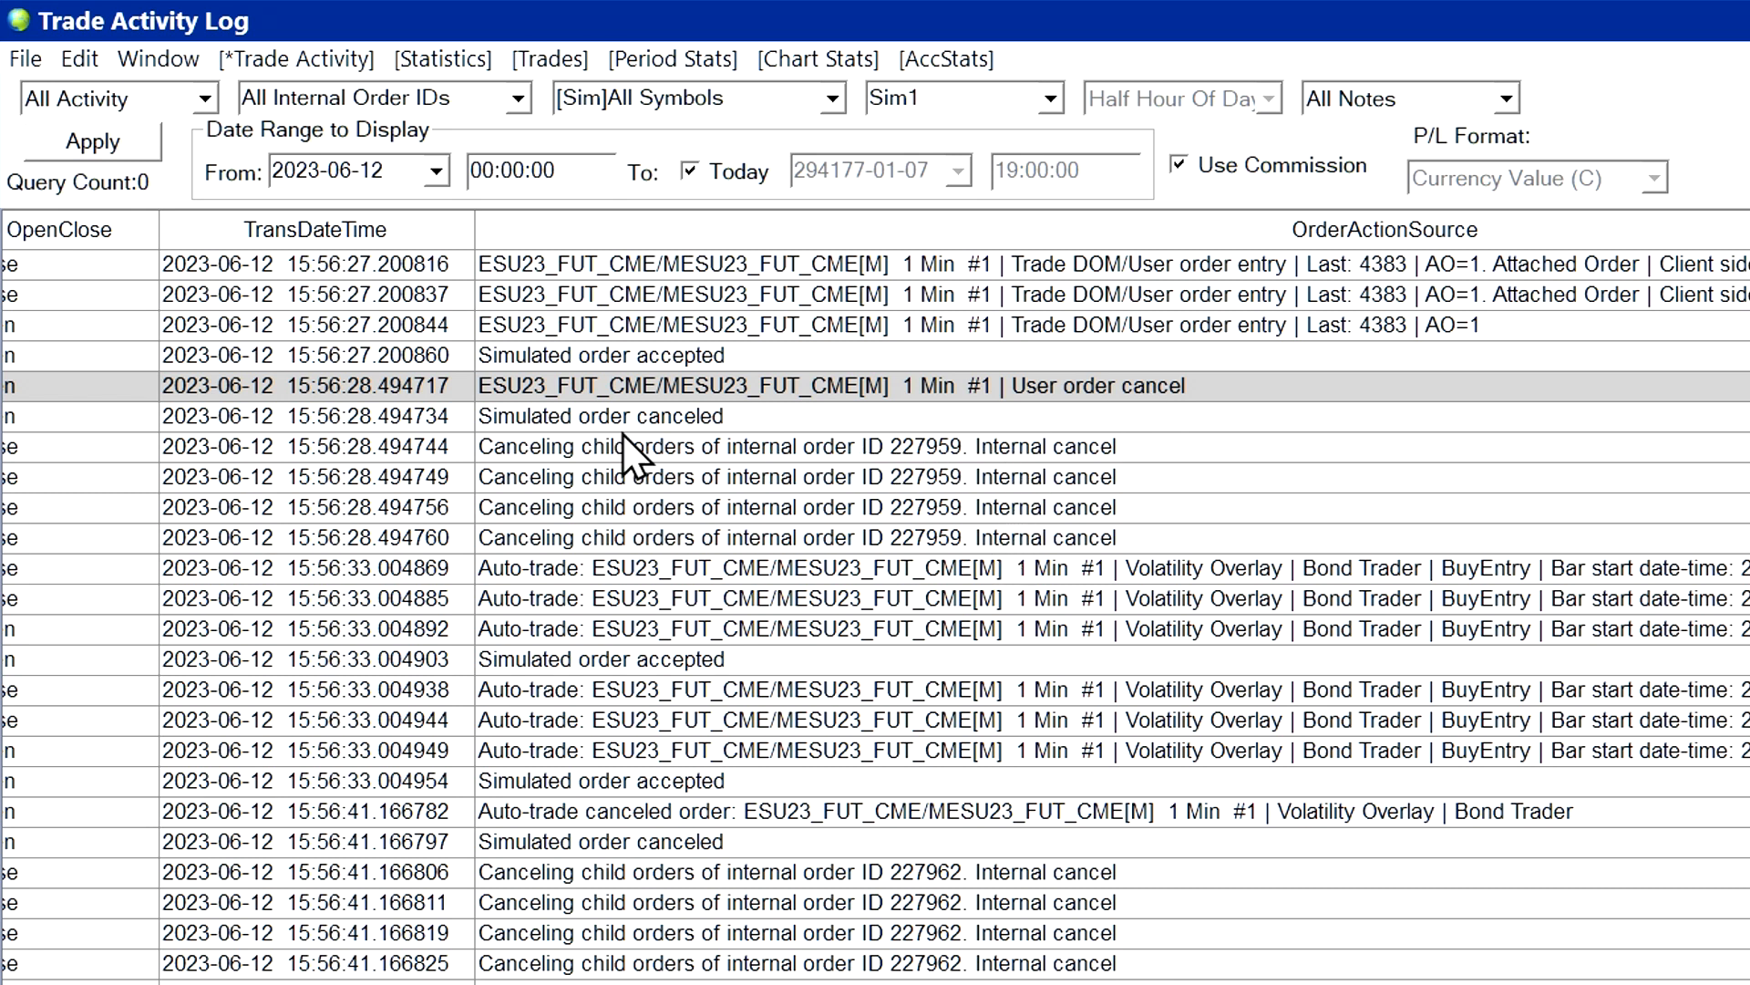
mouse_move(1552, 277)
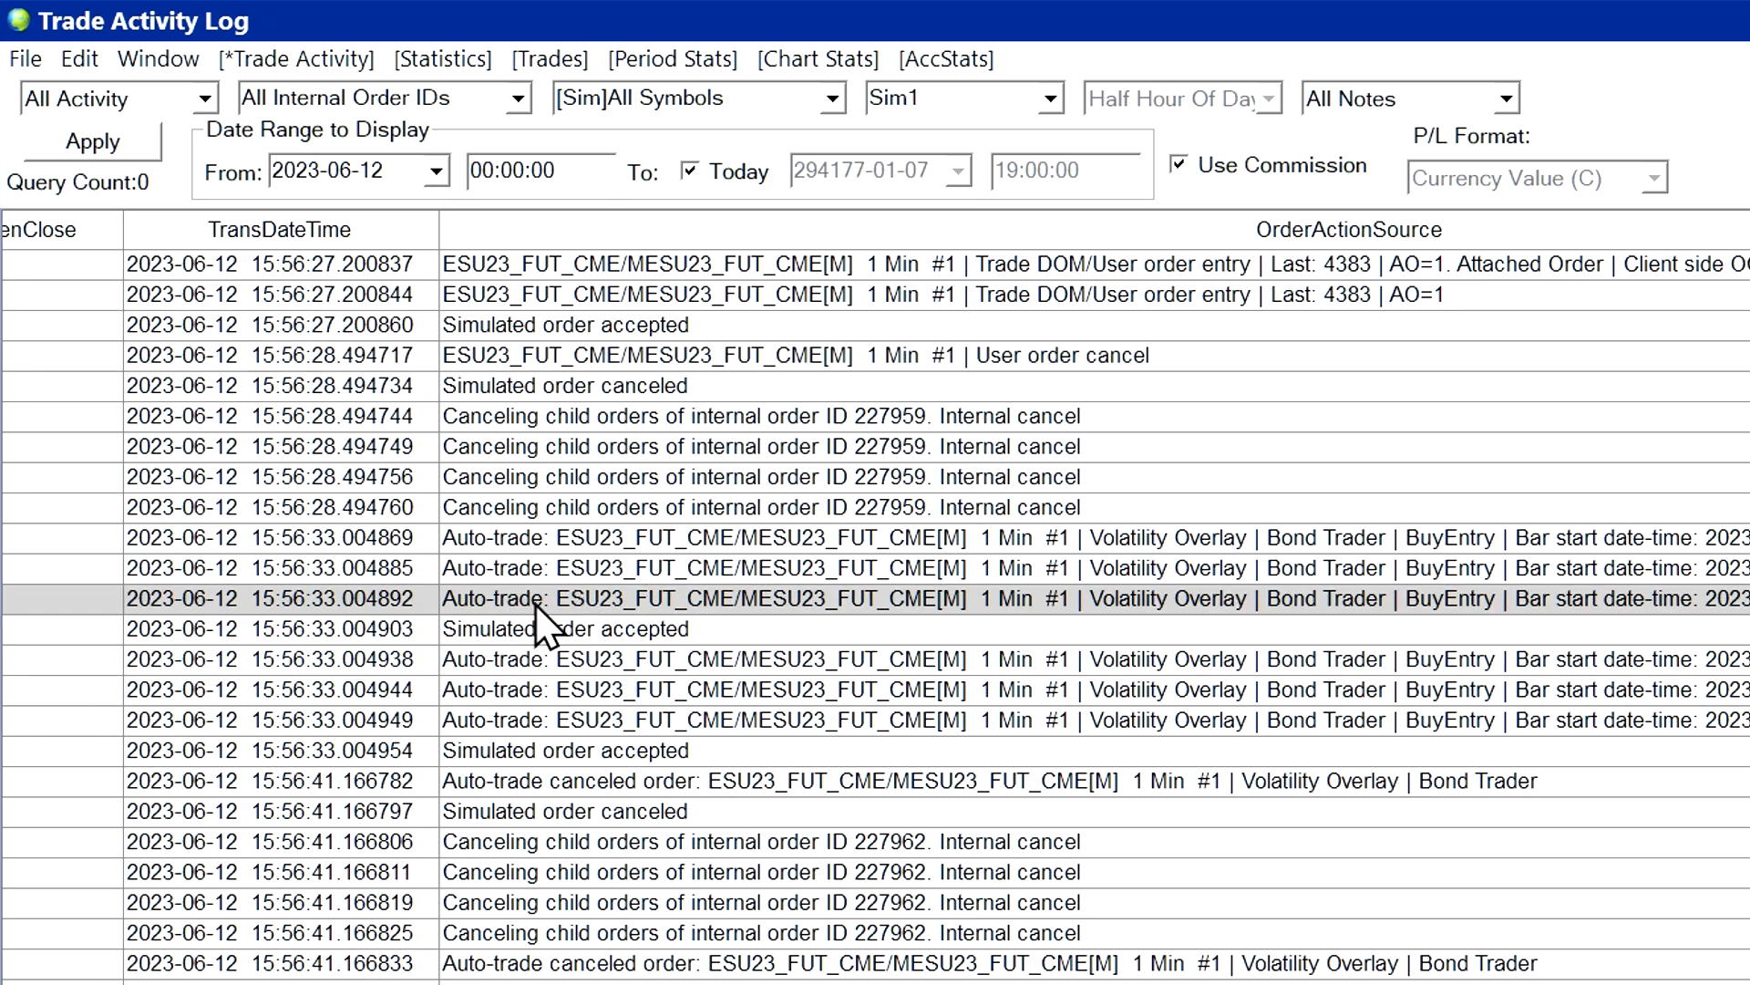
mouse_move(436, 625)
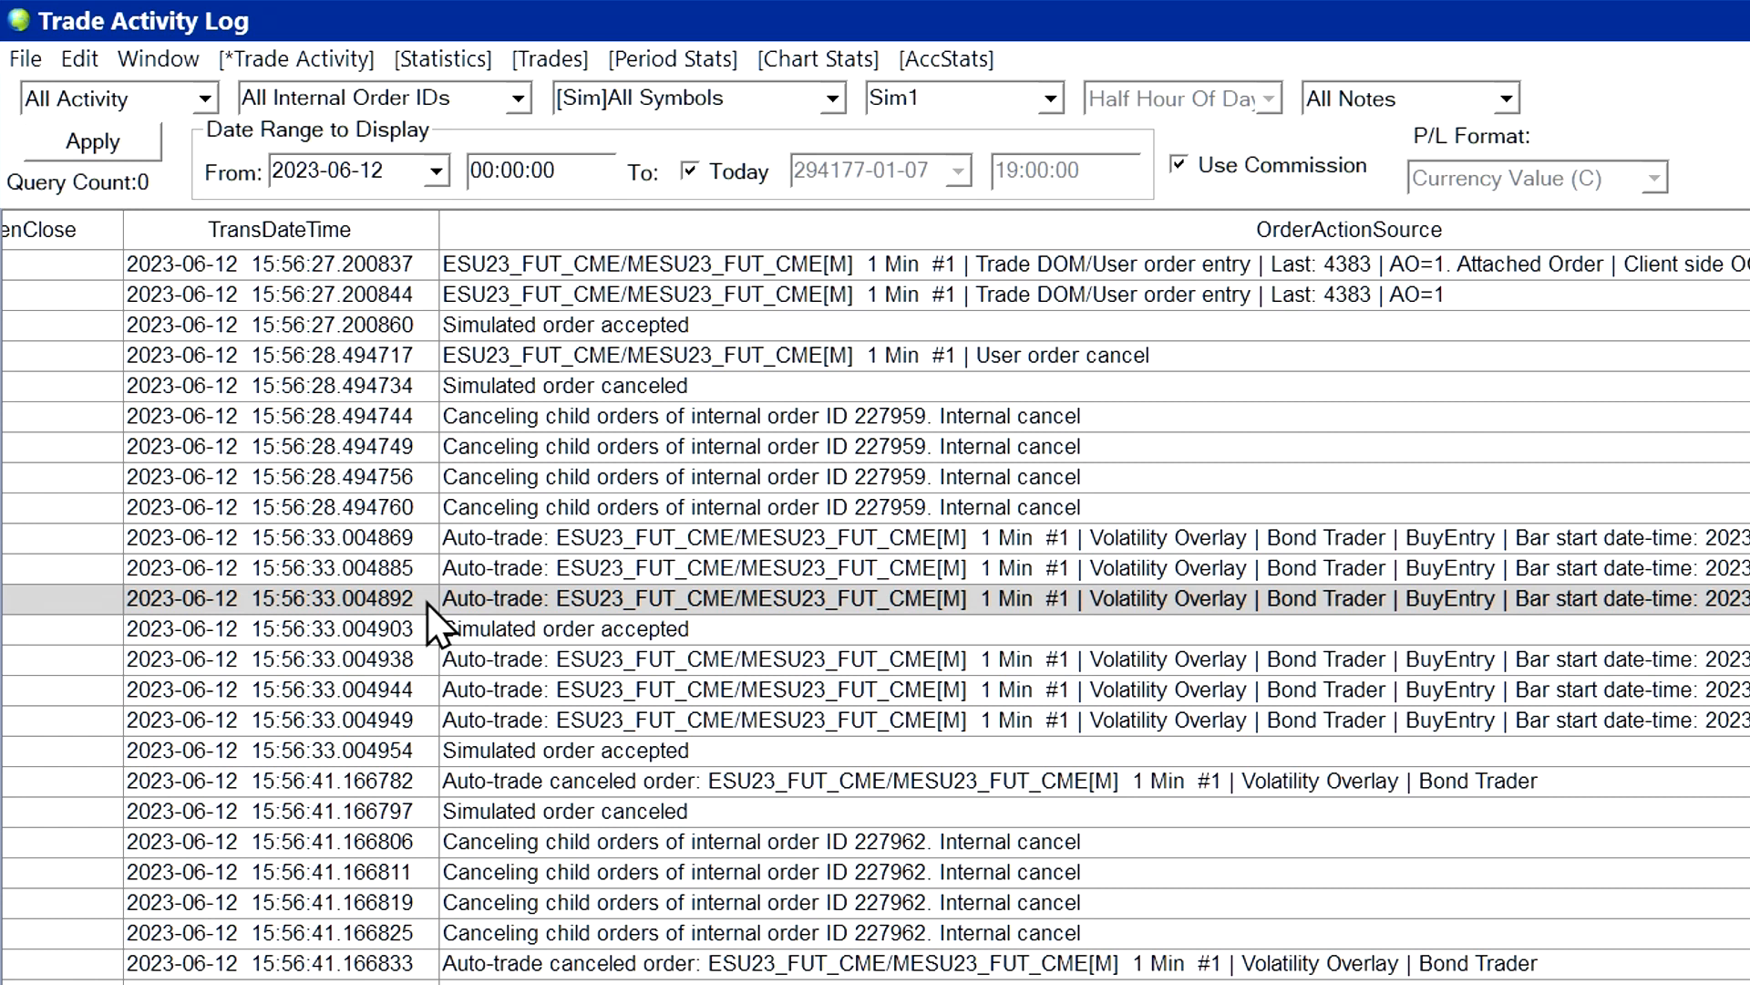
mouse_move(1441, 625)
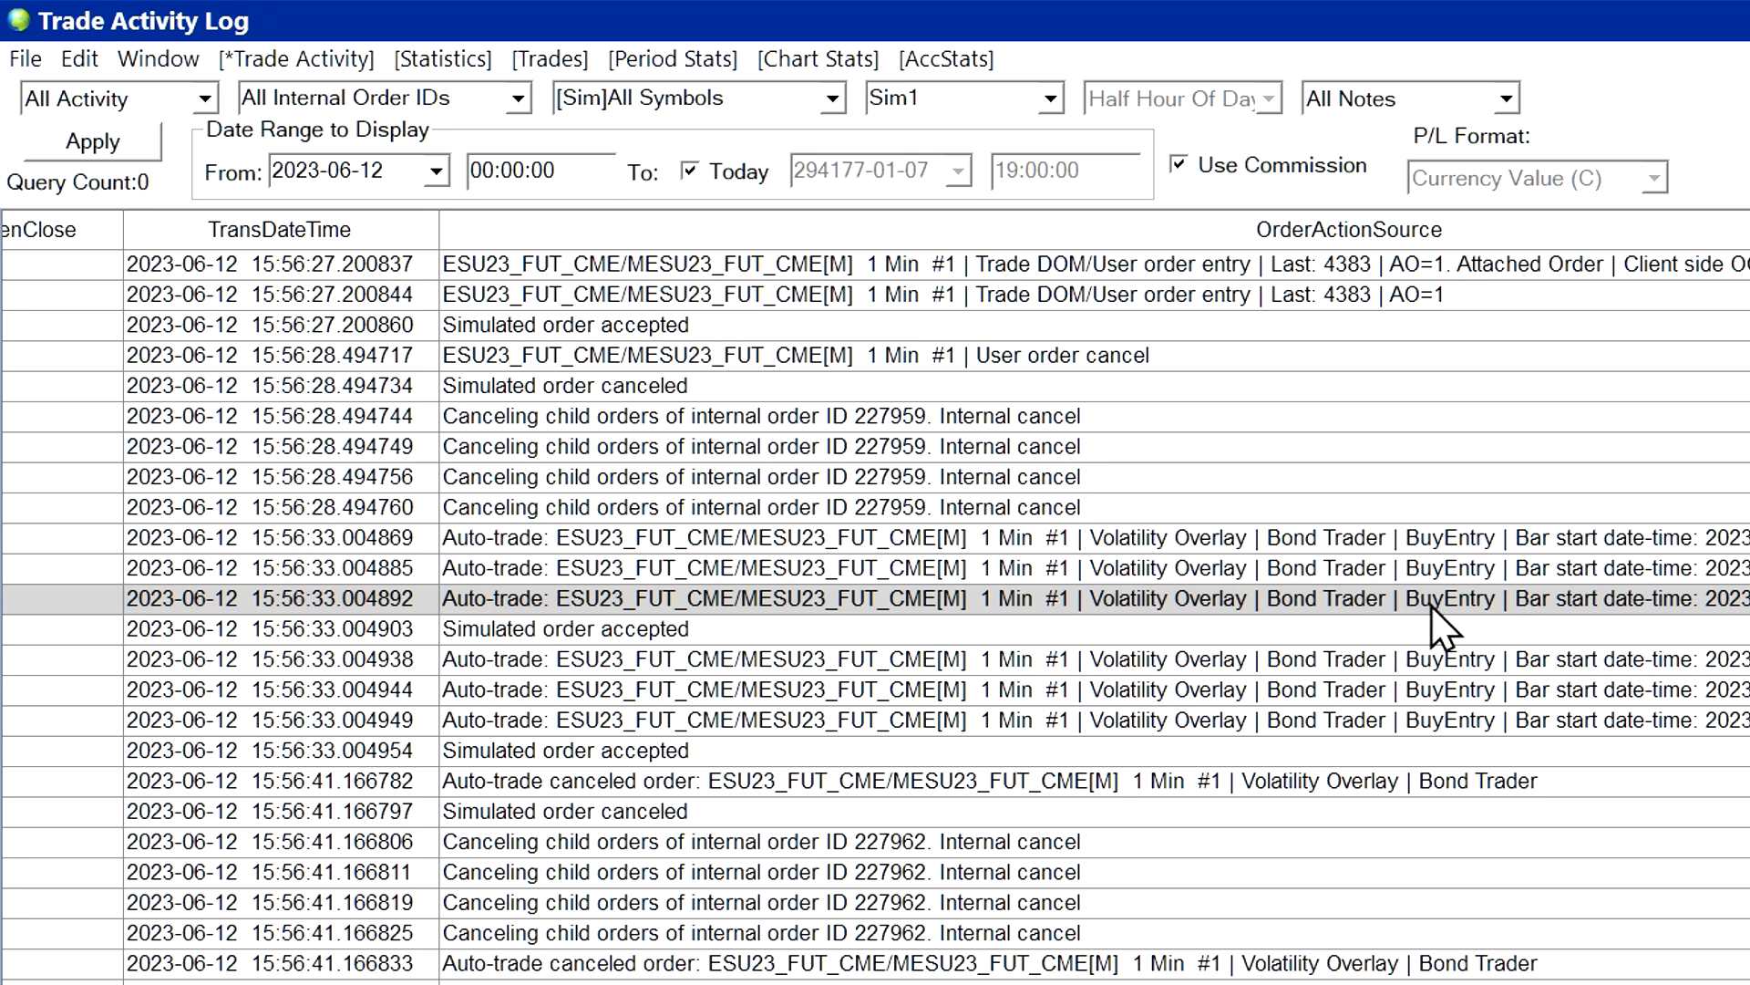
mouse_move(1429, 626)
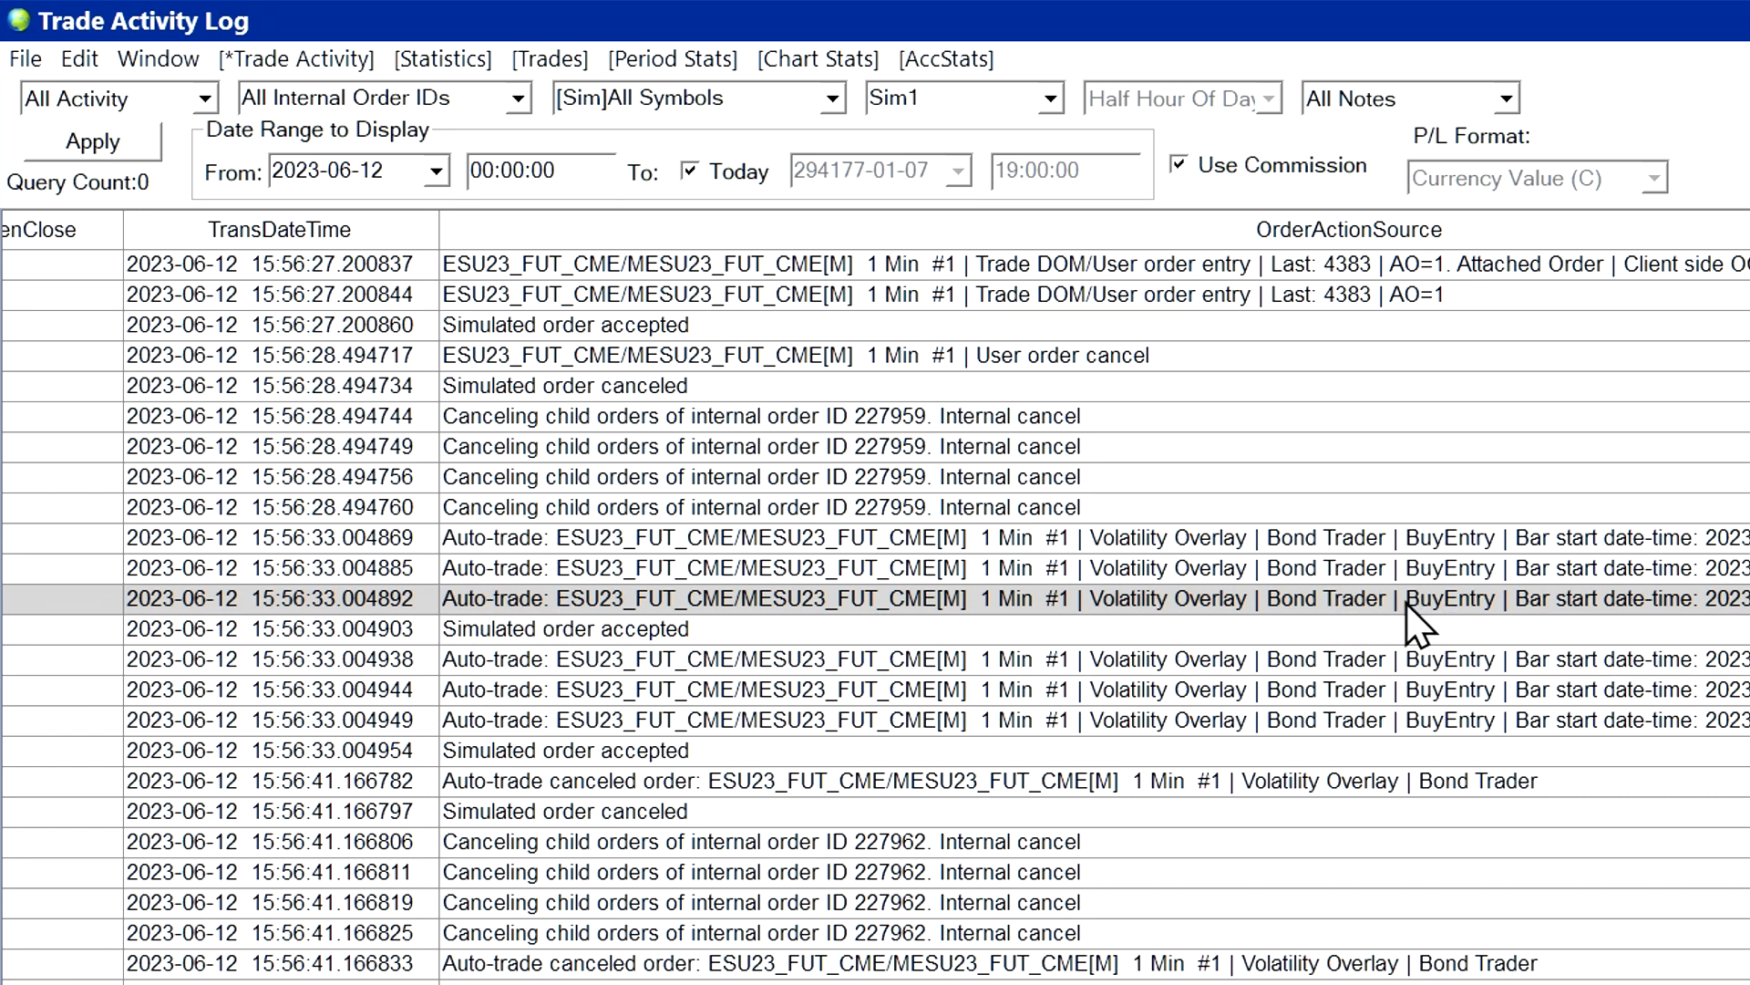
mouse_move(1433, 624)
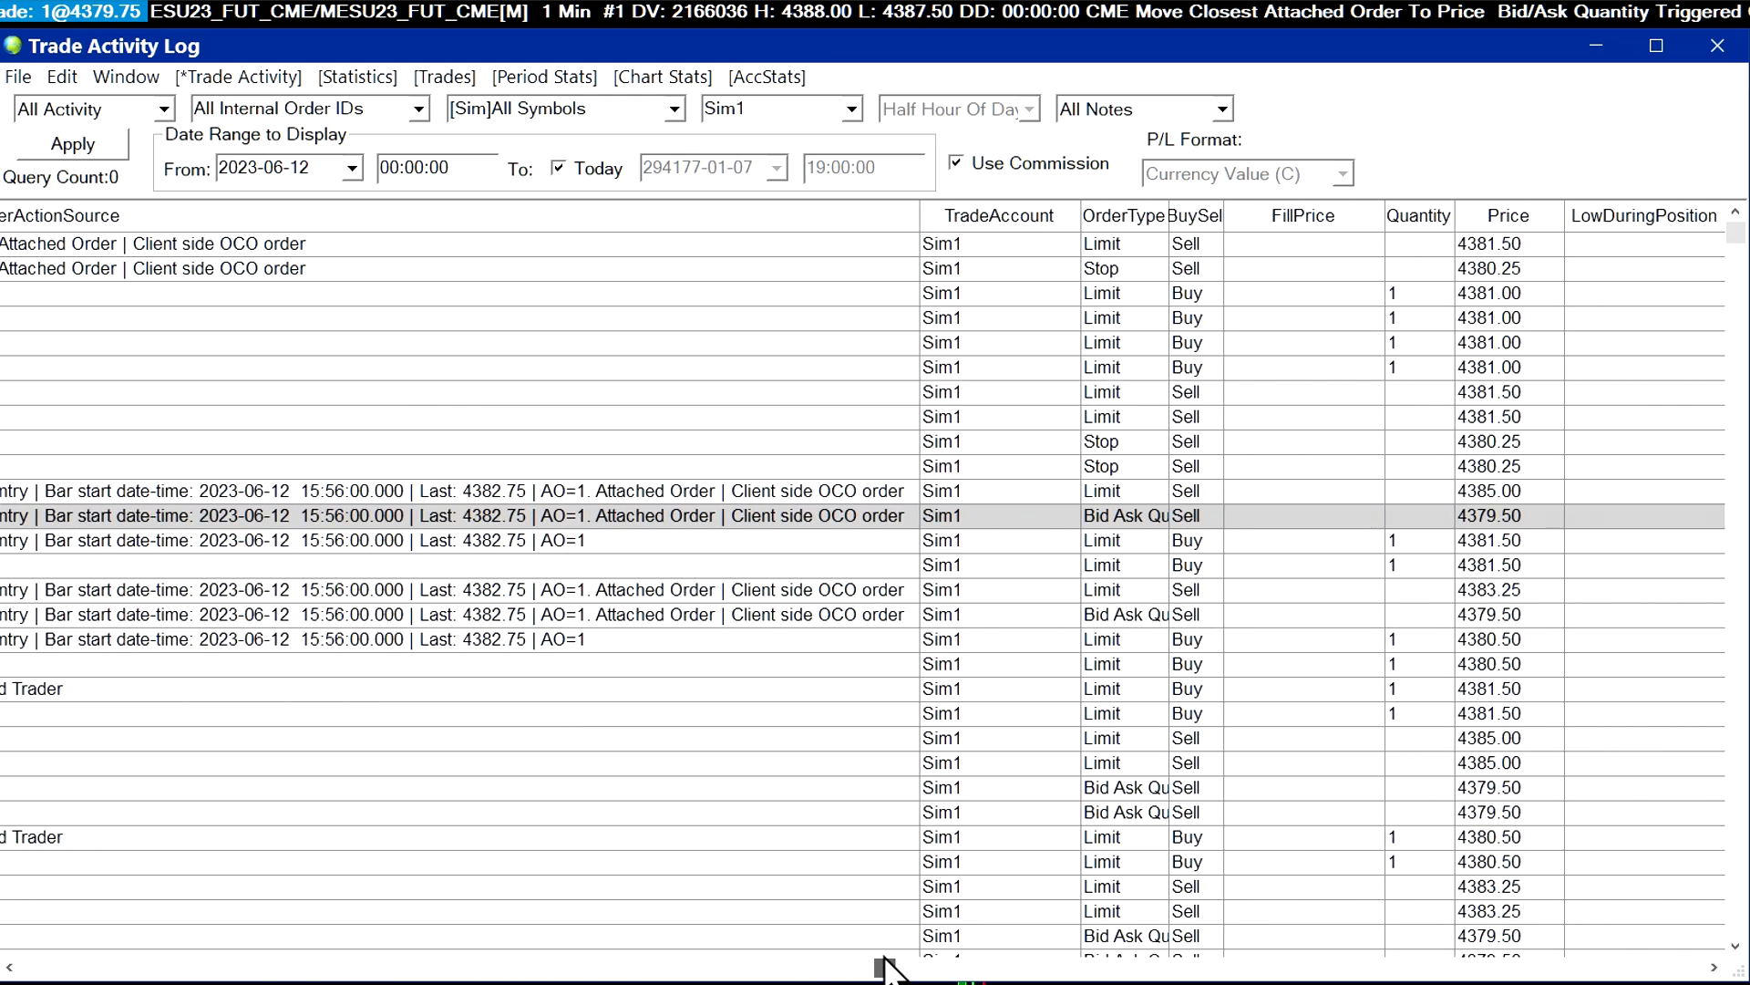
scroll(left, 3)
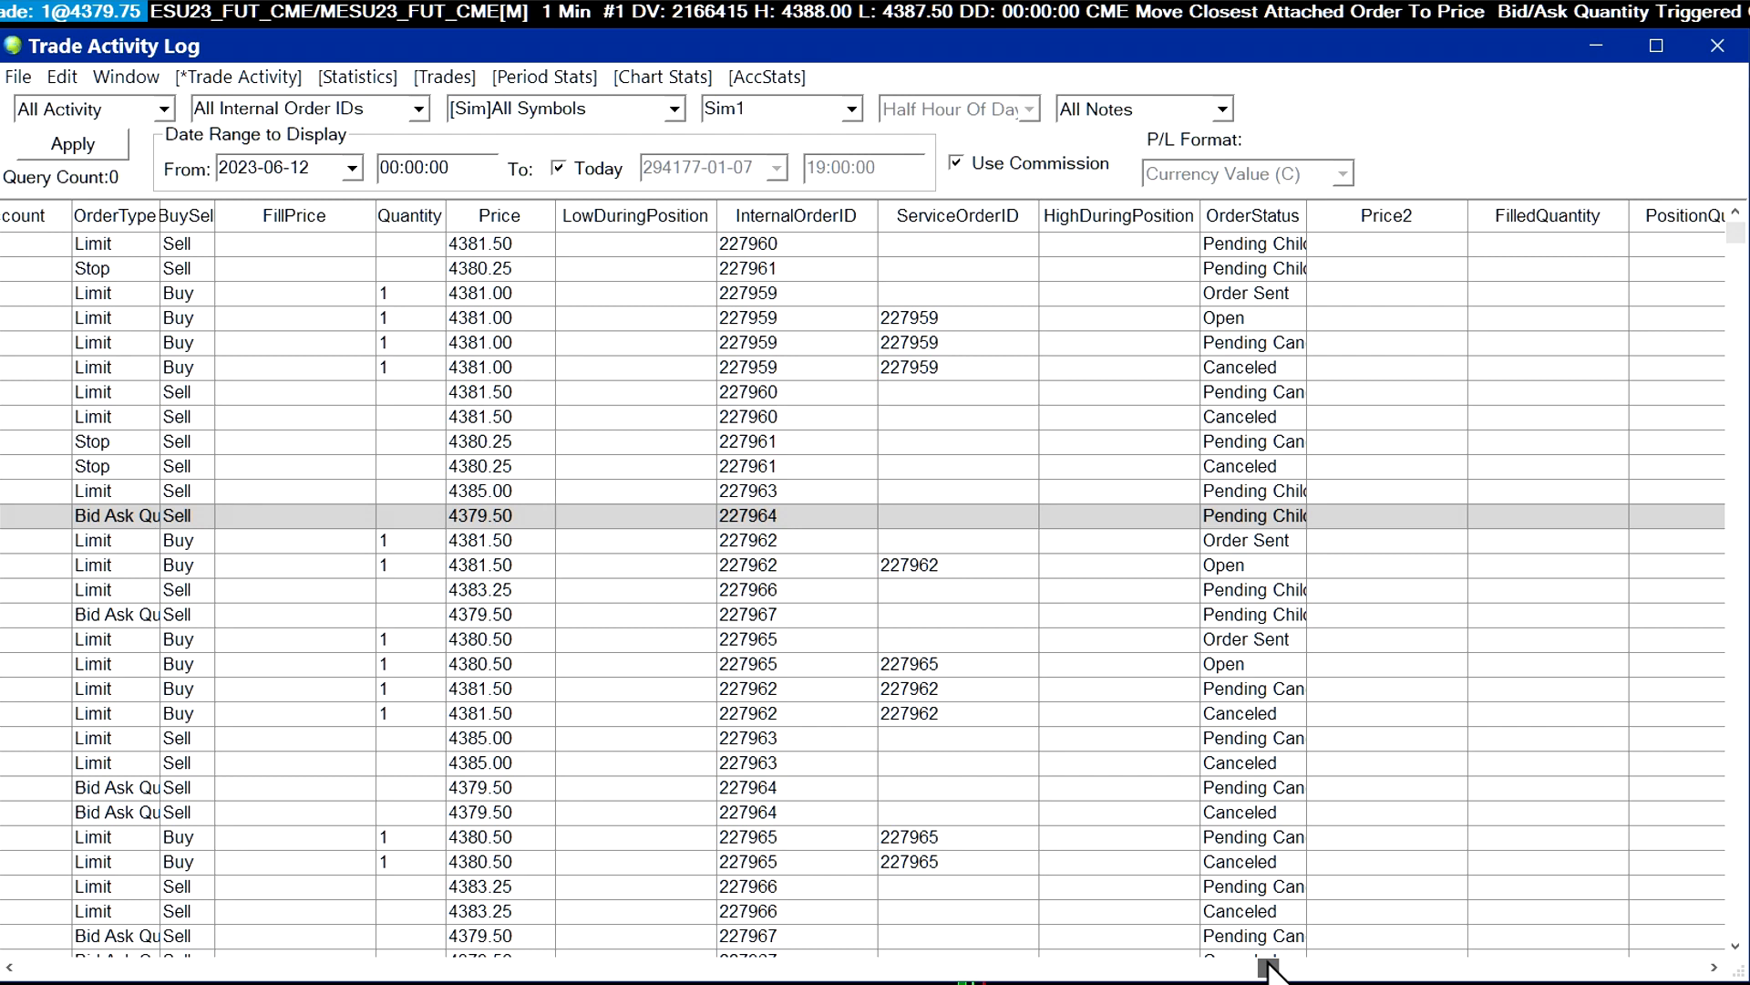
- Filter the log to Fills, listing the six simulated fill entries, and reopen the activity type choices
click(93, 108)
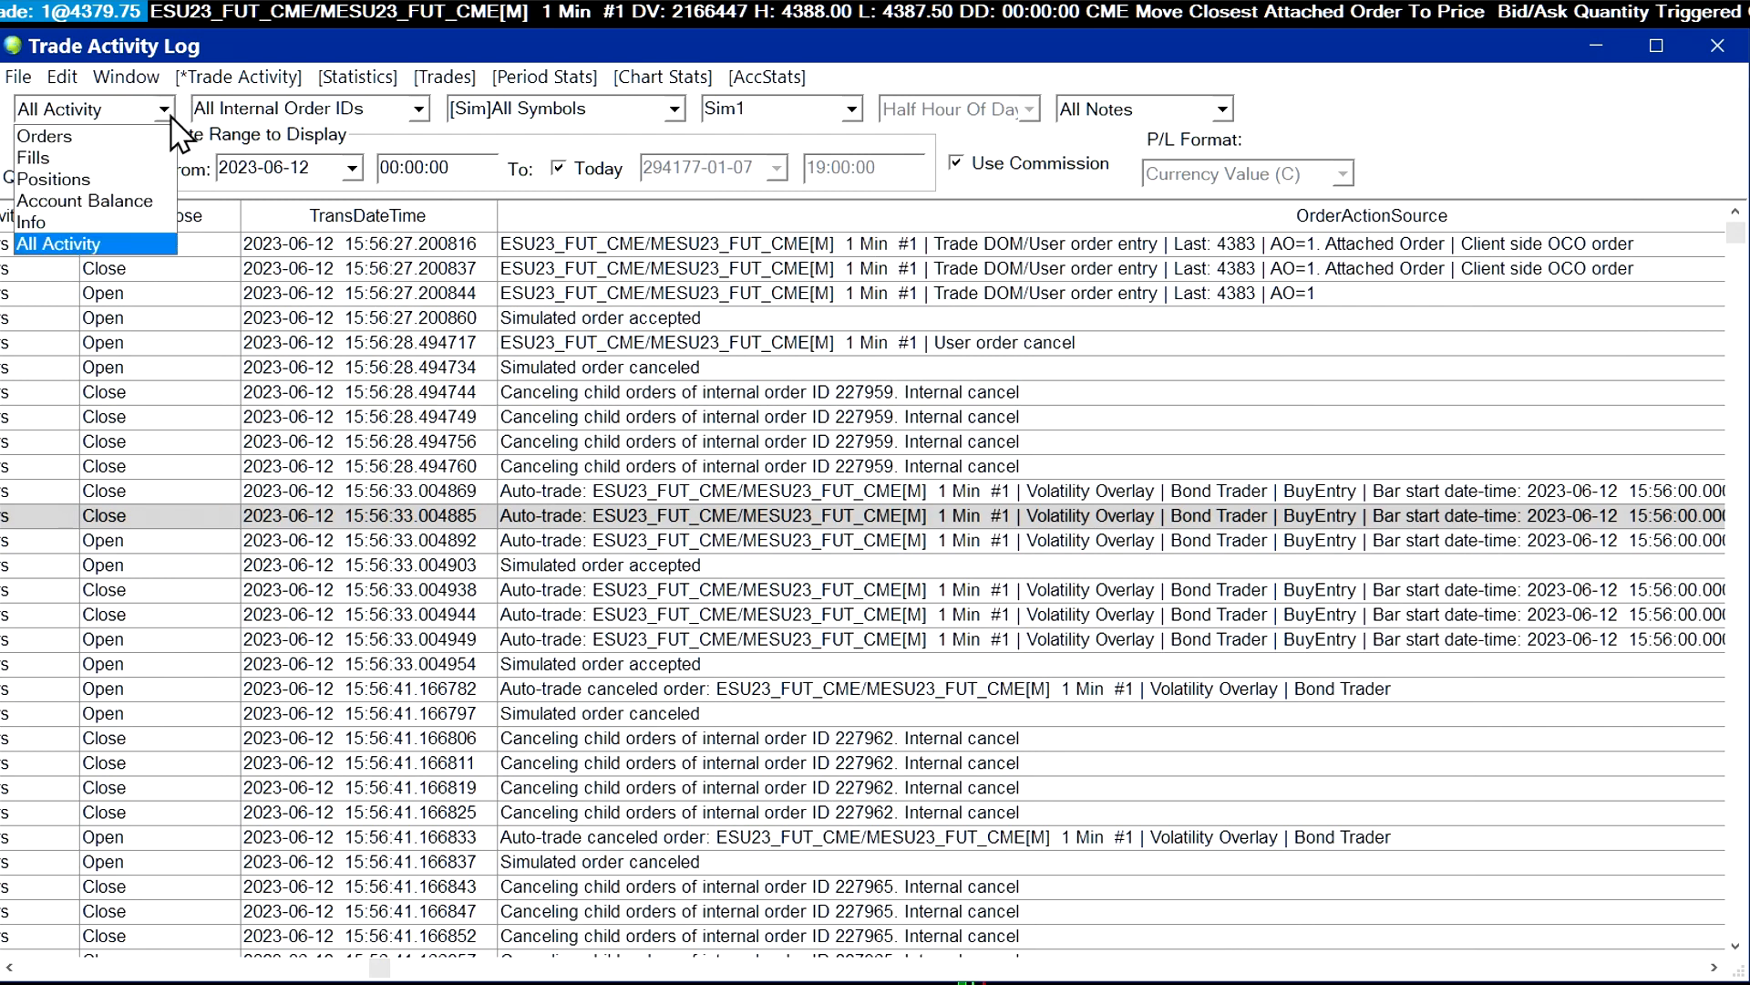
mouse_move(57, 157)
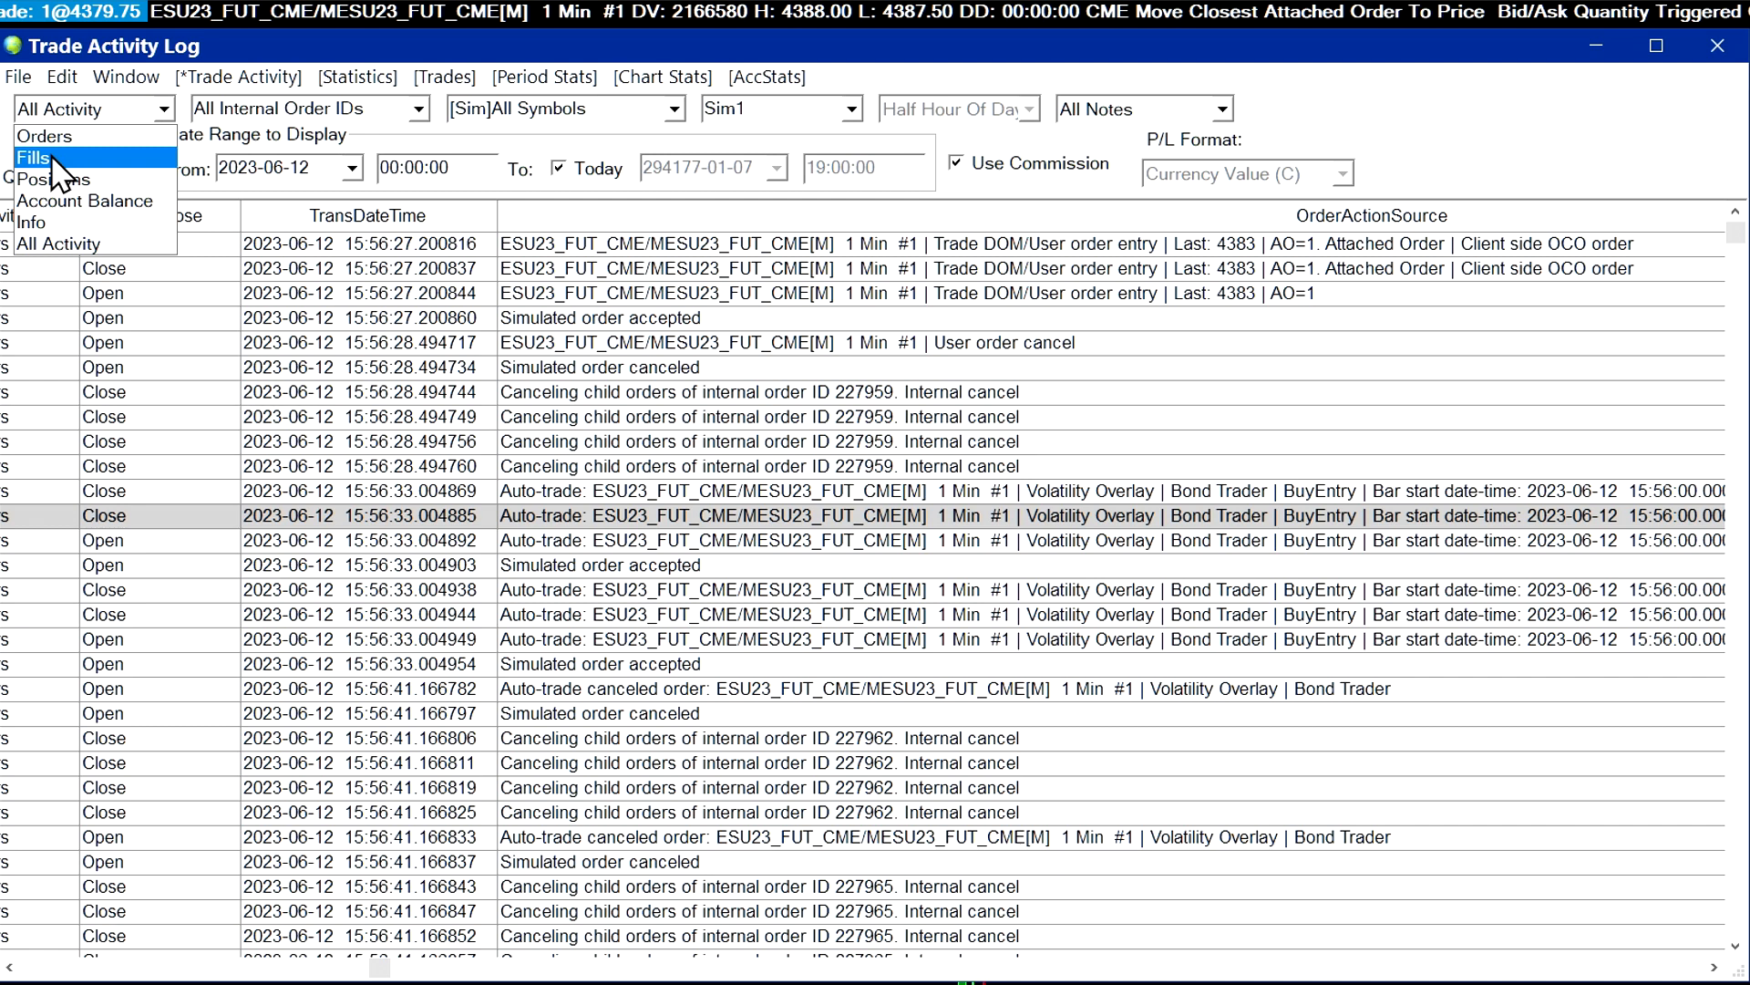
click(93, 157)
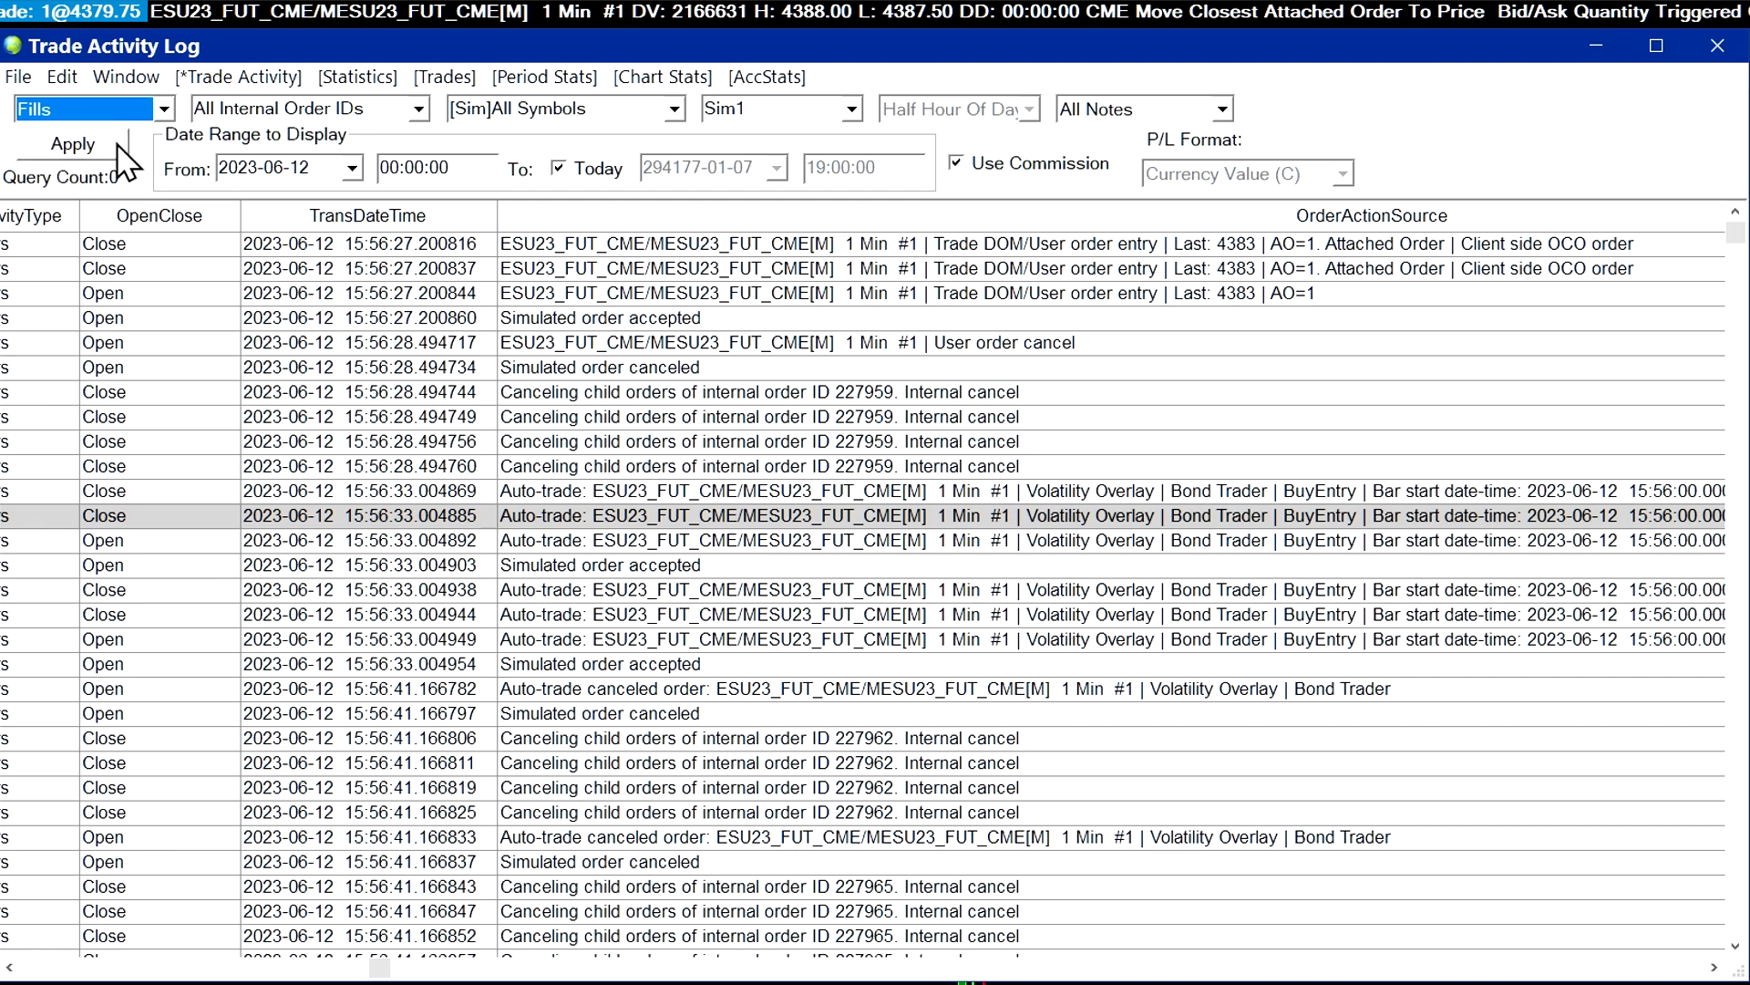
click(71, 144)
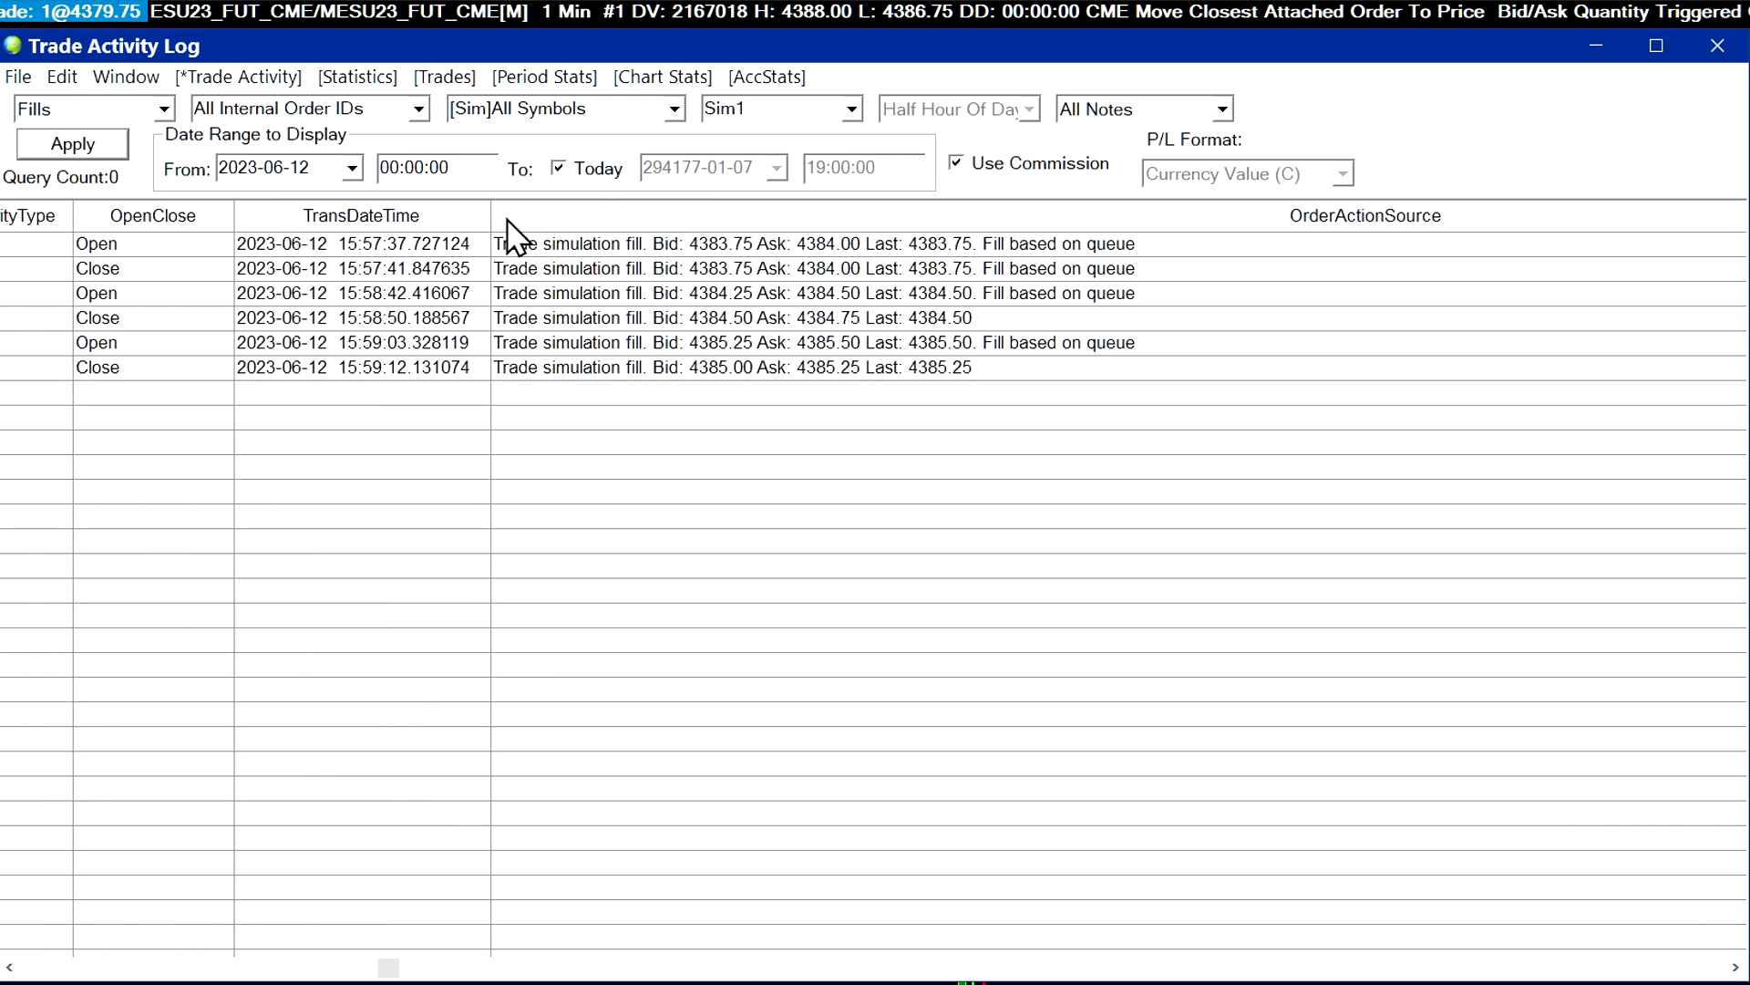
mouse_move(762, 262)
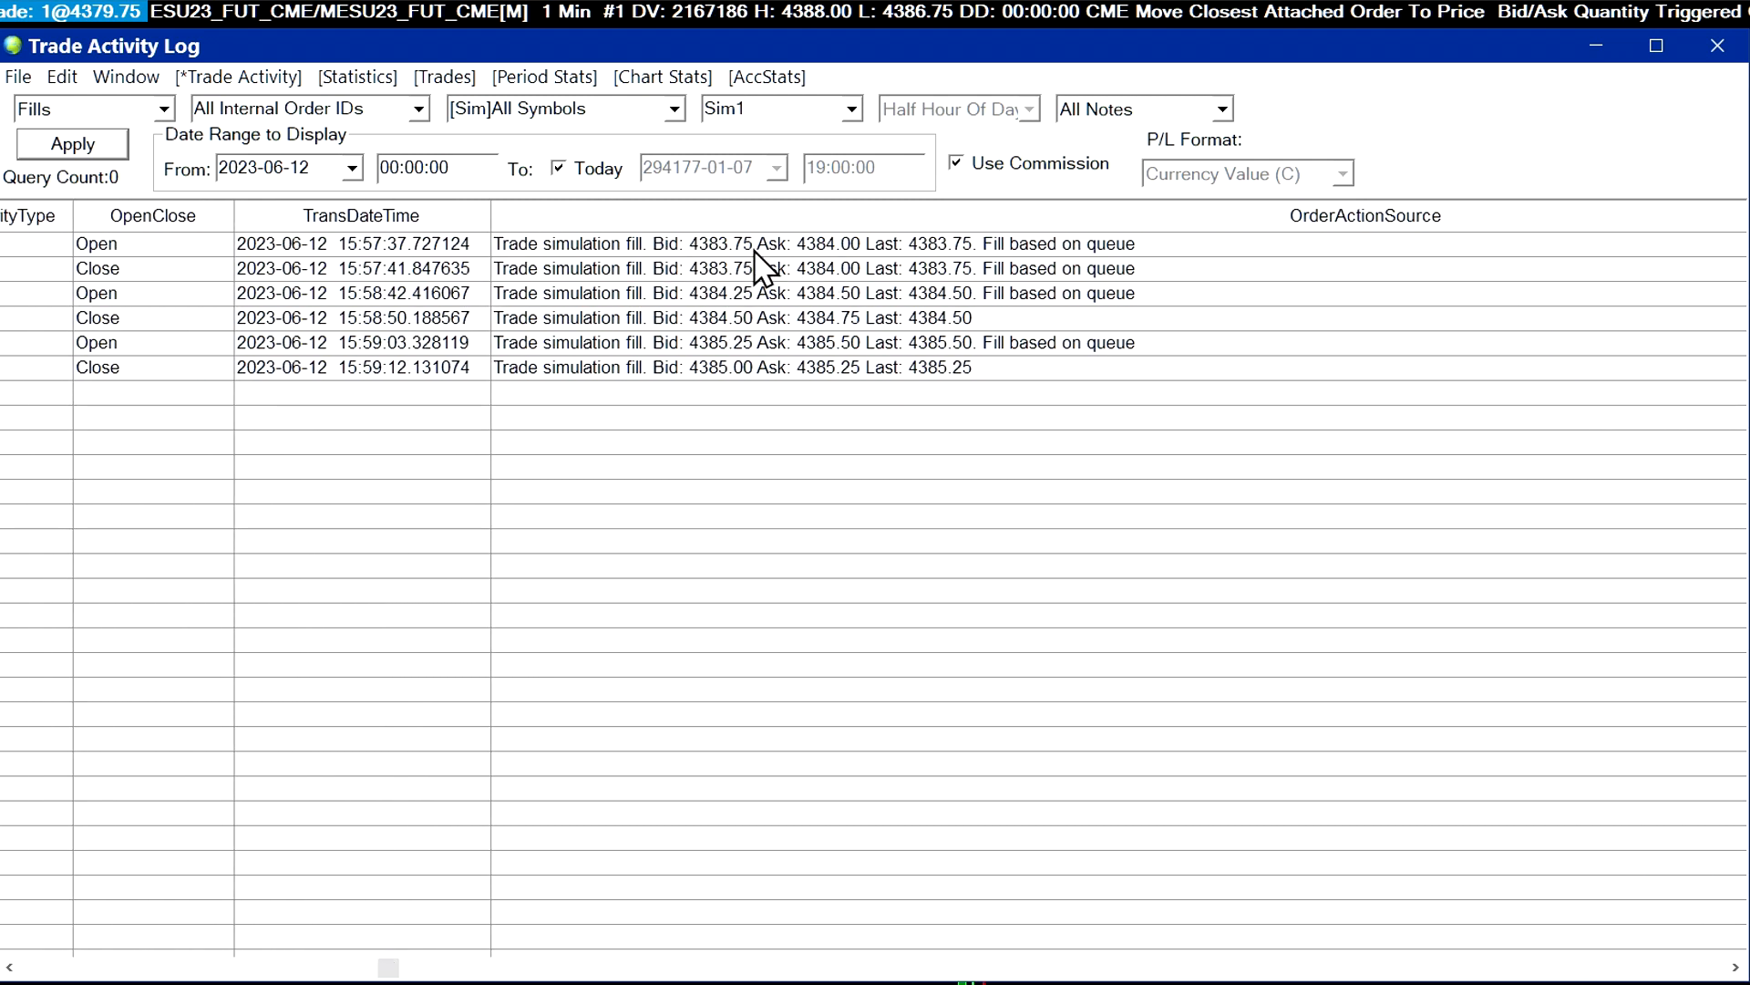
mouse_move(230, 268)
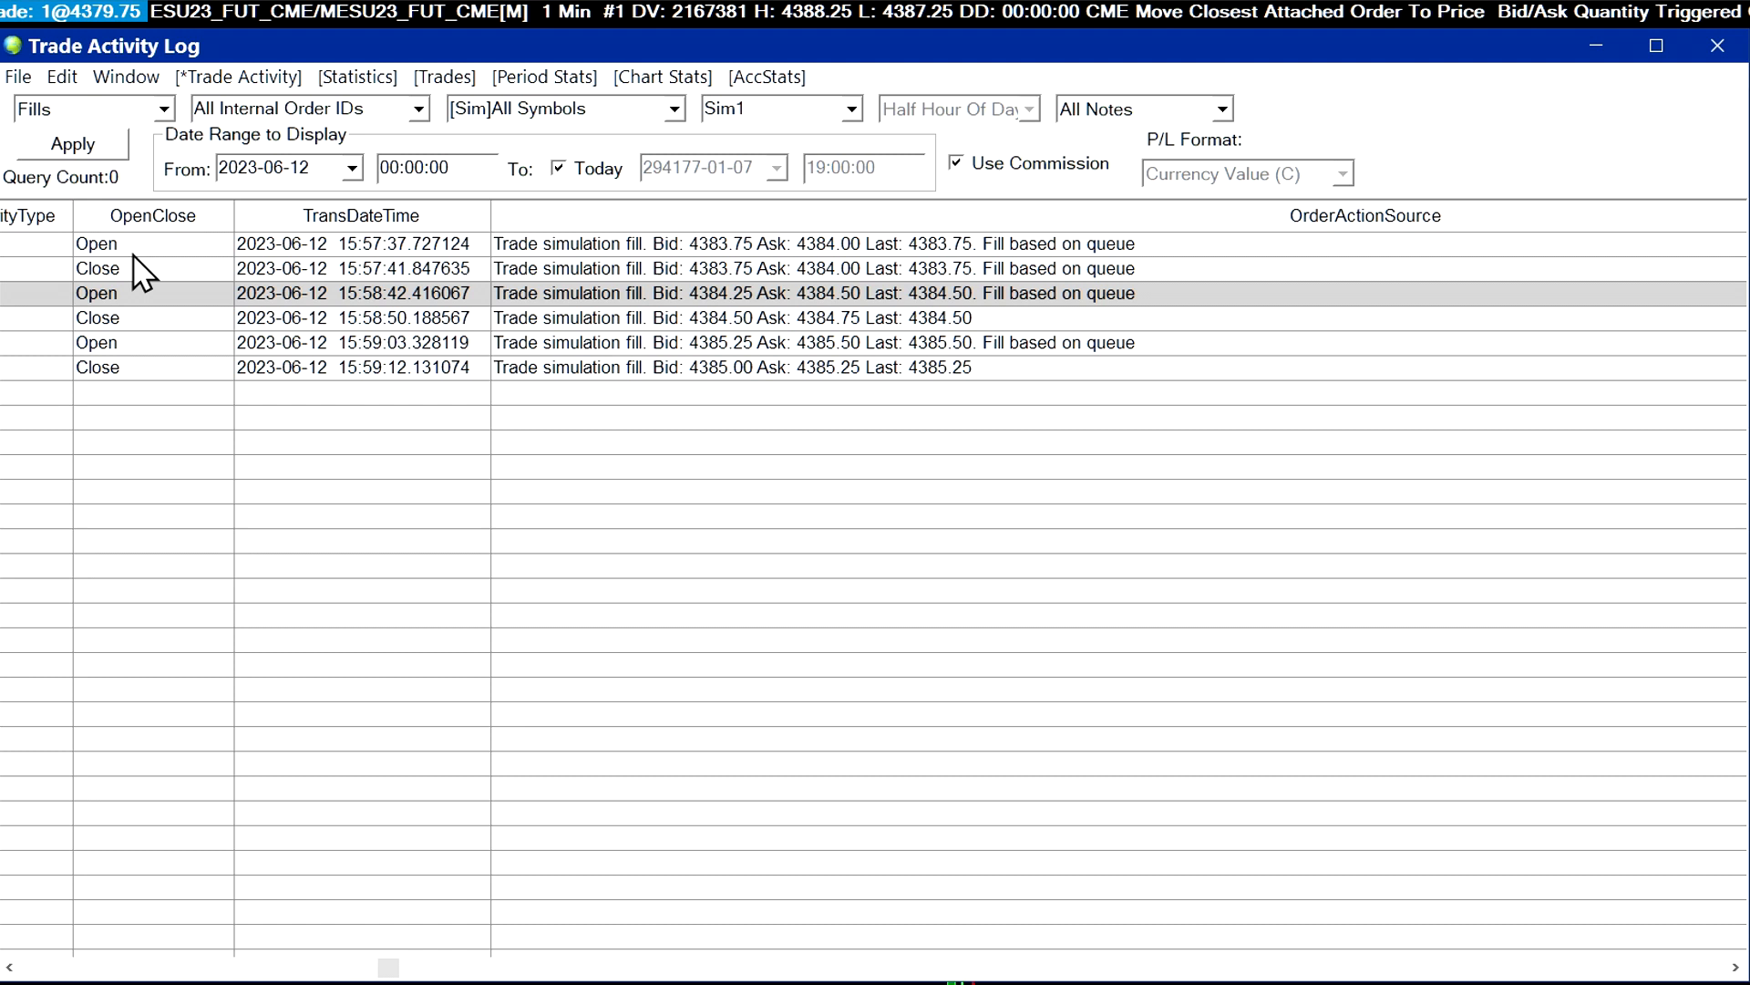
mouse_move(116, 283)
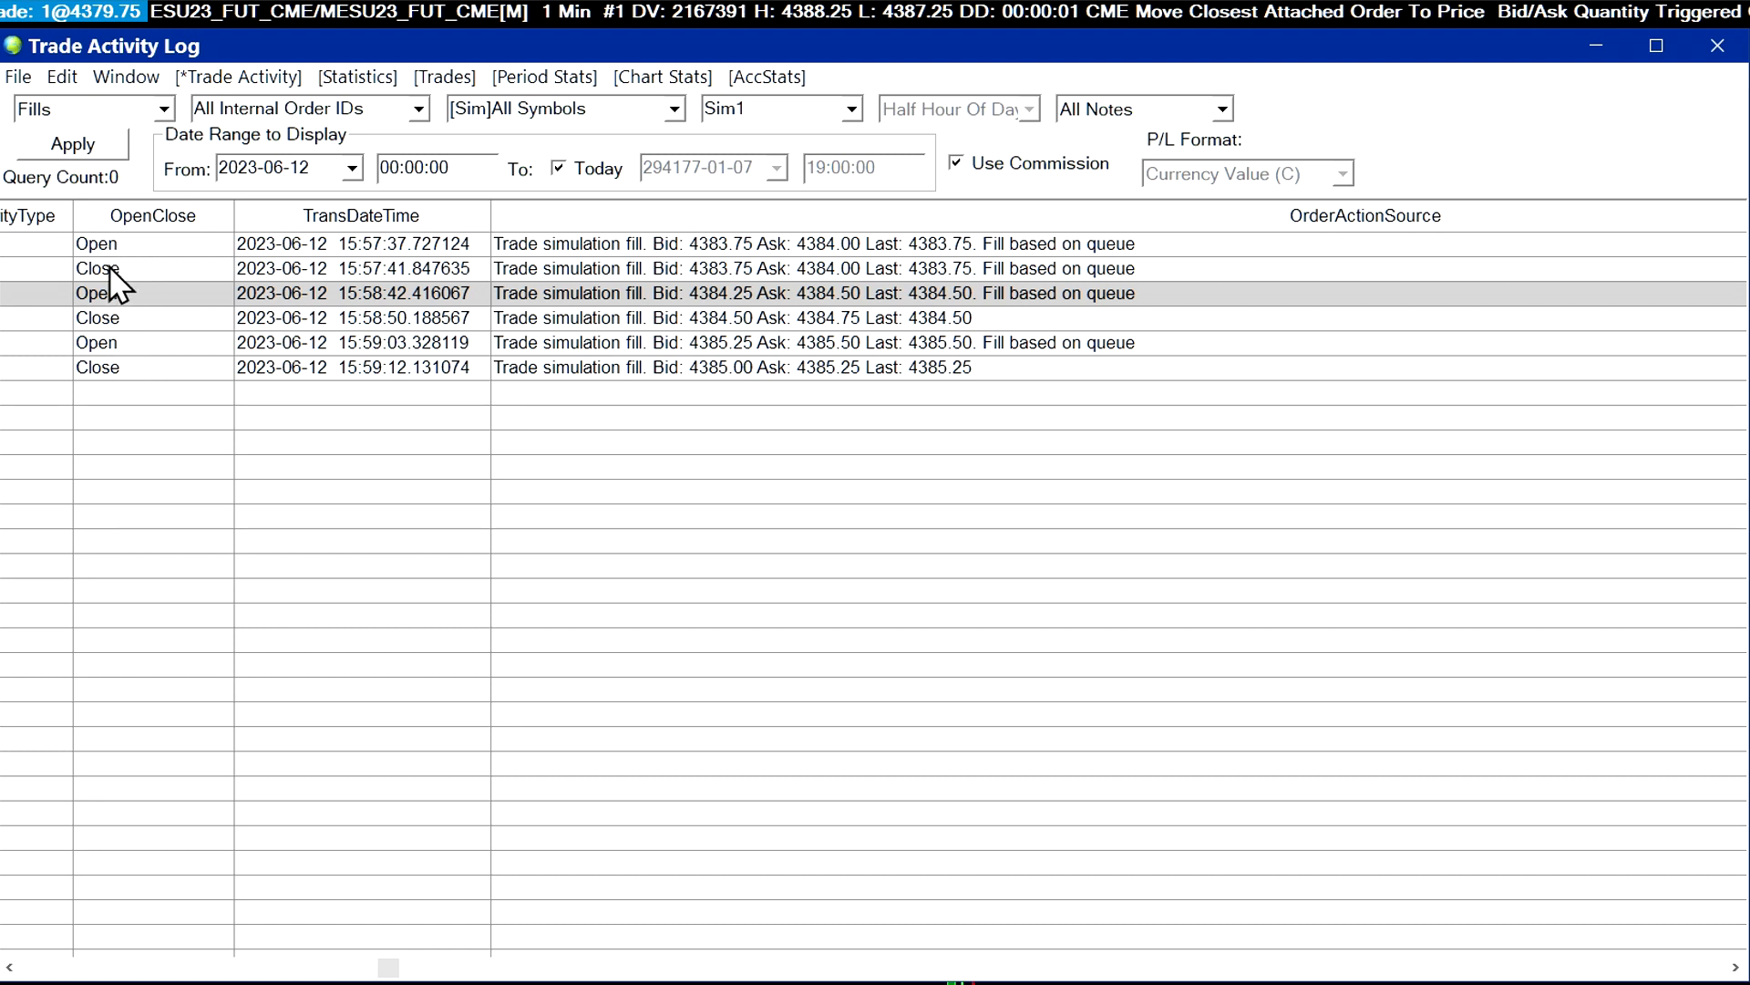
mouse_move(464, 469)
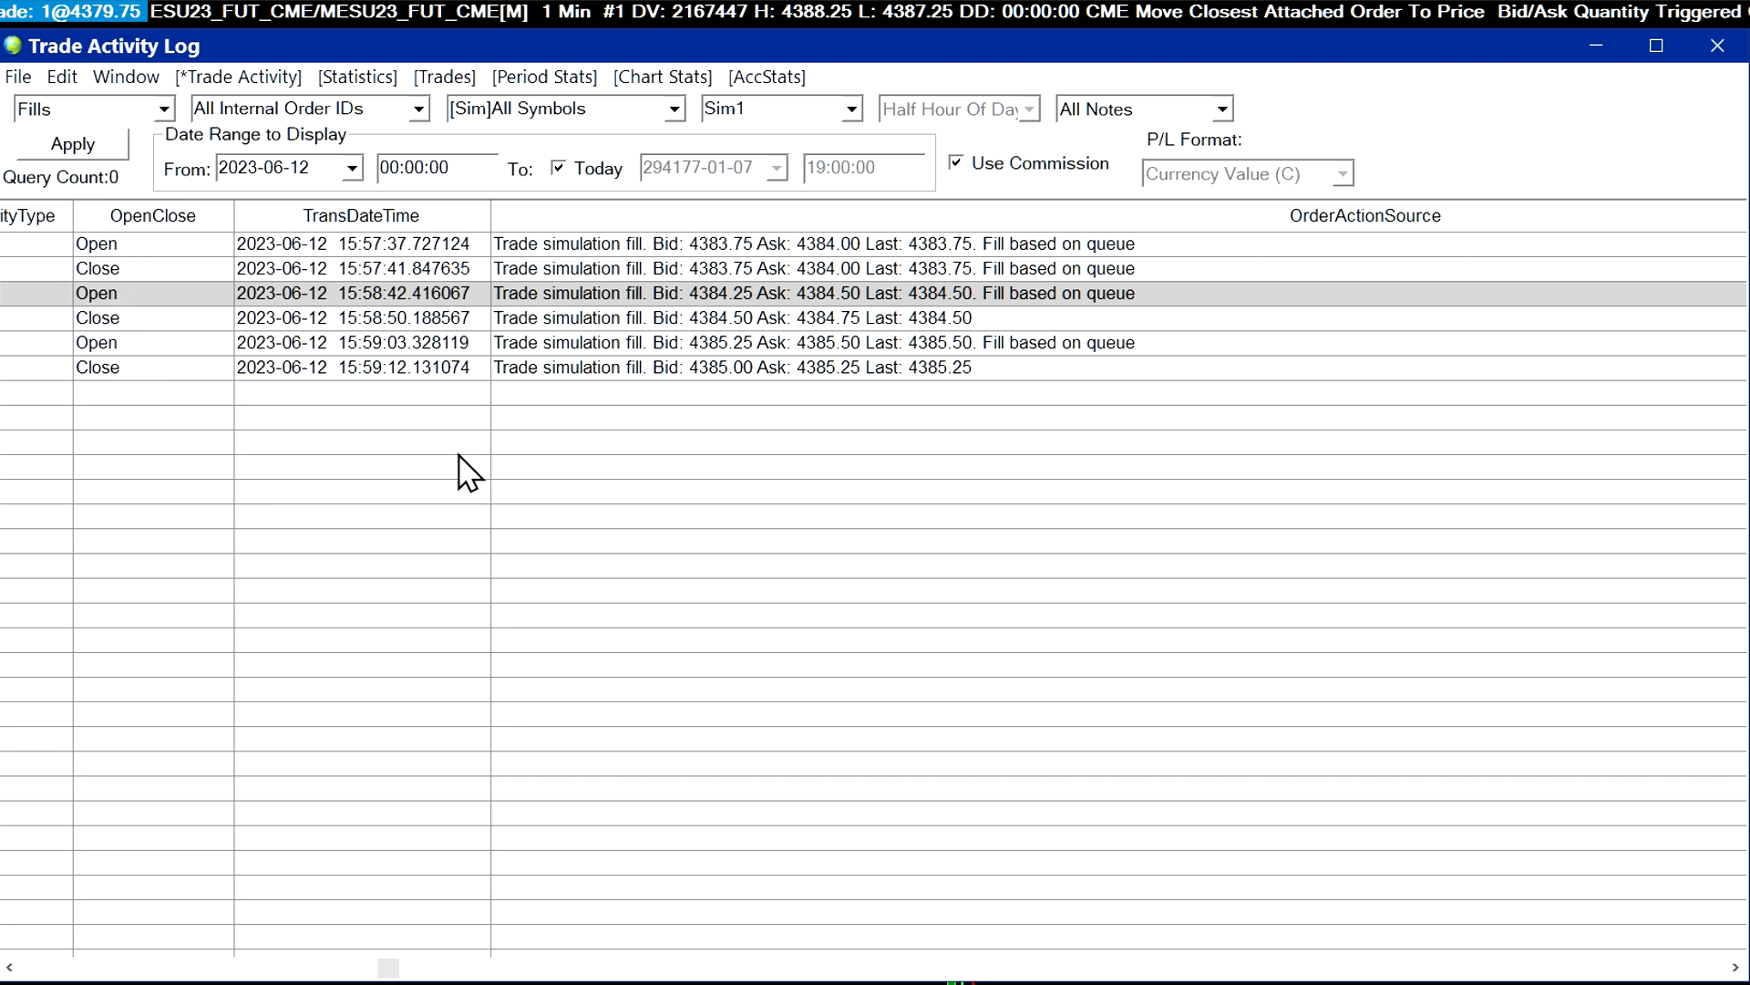
click(168, 108)
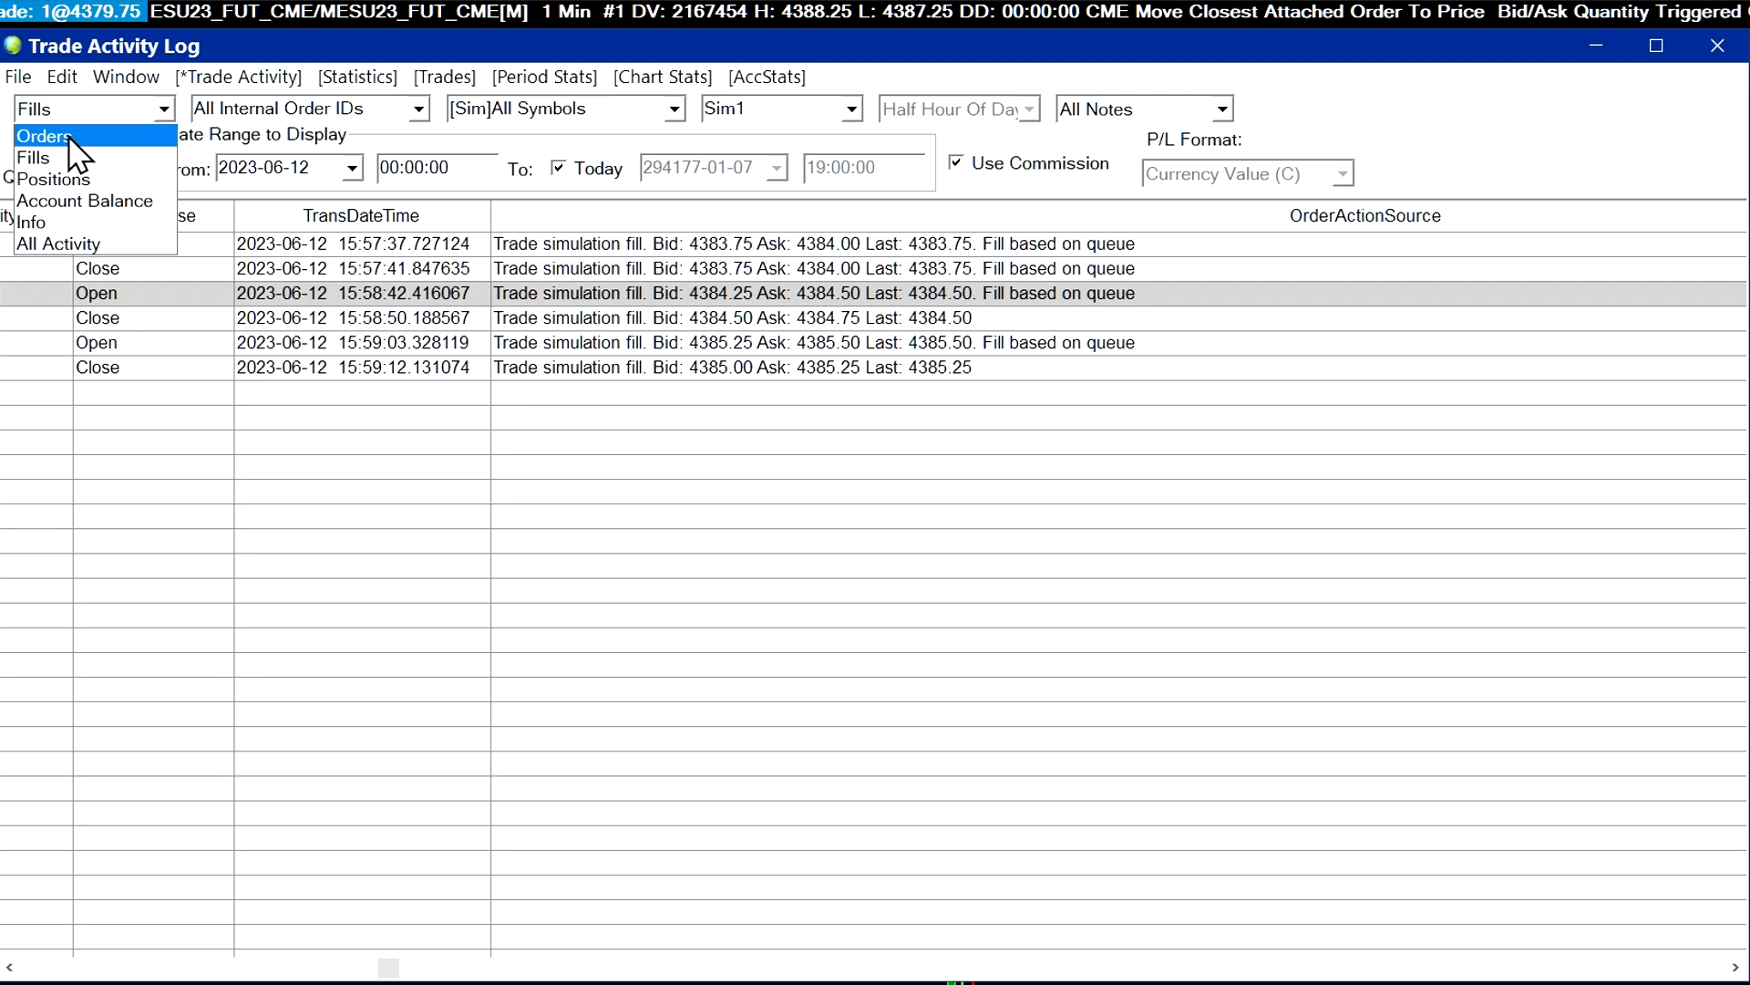
- Switch the log to Orders and scroll down through the order entries, cancellations and modifications
click(43, 137)
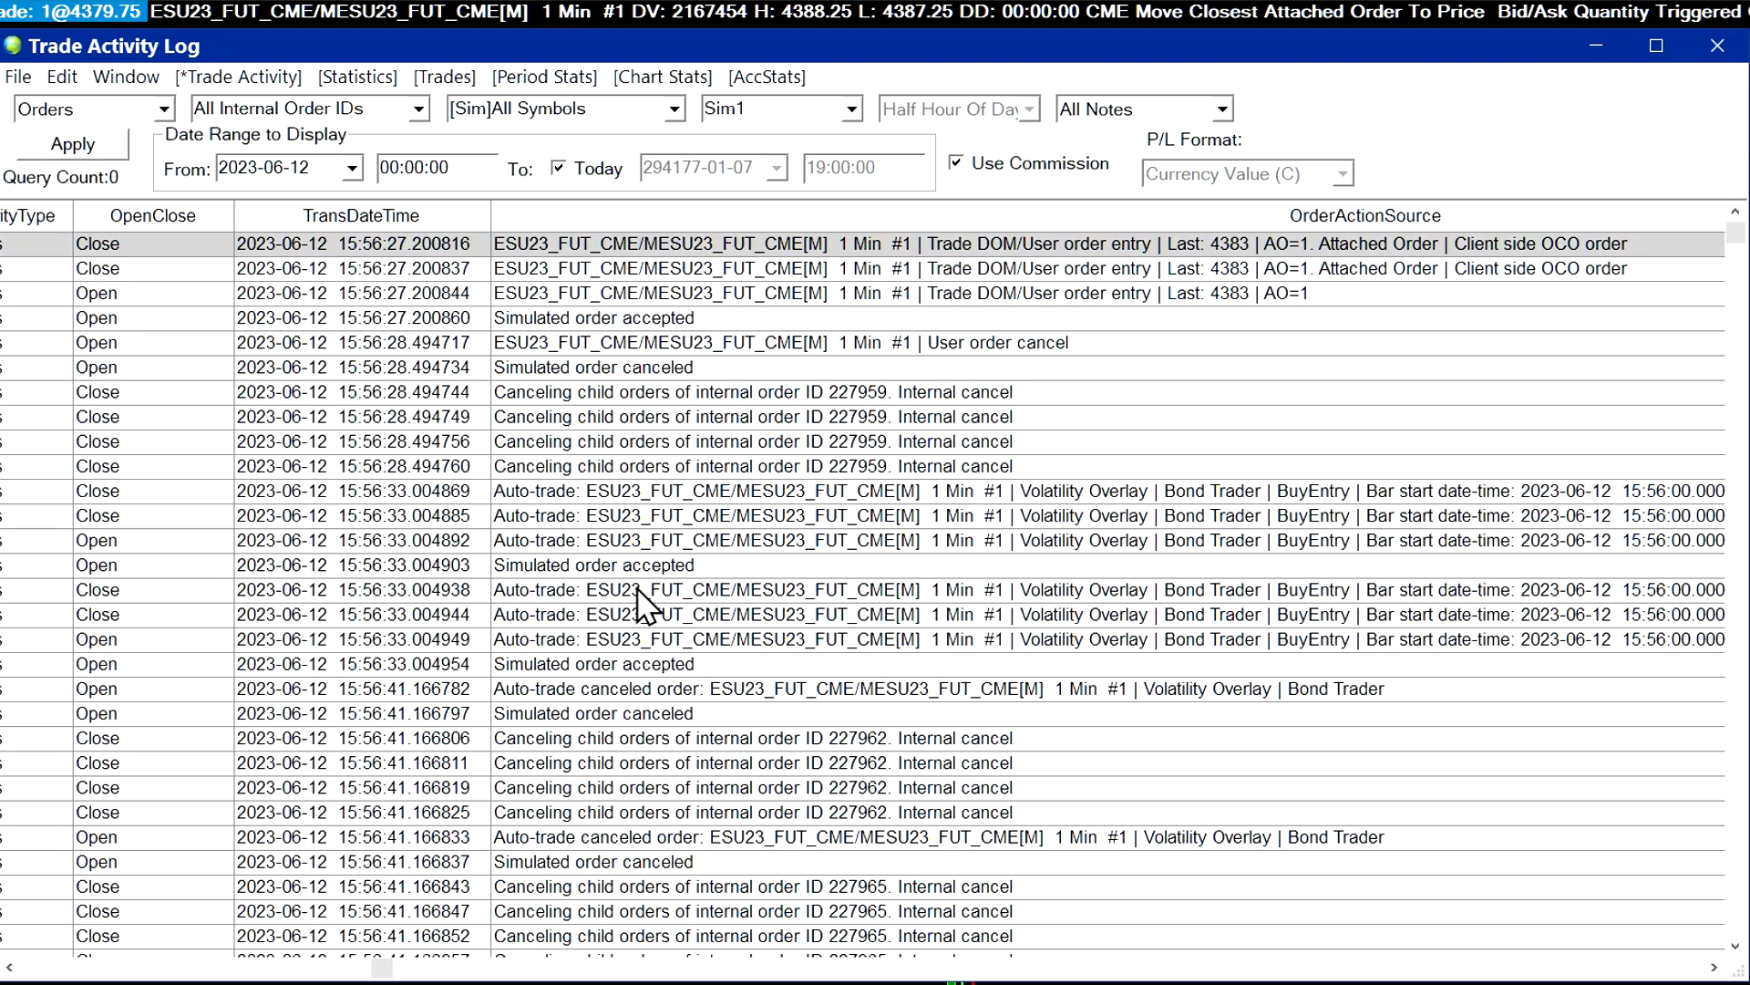
scroll(down, 3)
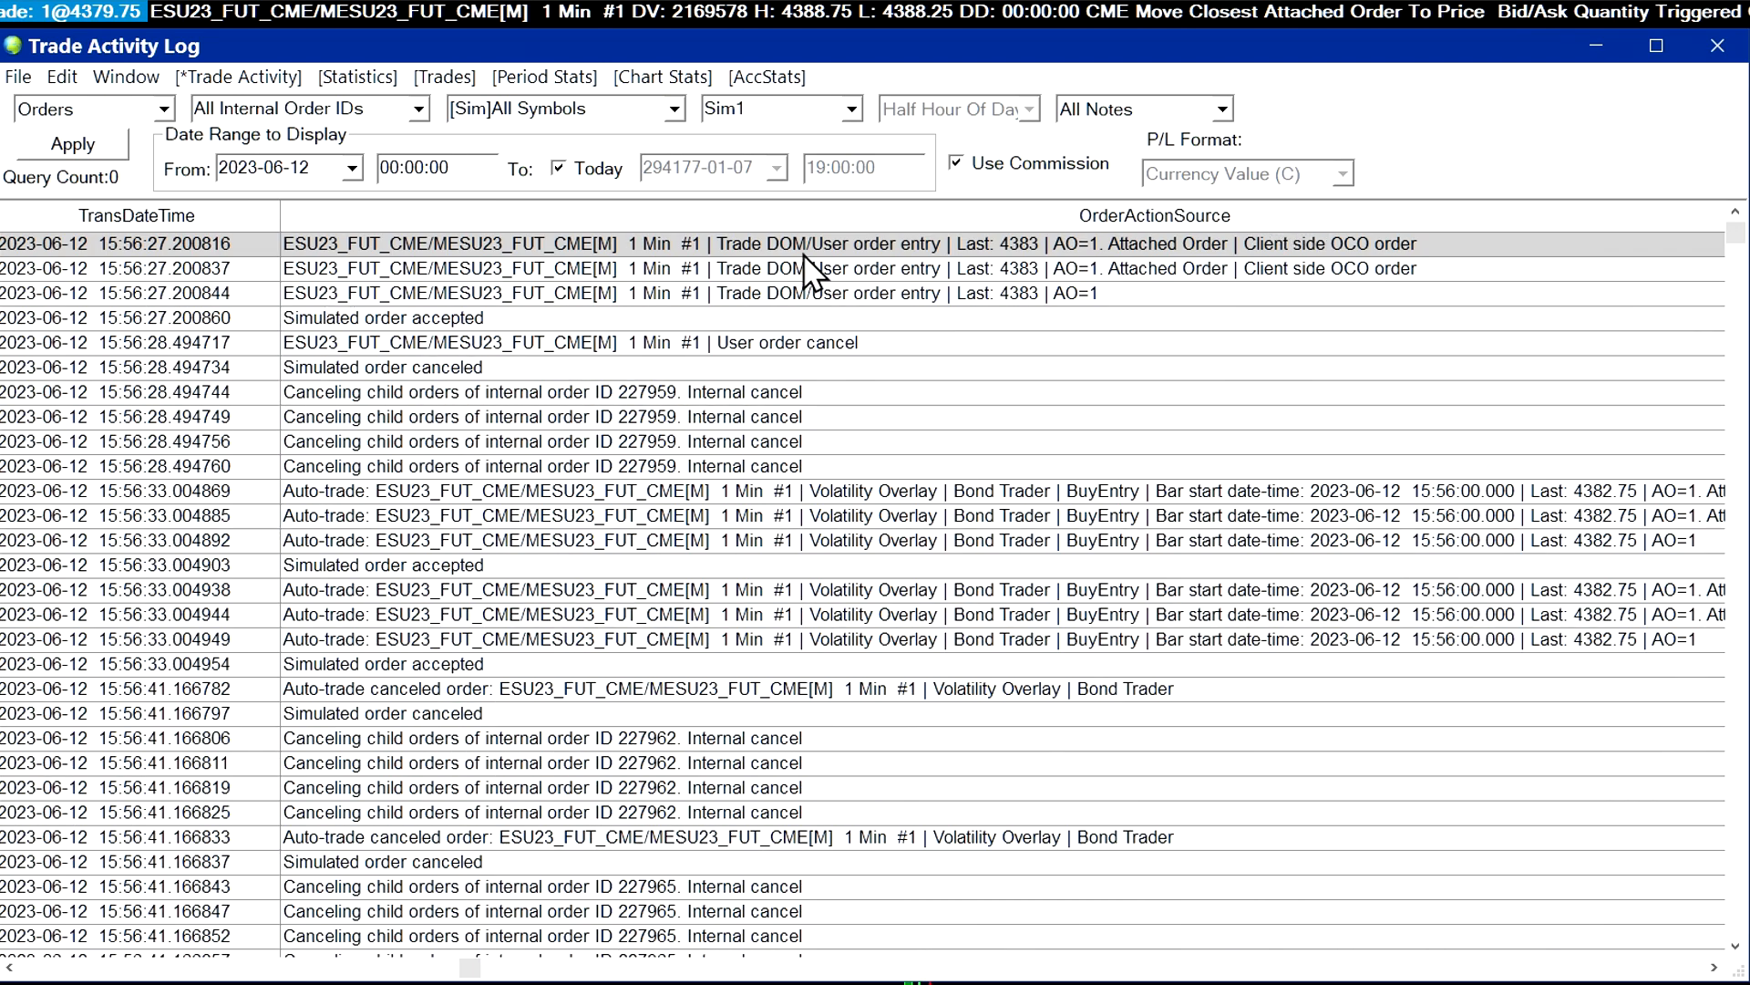
mouse_move(436, 312)
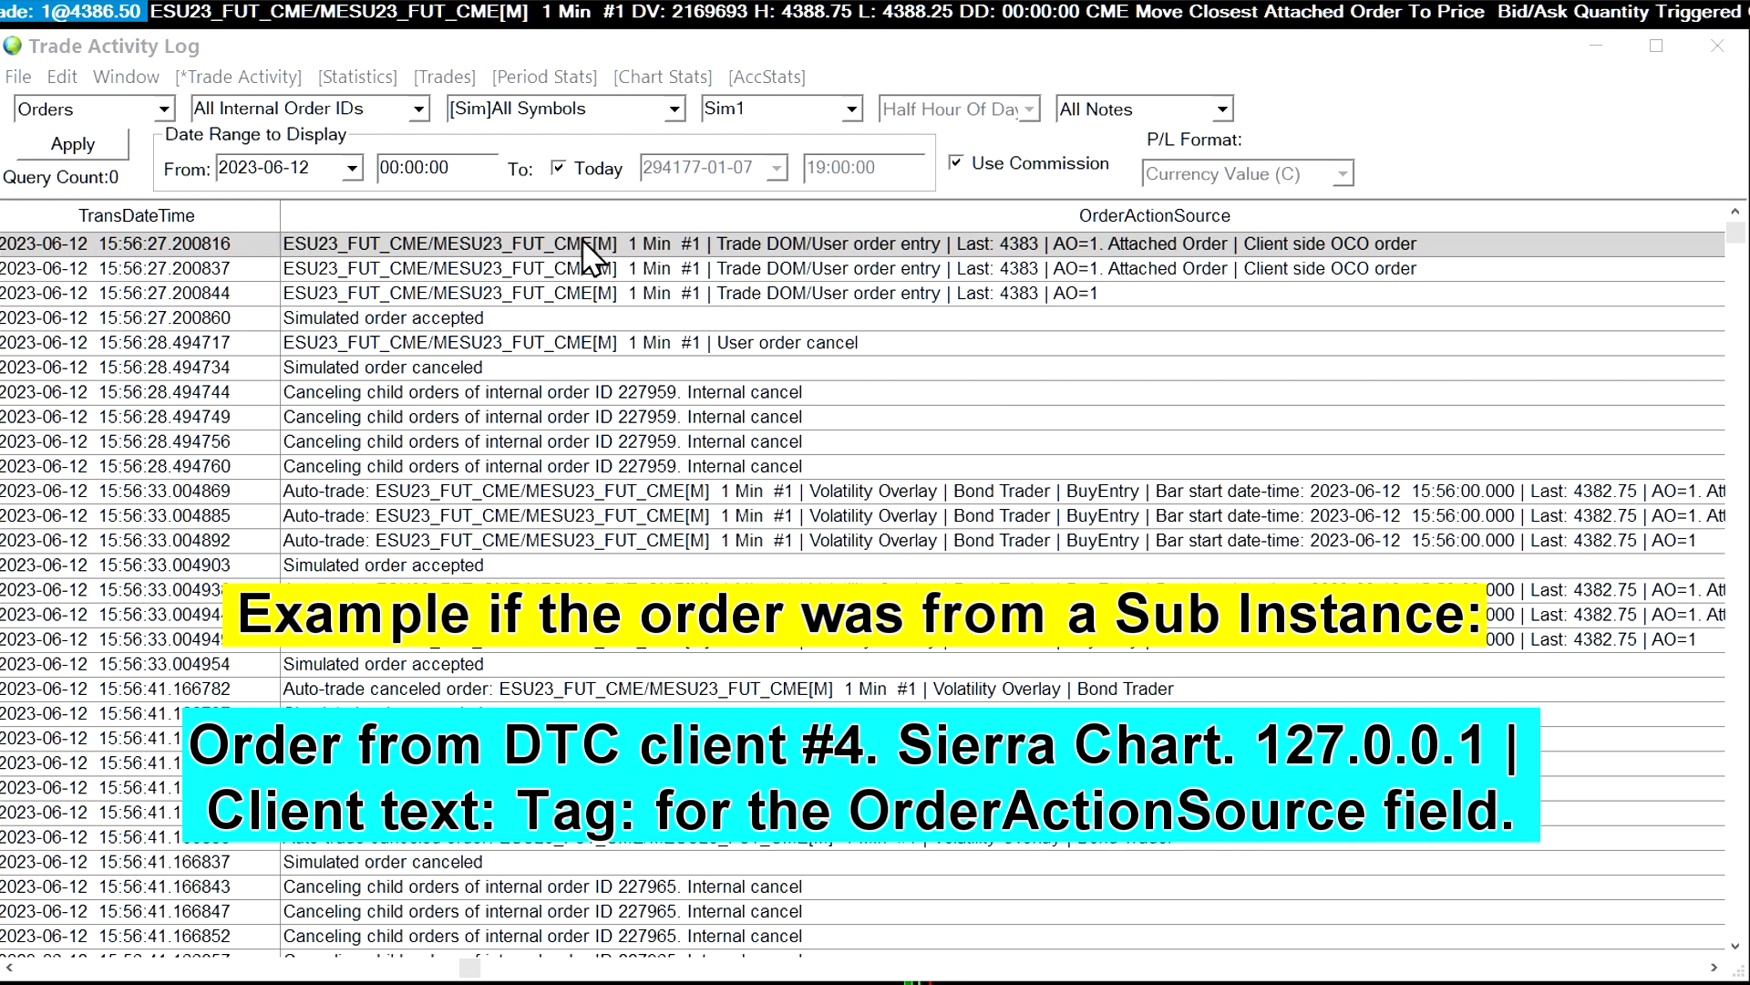
mouse_move(693, 222)
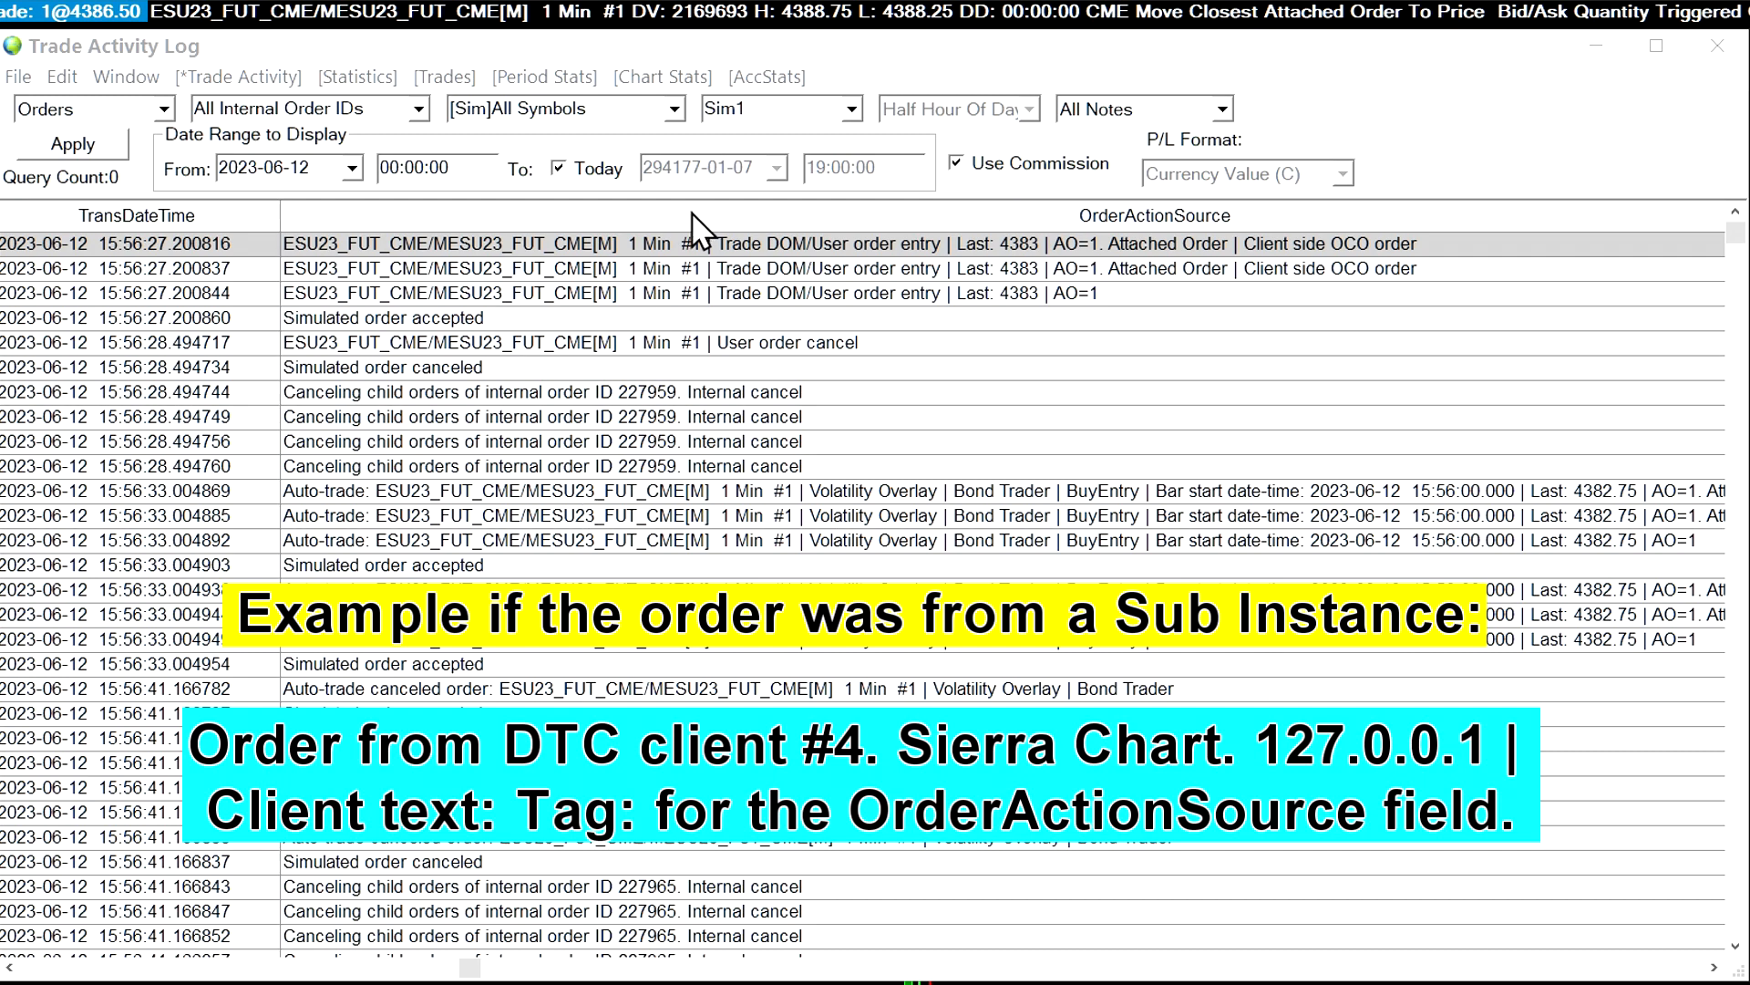
mouse_move(913, 312)
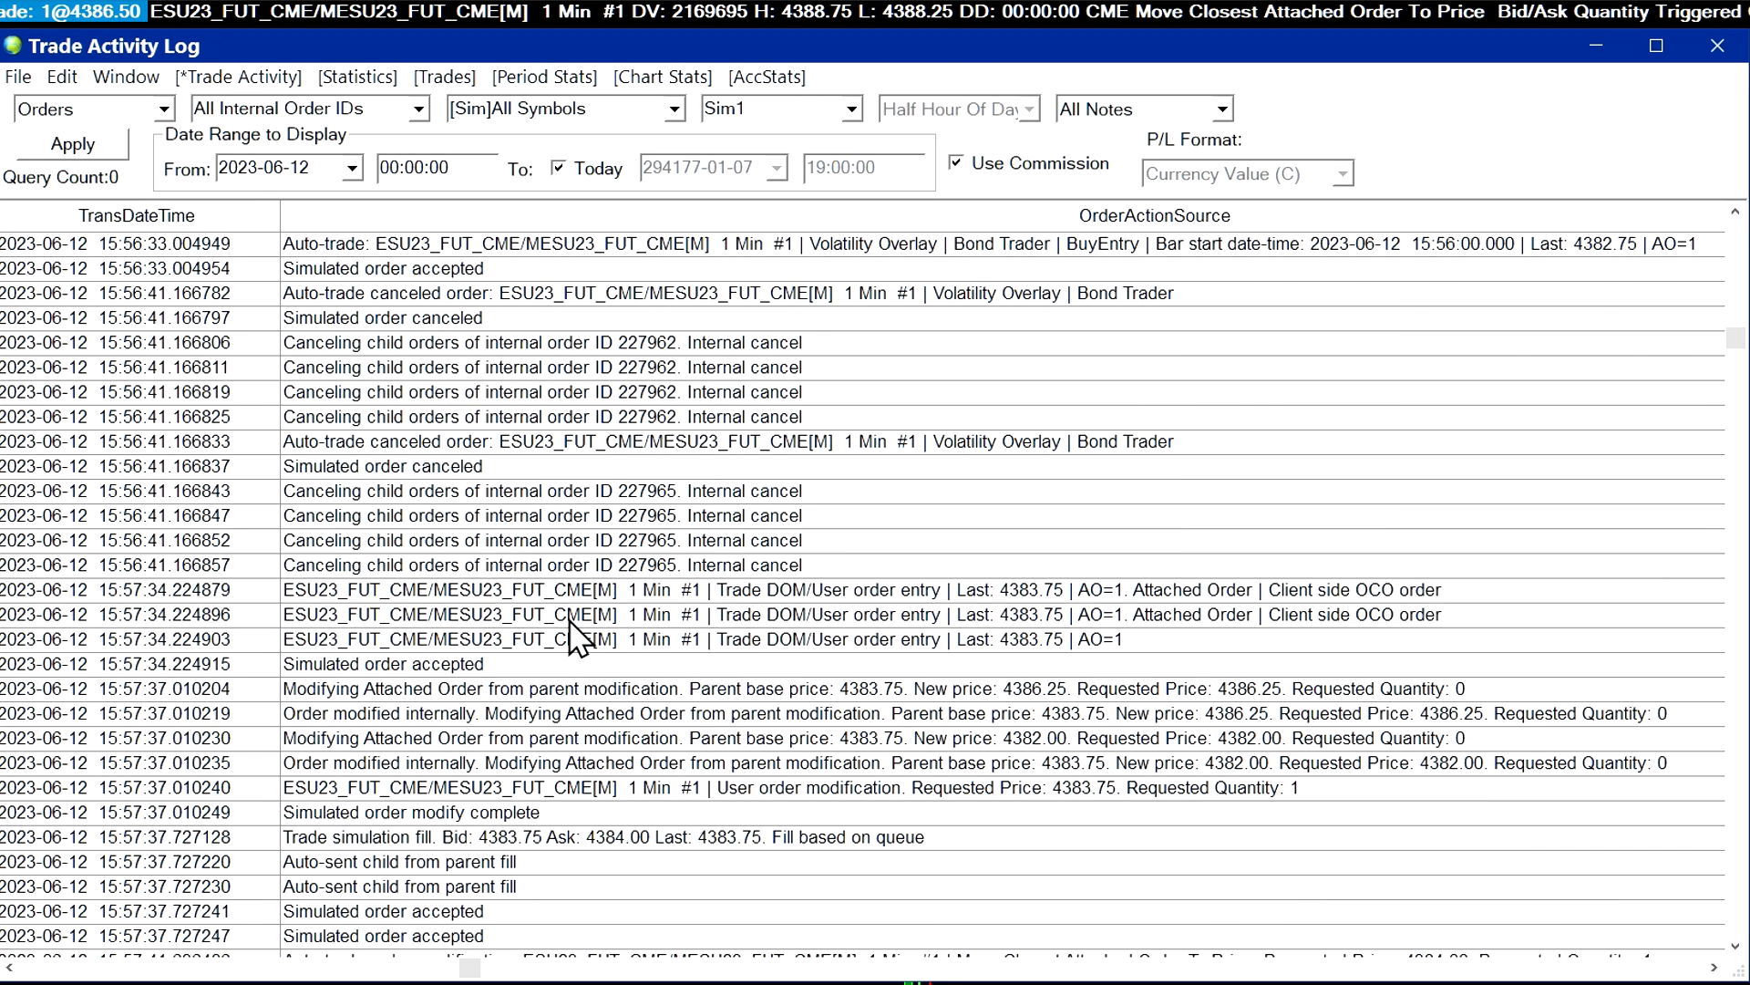
scroll(down, 3)
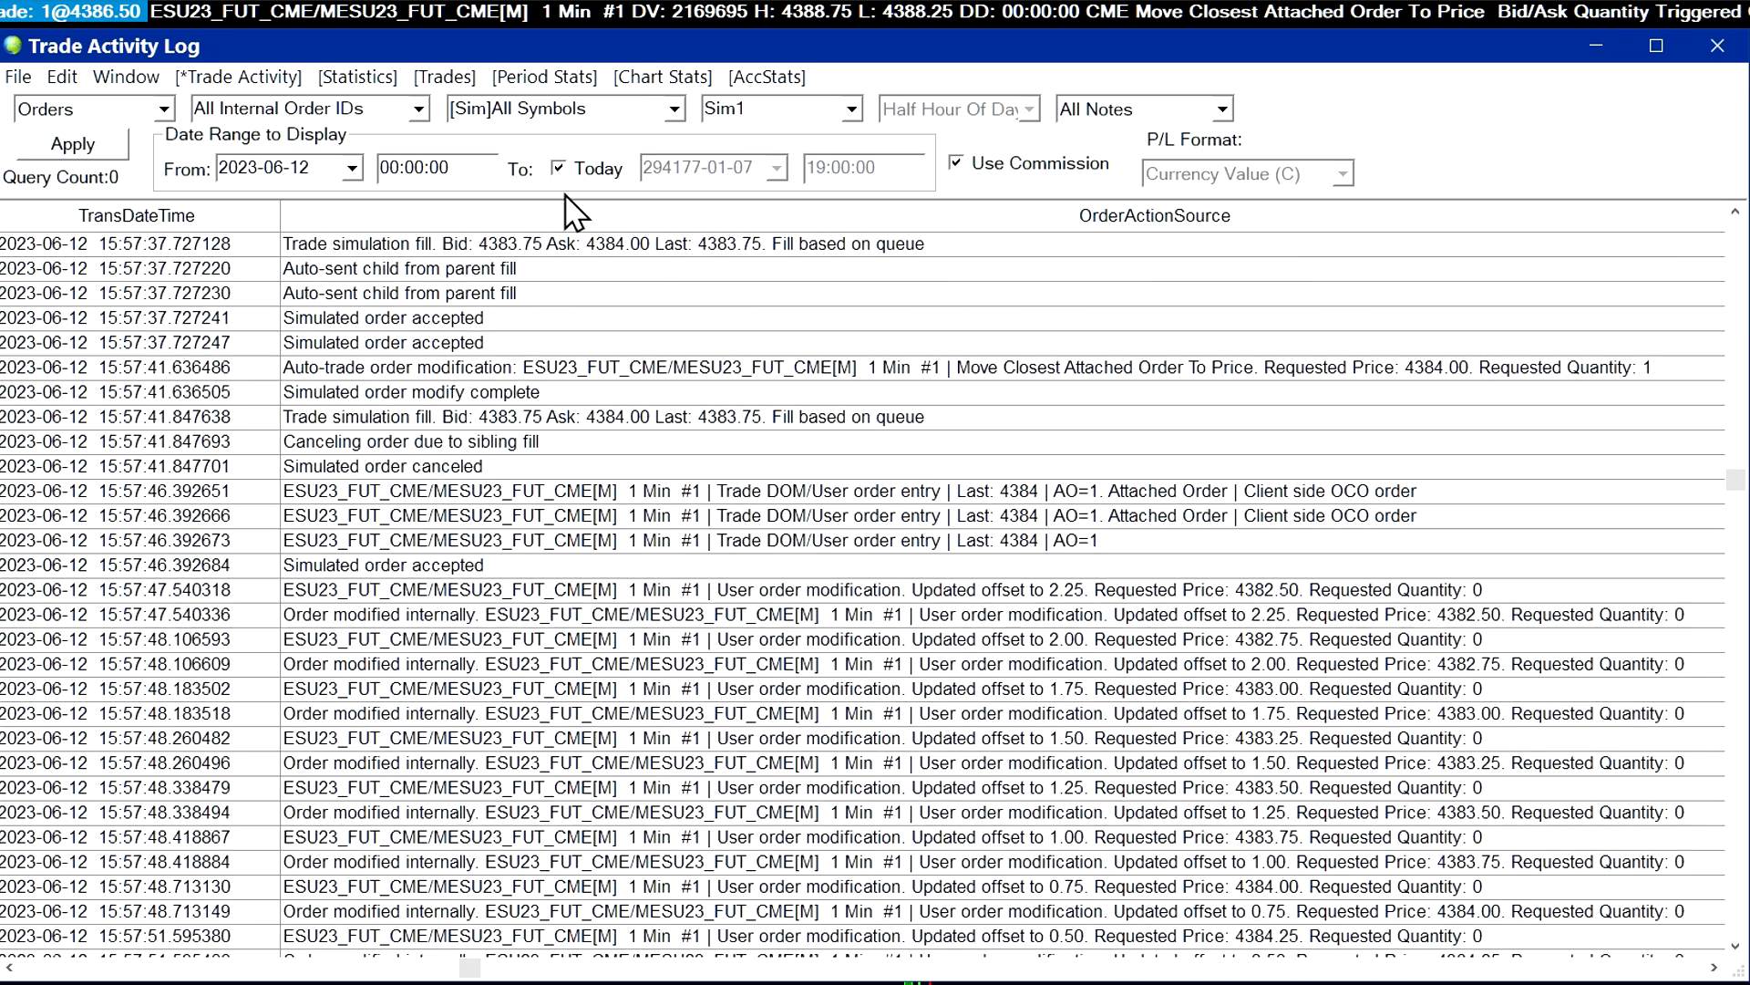
scroll(down, 3)
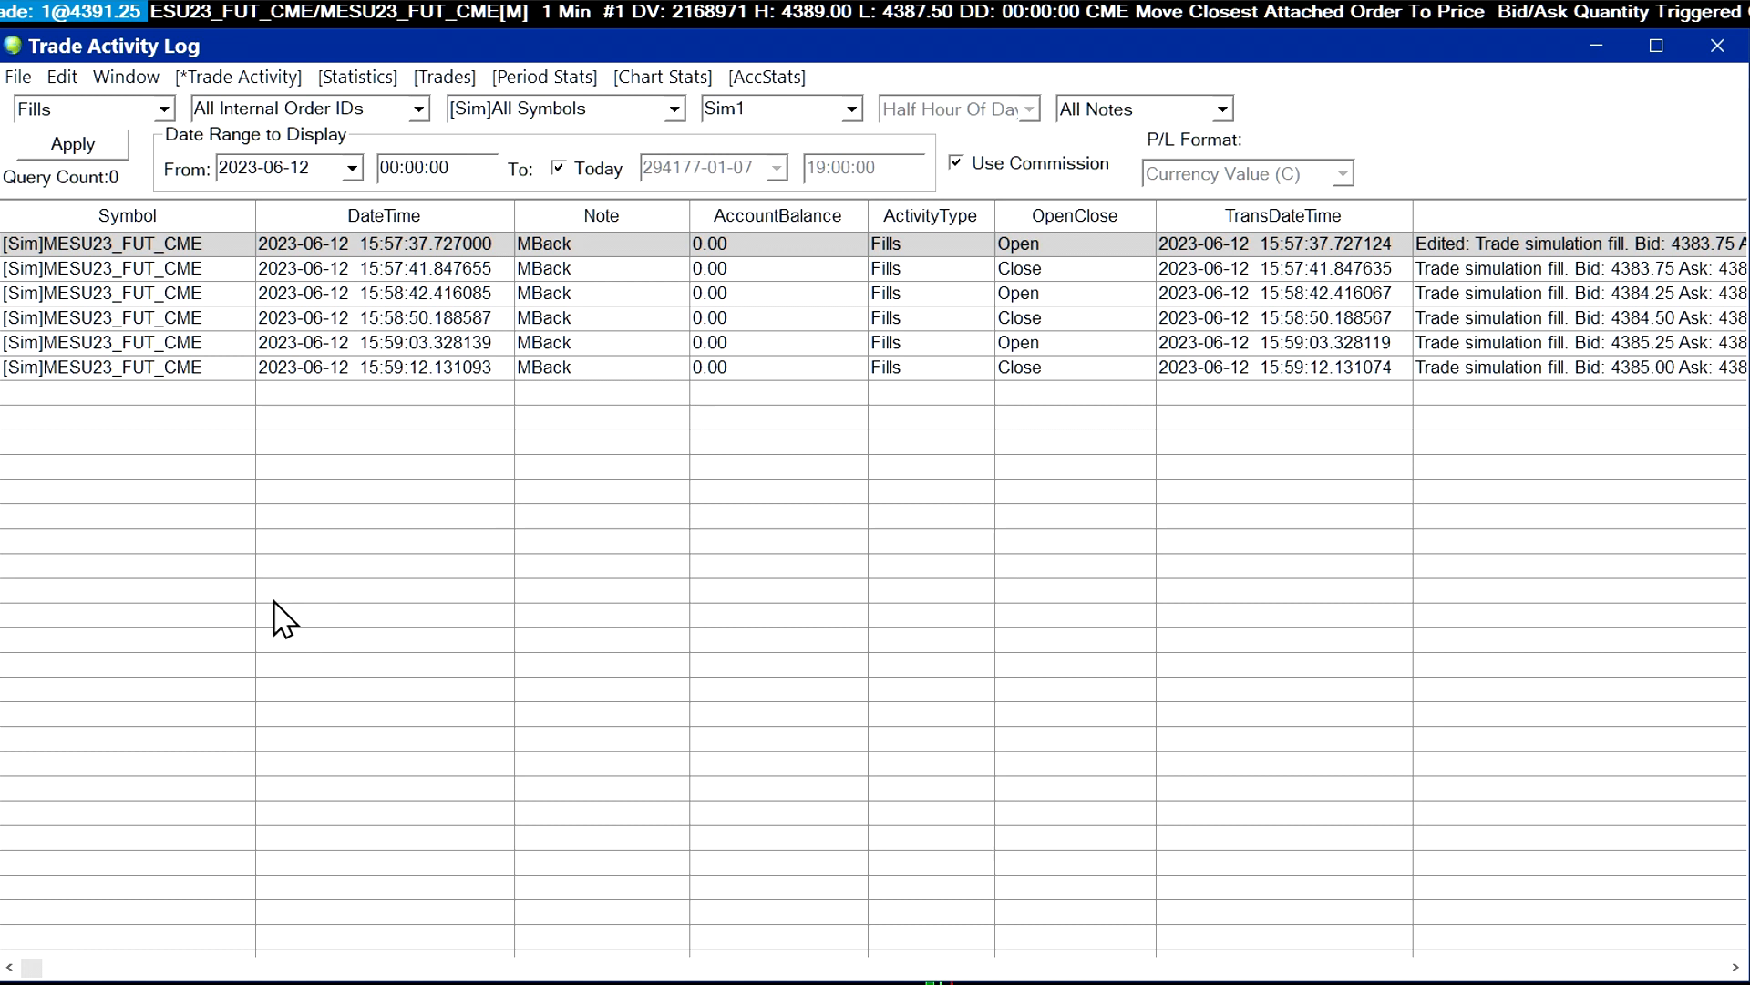
mouse_move(1251, 273)
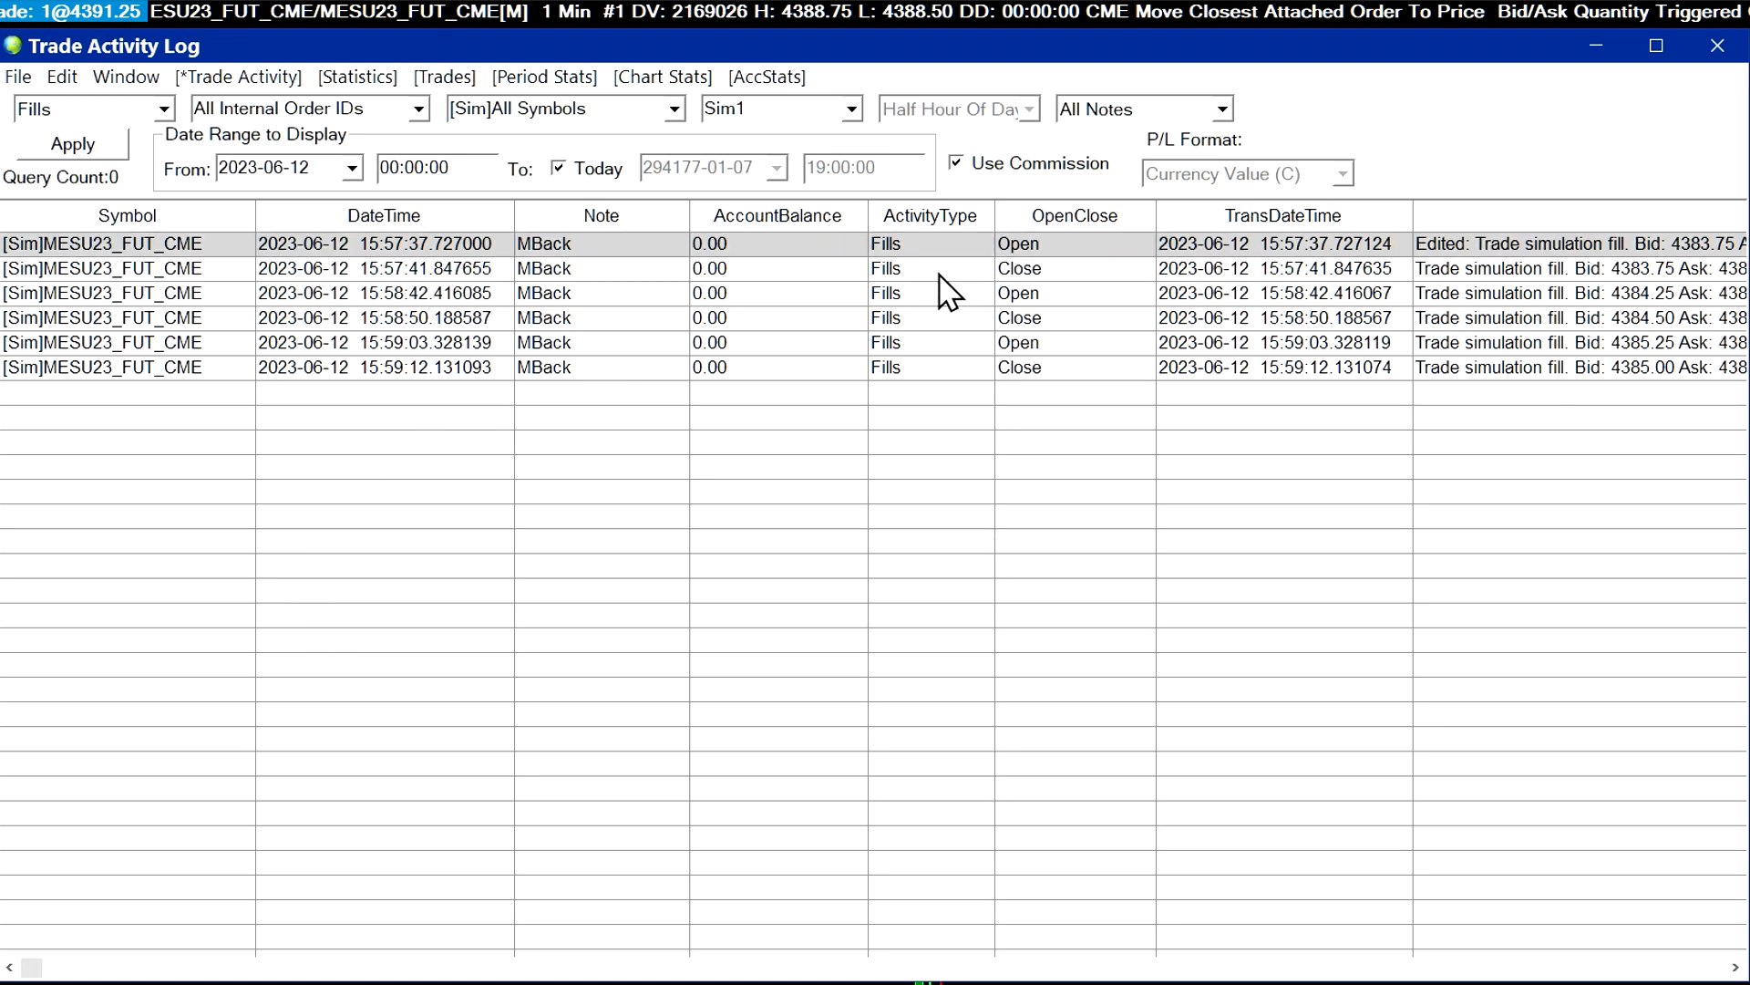
mouse_move(579, 311)
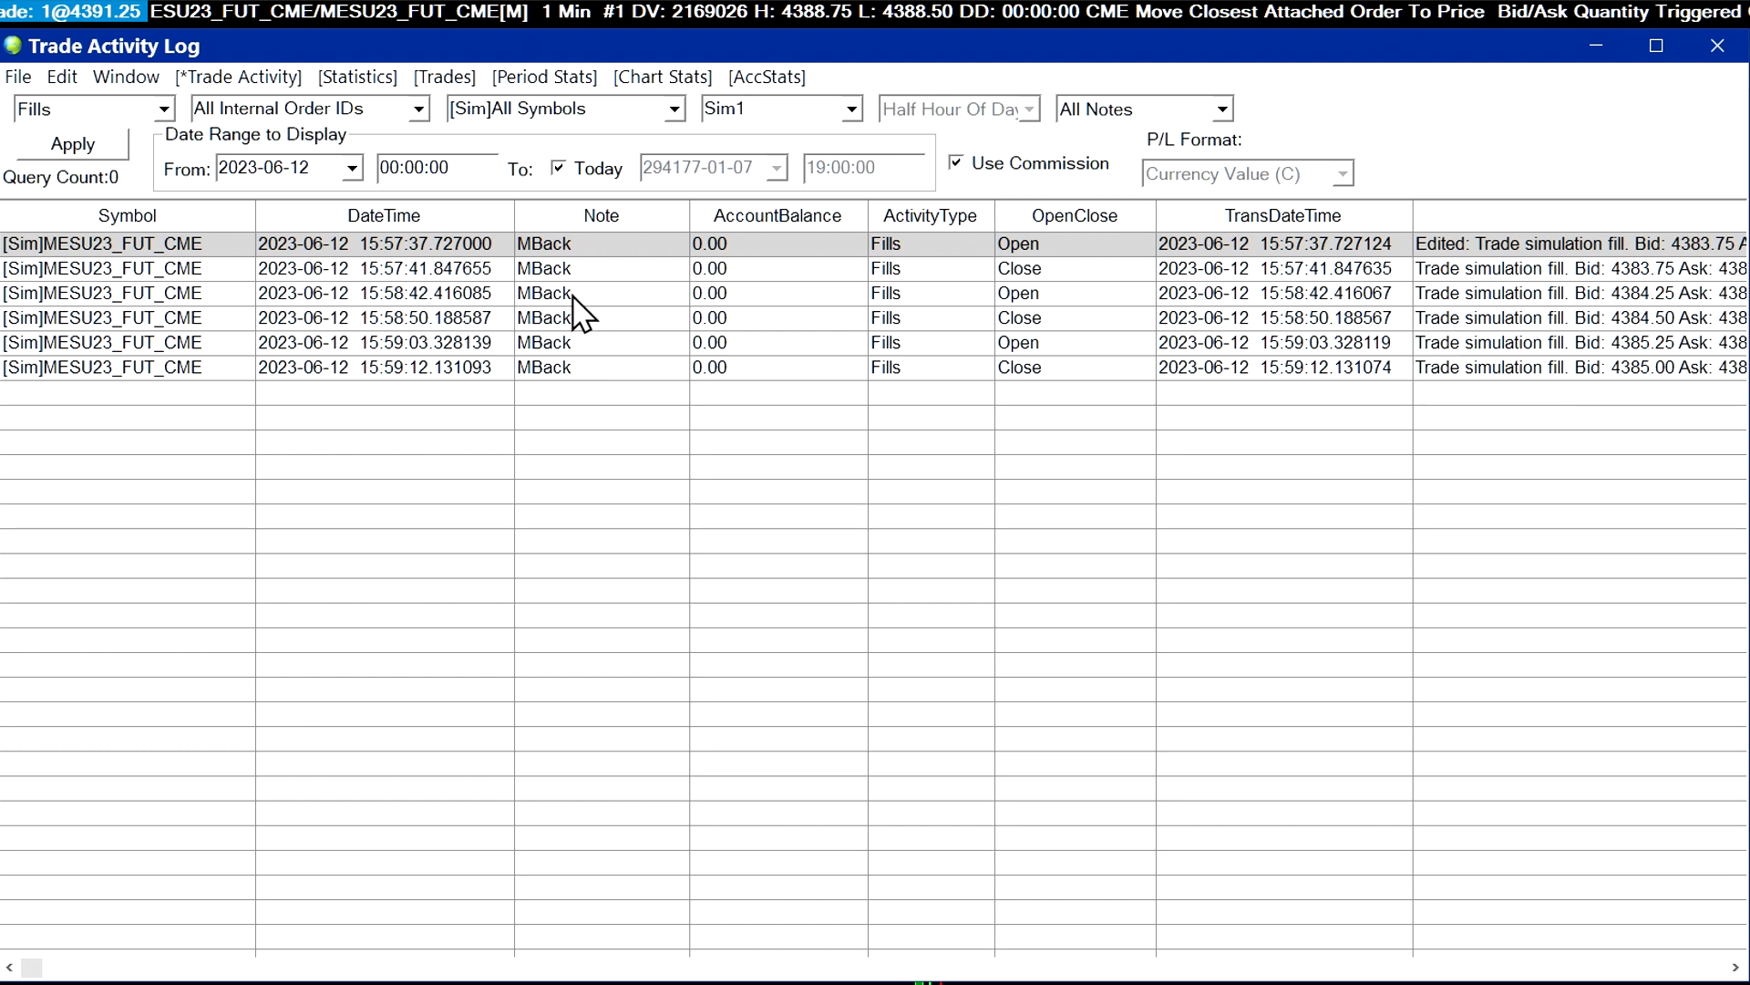
mouse_move(441, 277)
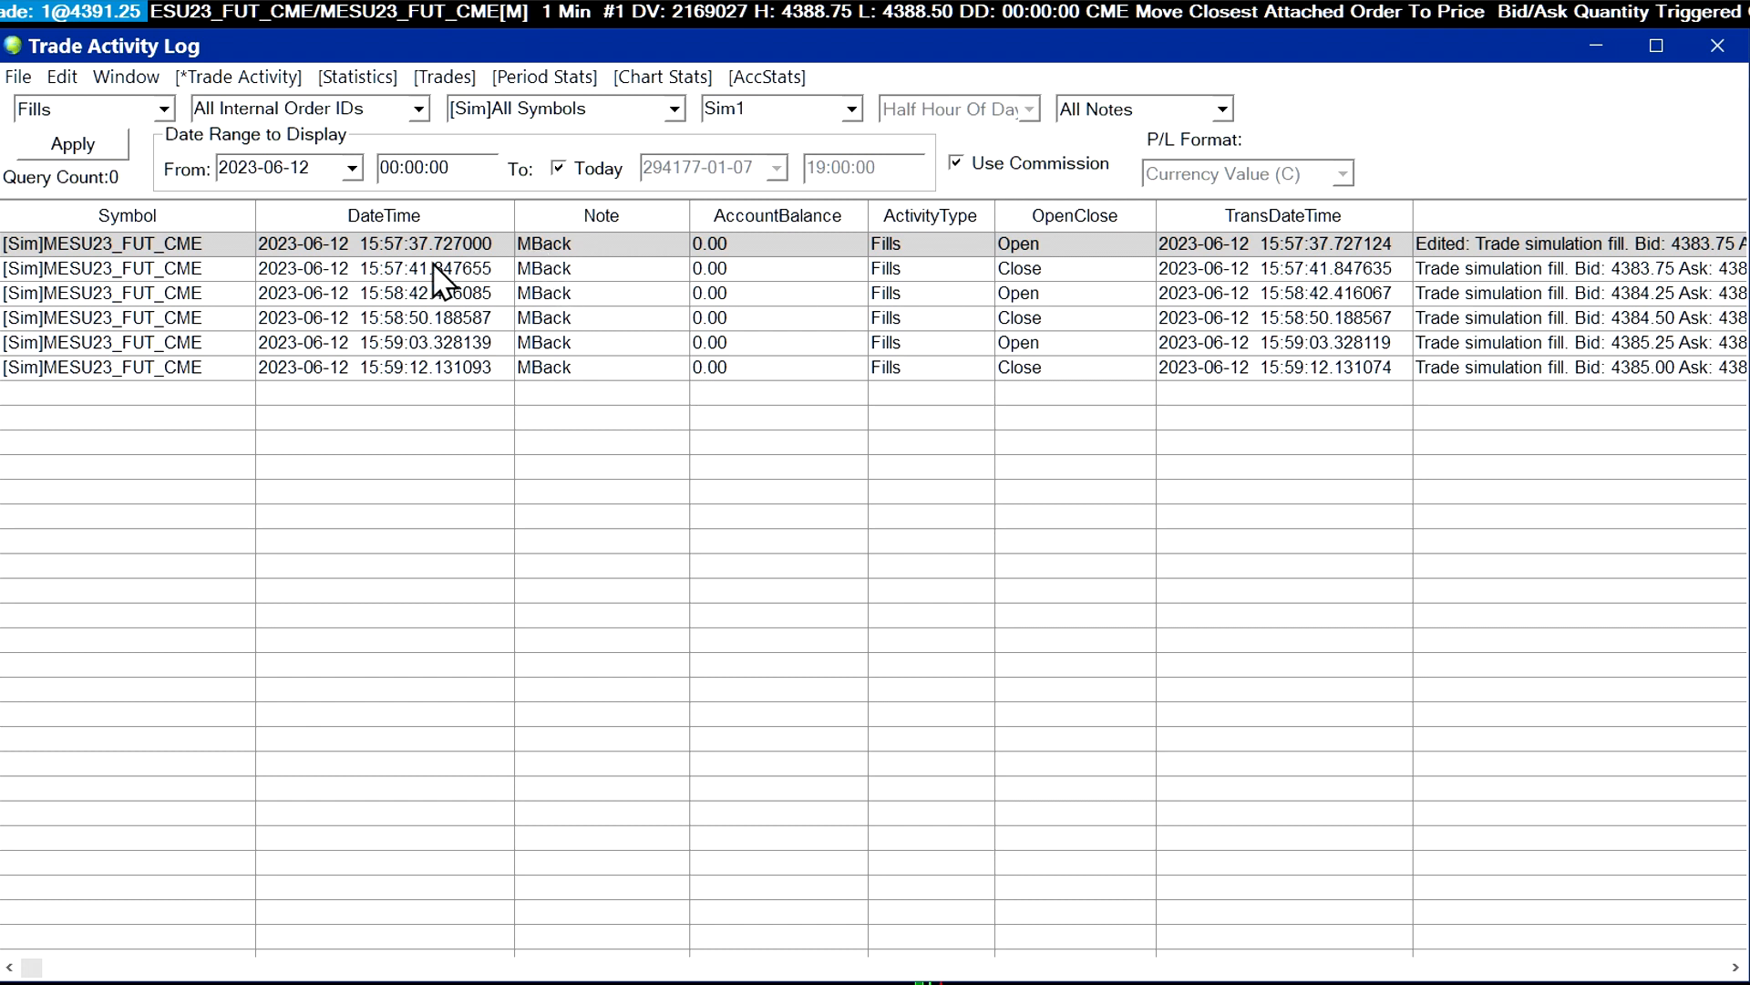
mouse_move(440, 268)
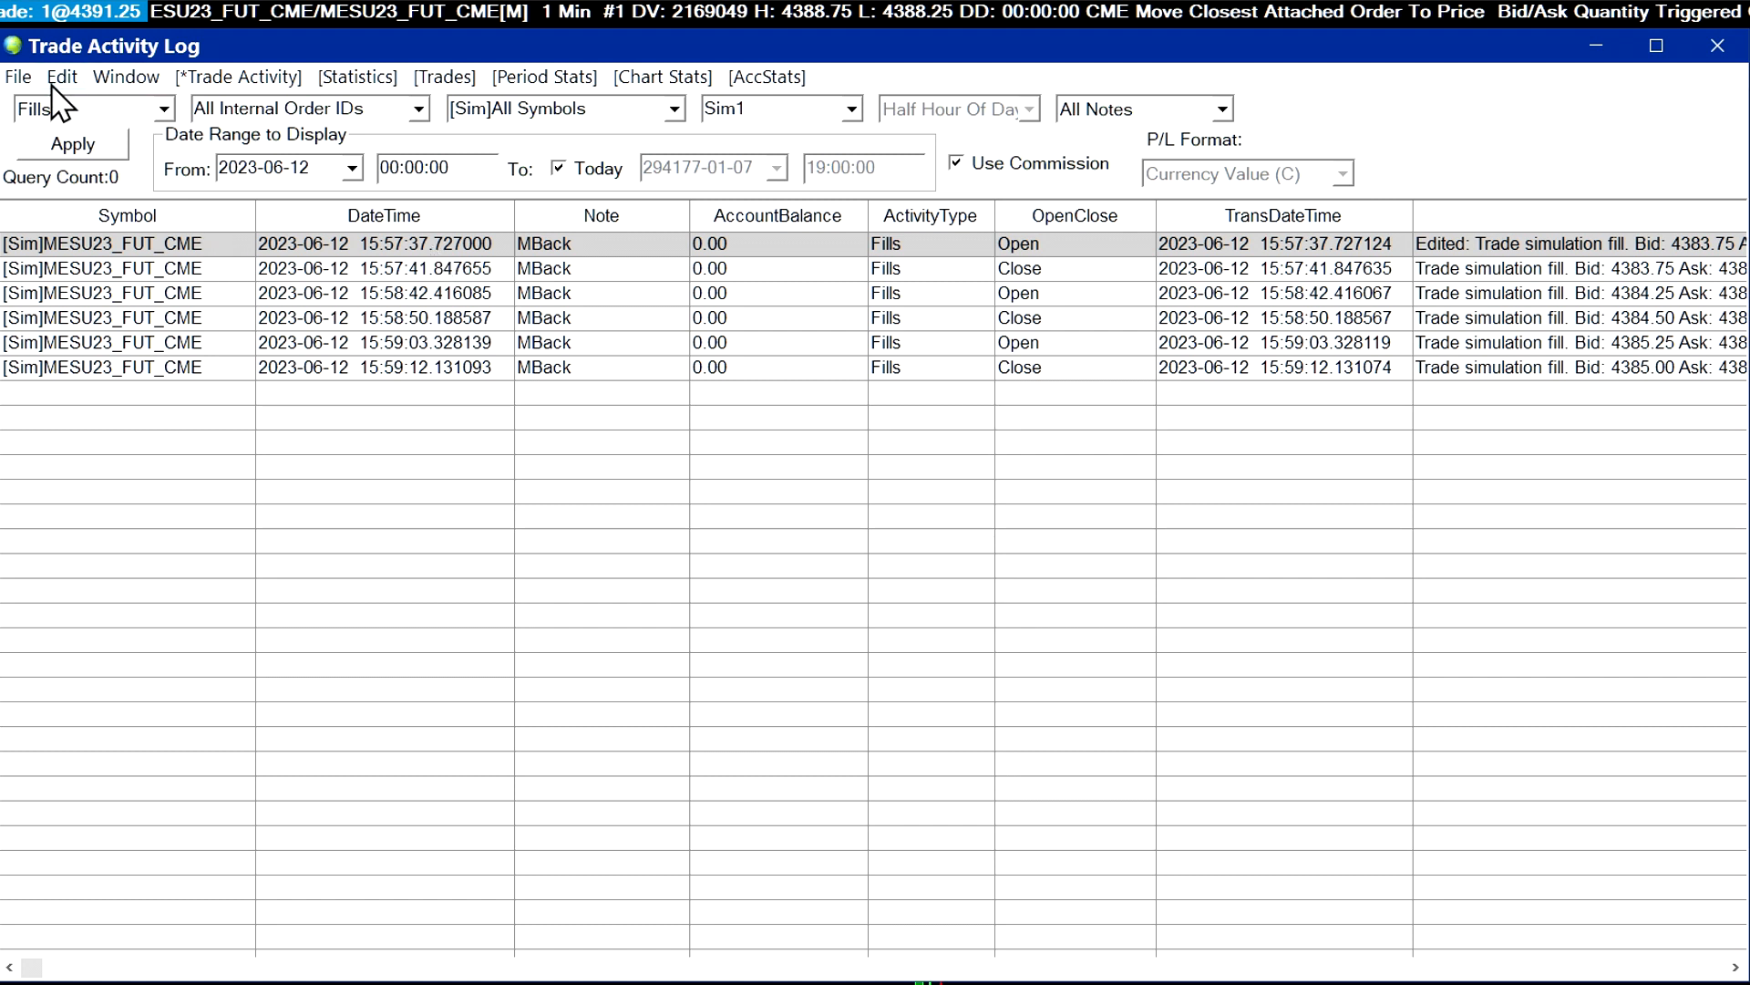
- Show the log's Edit menu commands with the six MESU23 fills listed
click(62, 77)
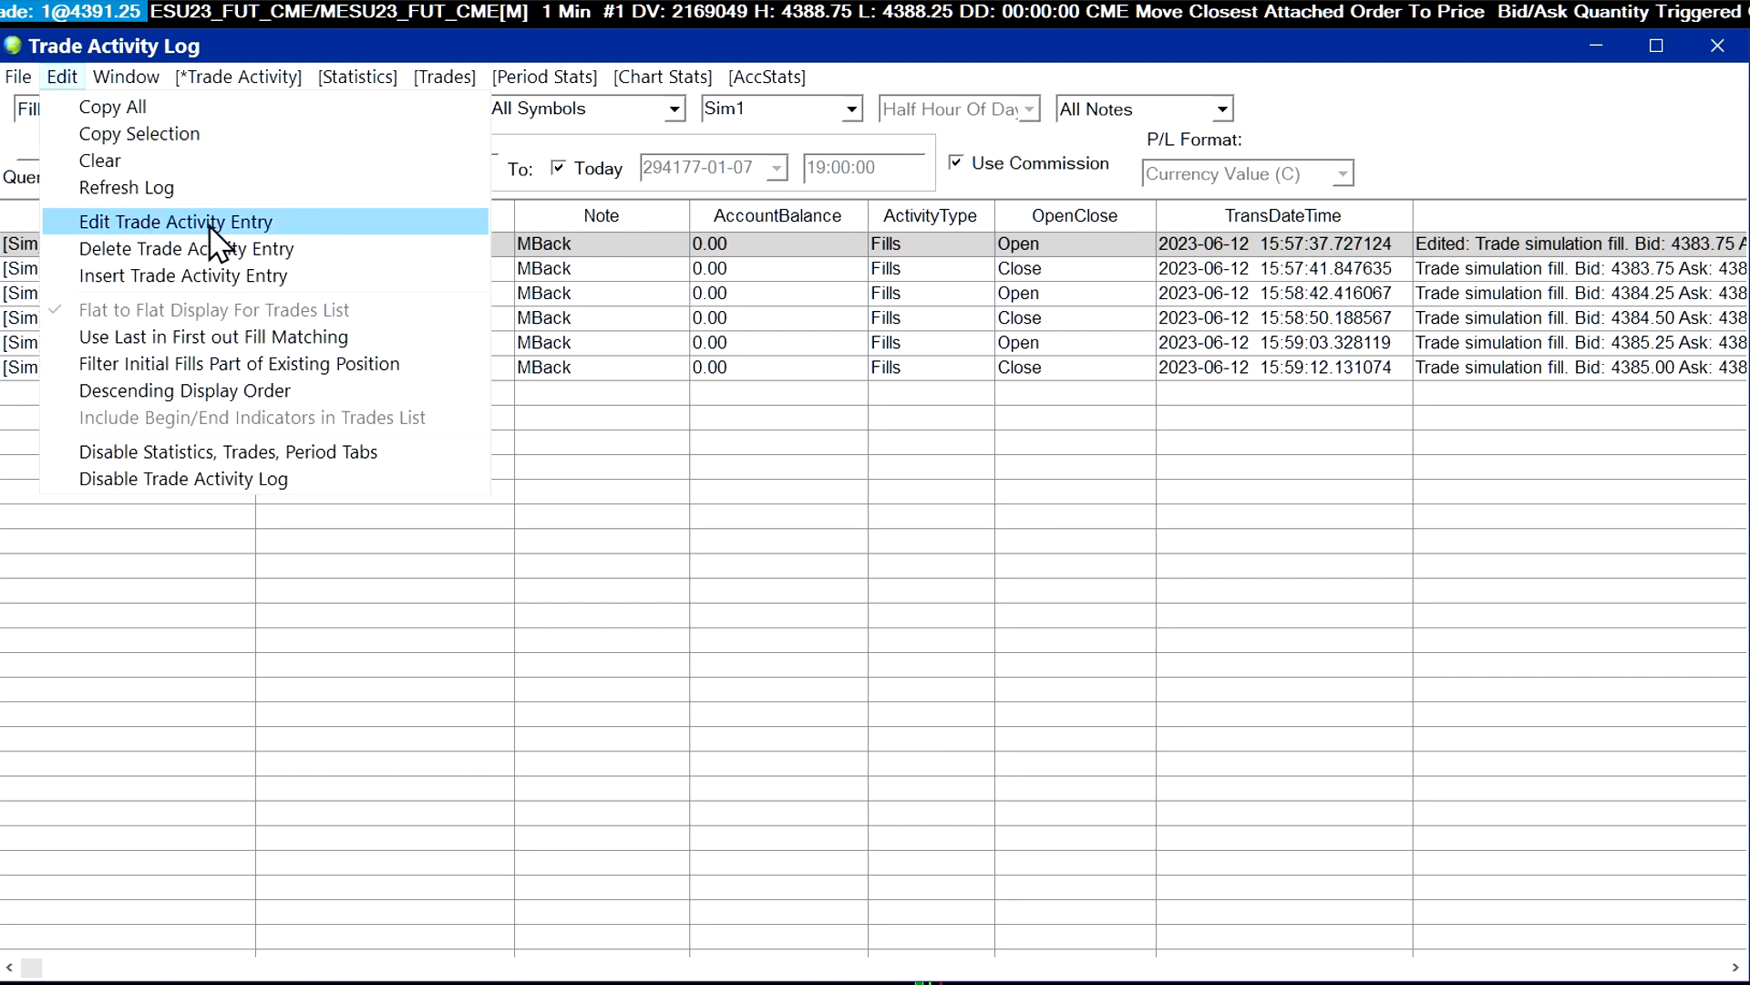
- Open the first fill in the Trade Activity Entry dialog and keep its activity type as Fills
click(175, 220)
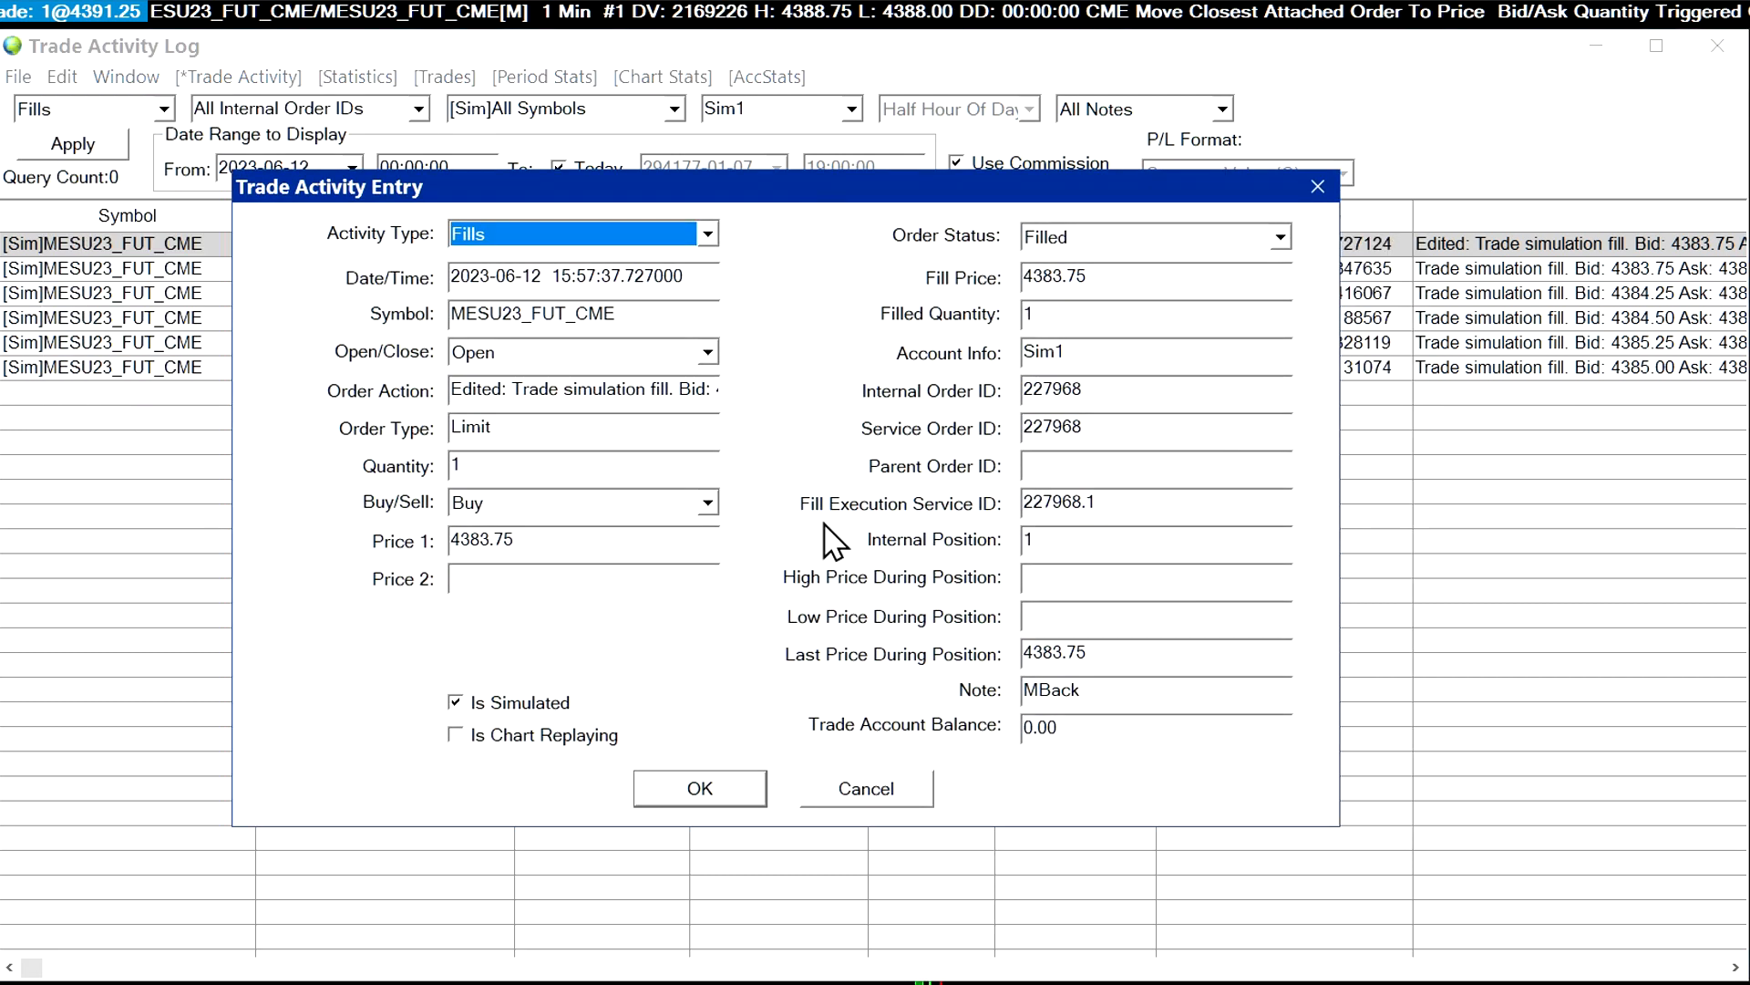
mouse_move(1094, 361)
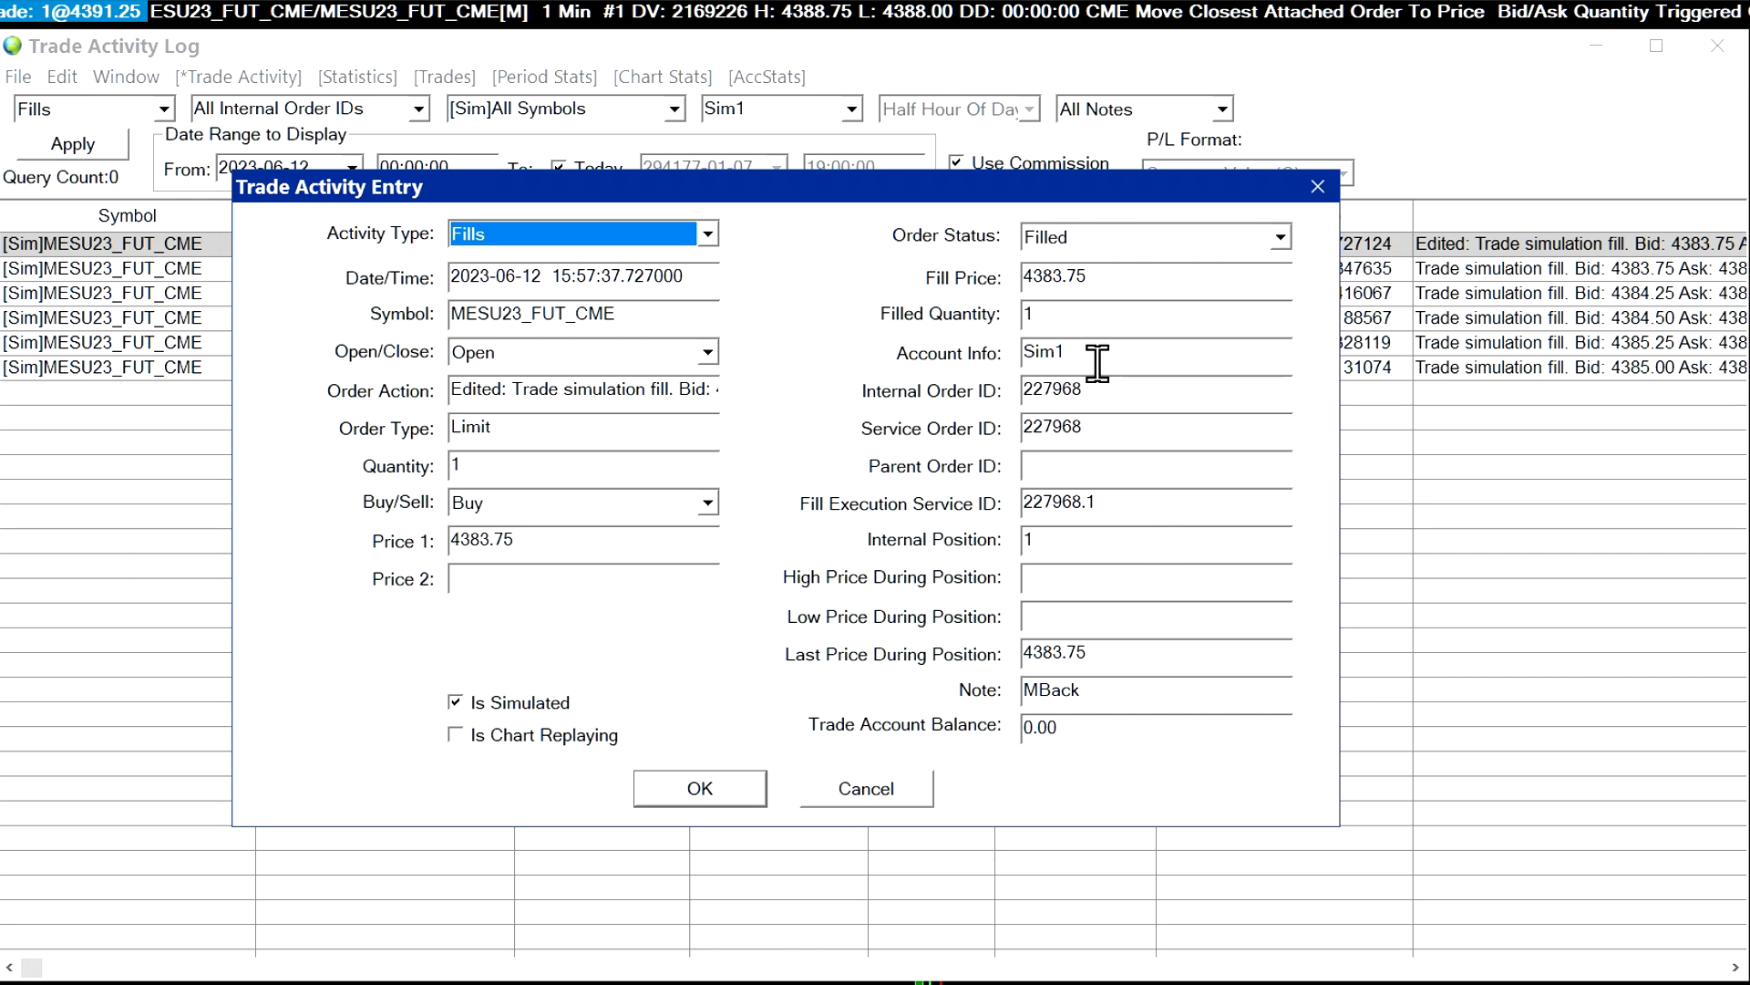
mouse_move(388, 256)
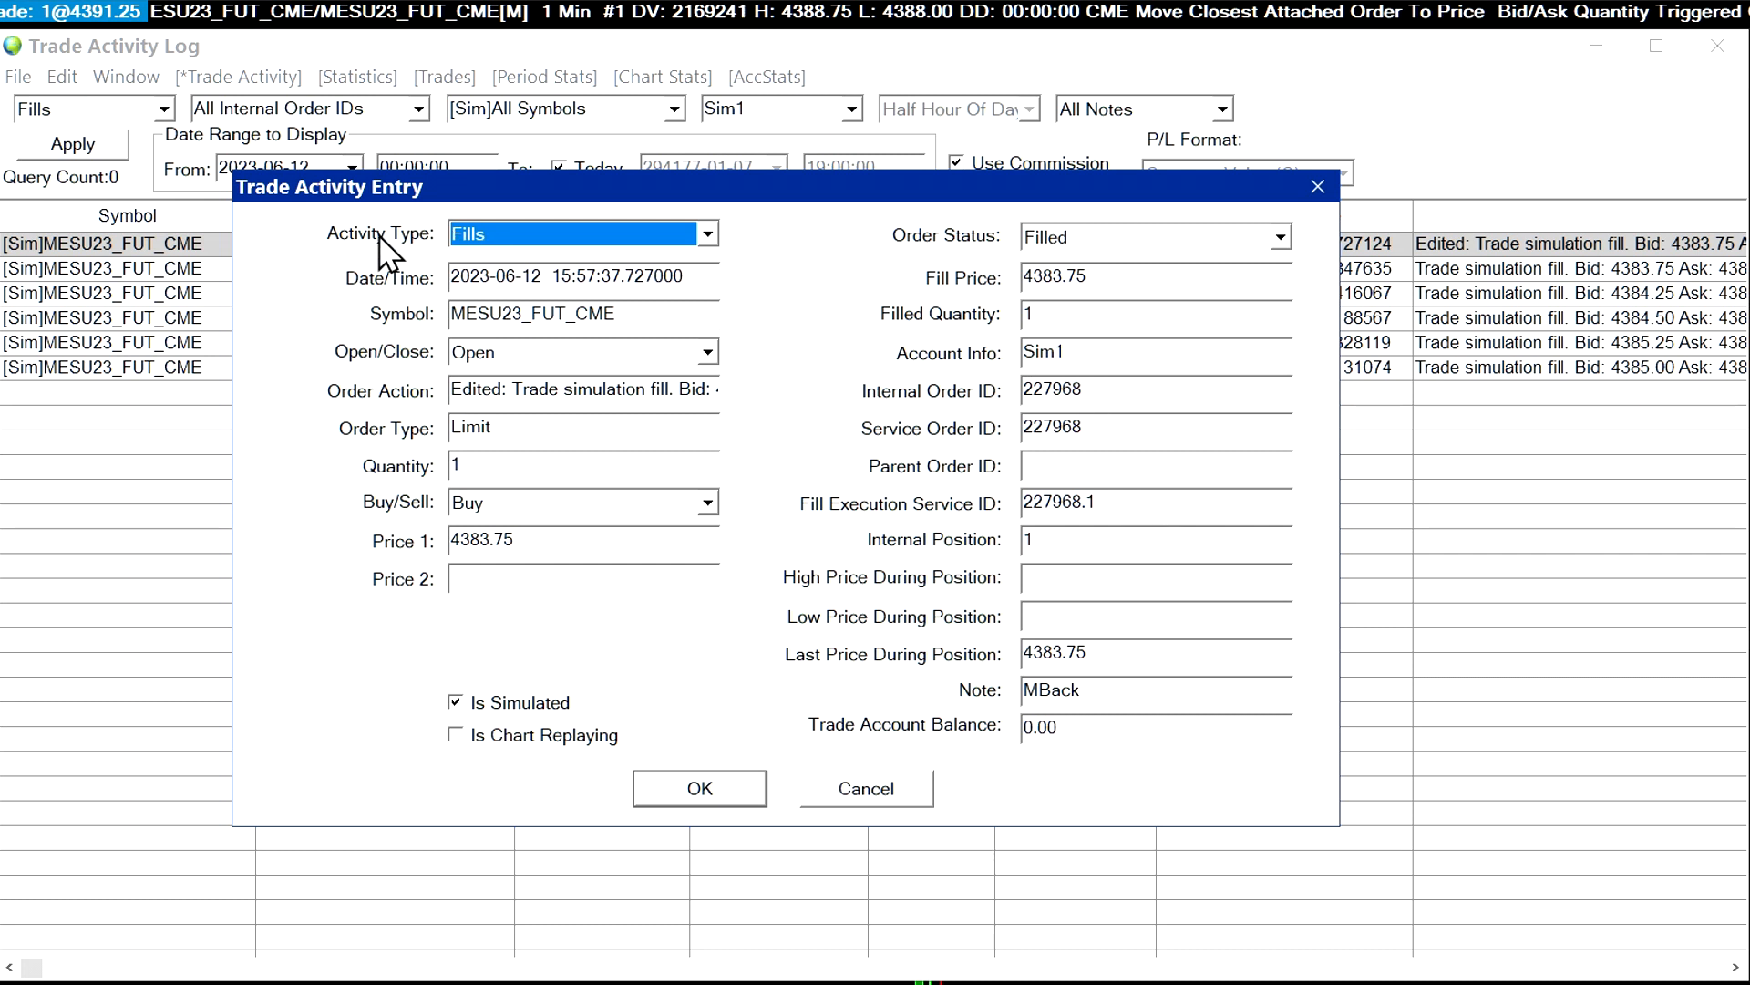
click(705, 231)
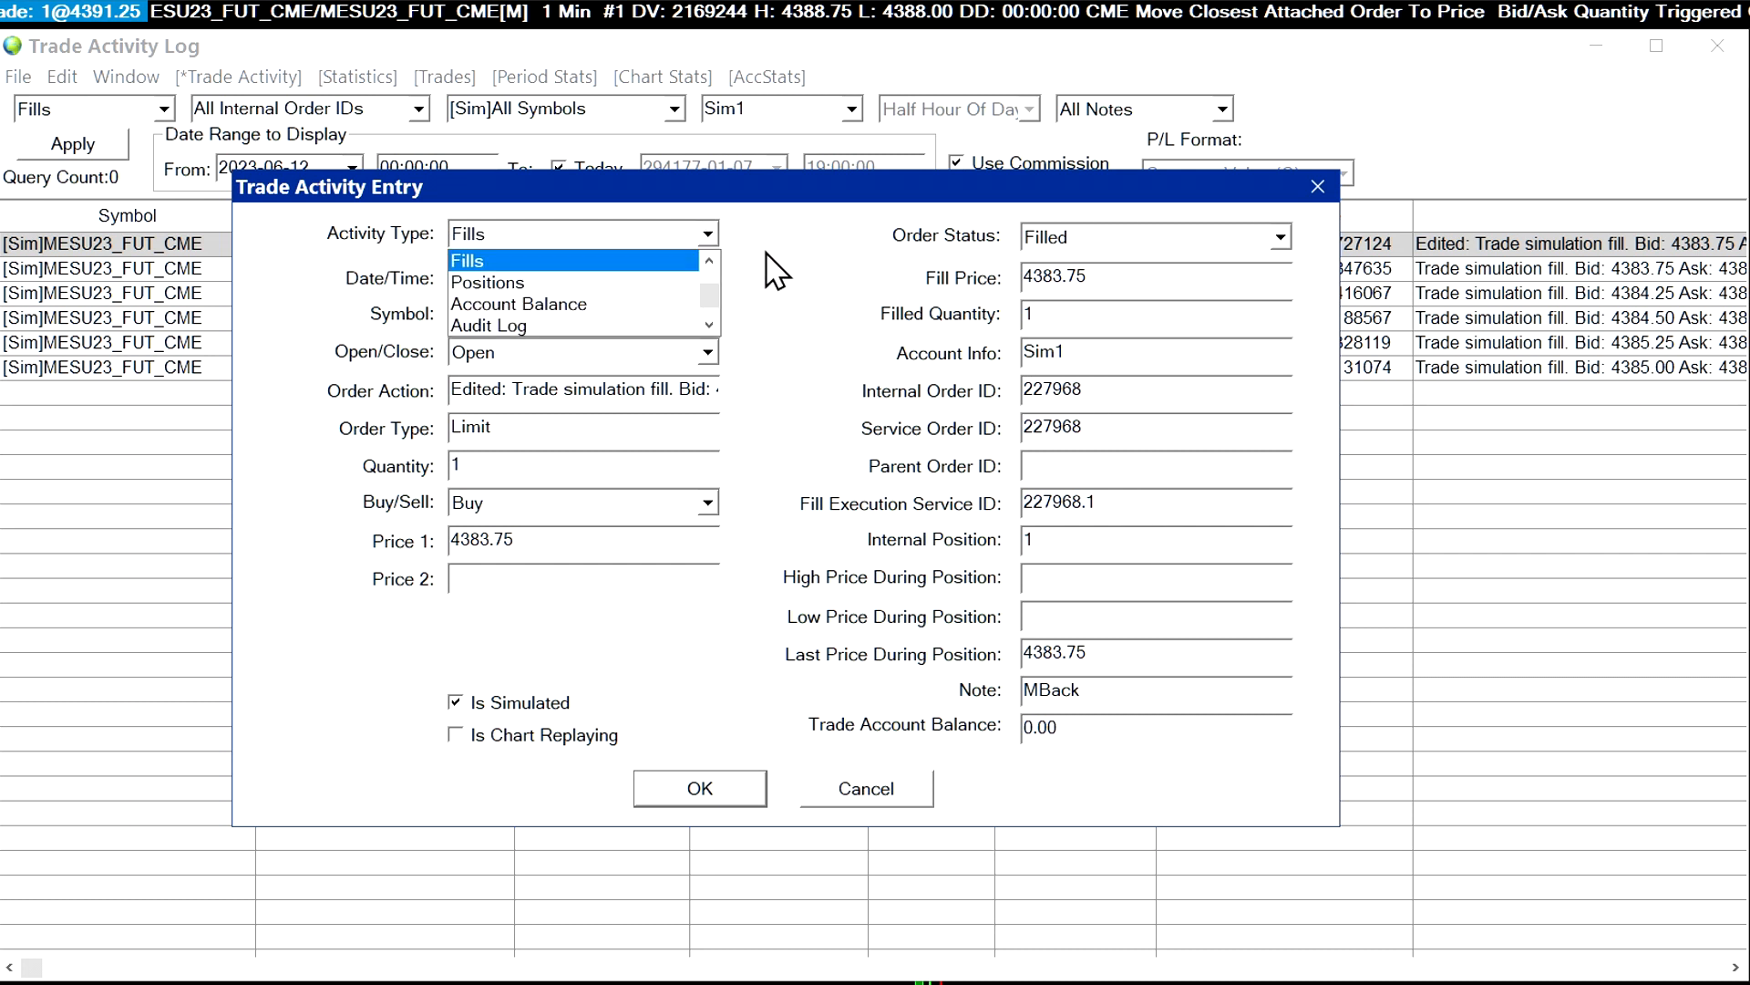
click(465, 259)
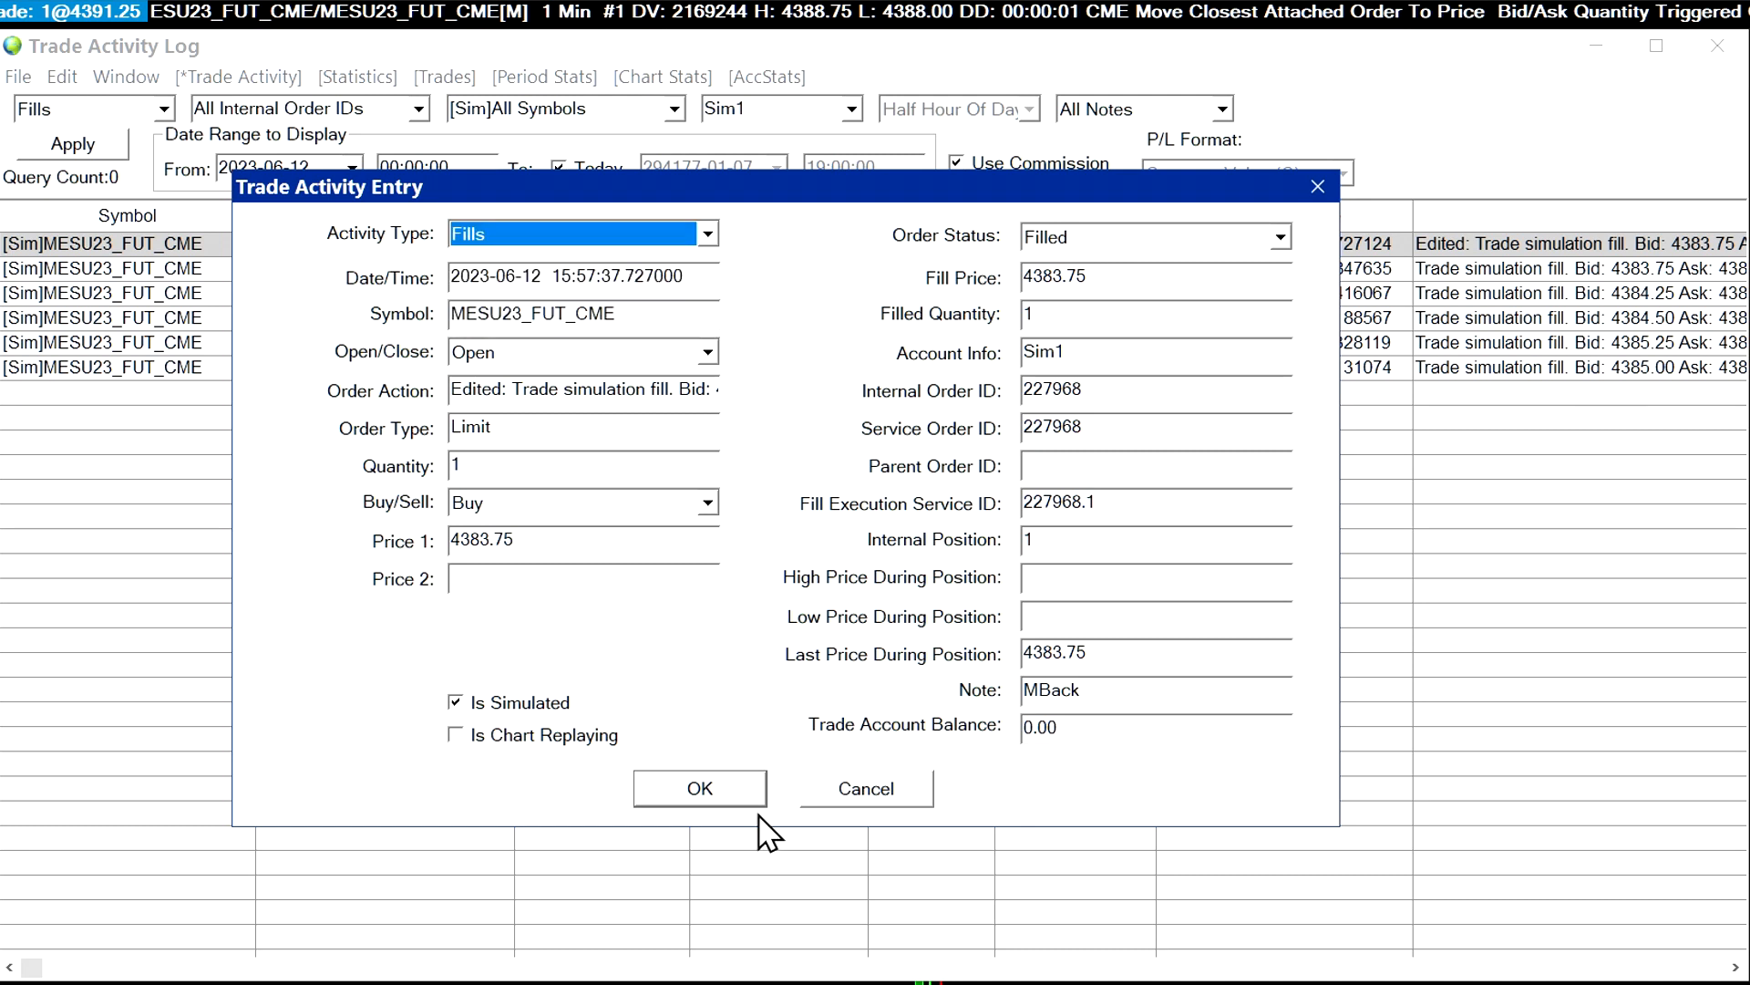